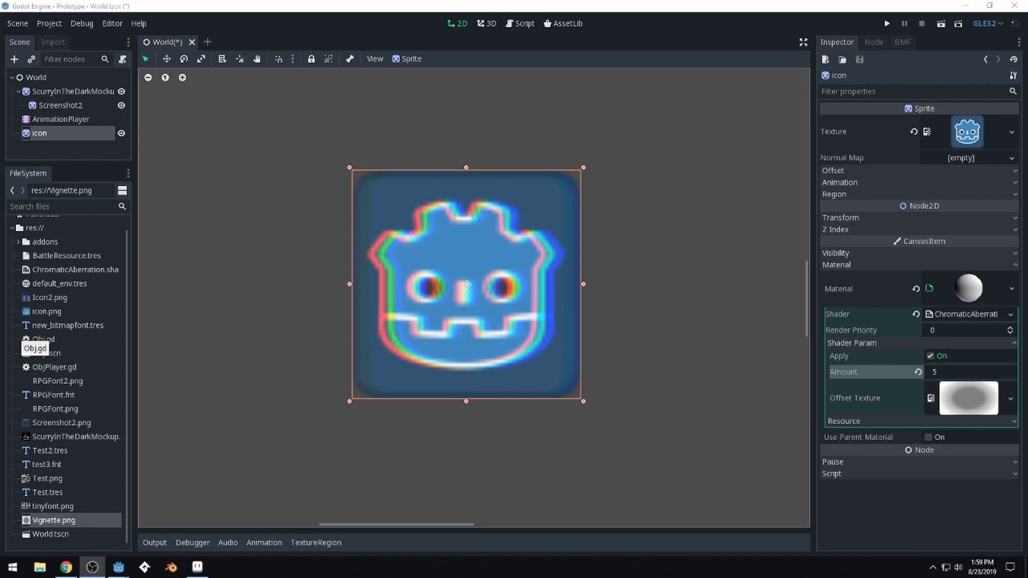
mouse_move(581, 154)
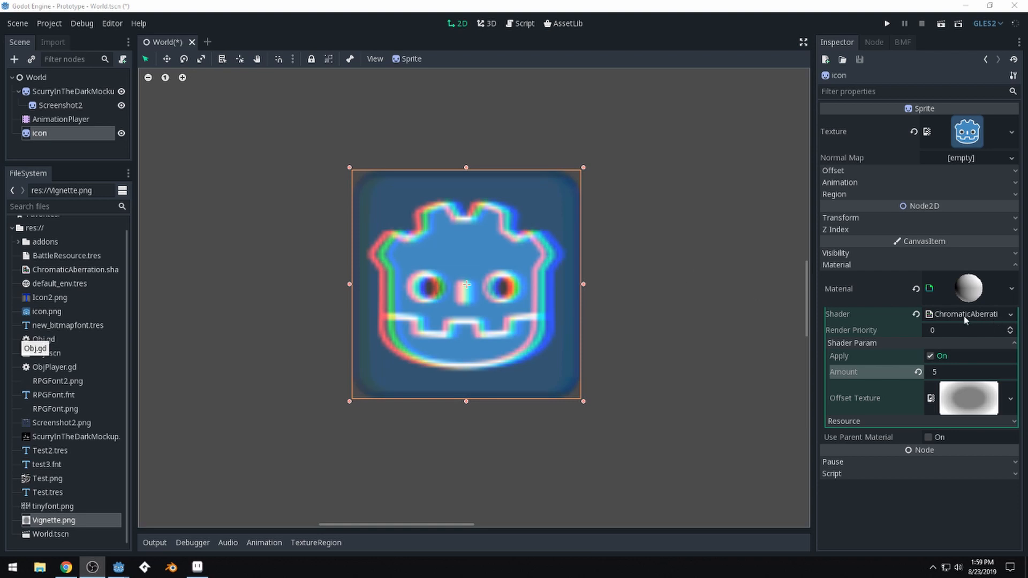
mouse_move(977, 310)
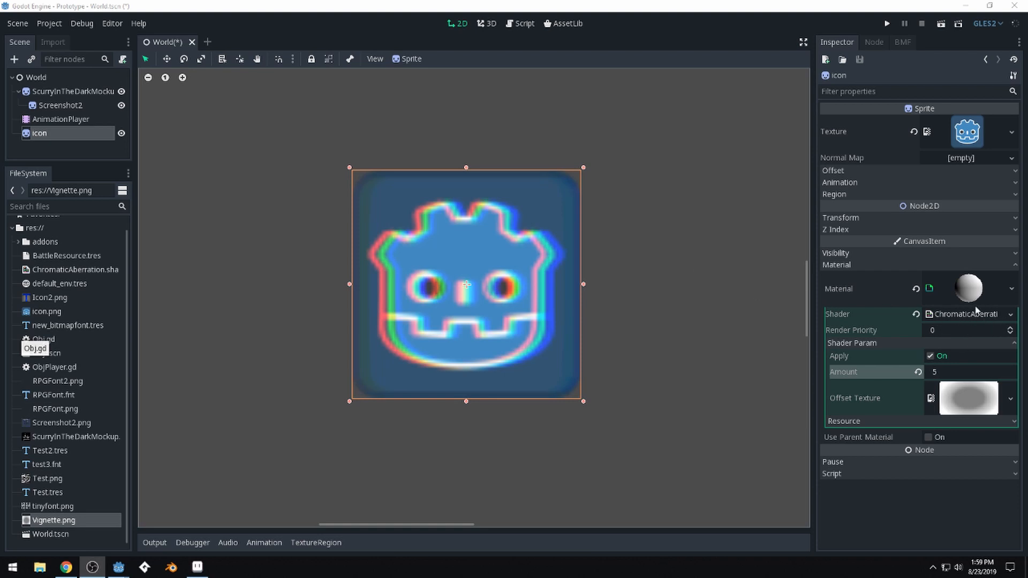
mouse_move(63, 143)
type("1")
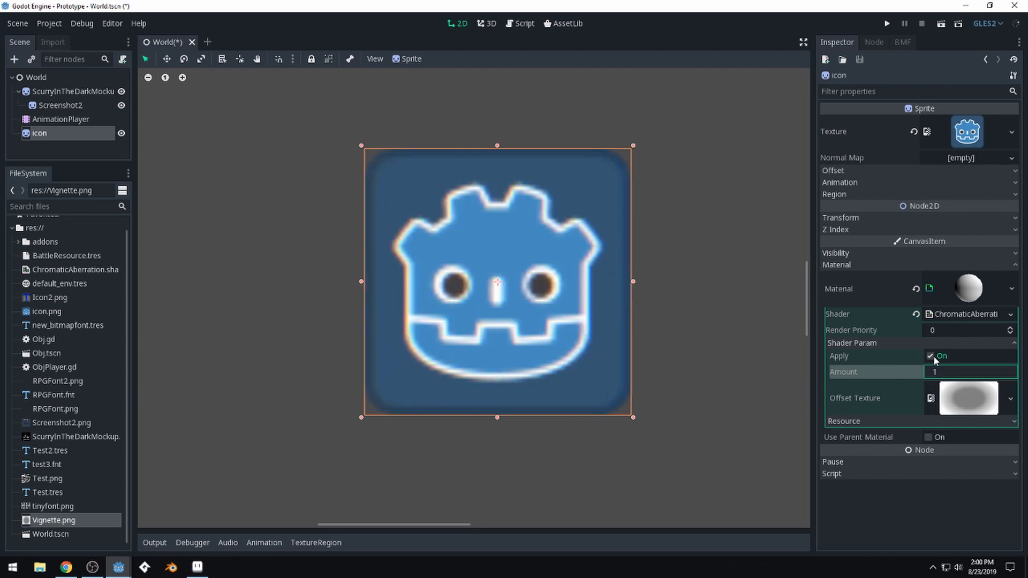
Step: Toggle the shader's Apply parameter off and back on to restore the aberration
left_click(930, 356)
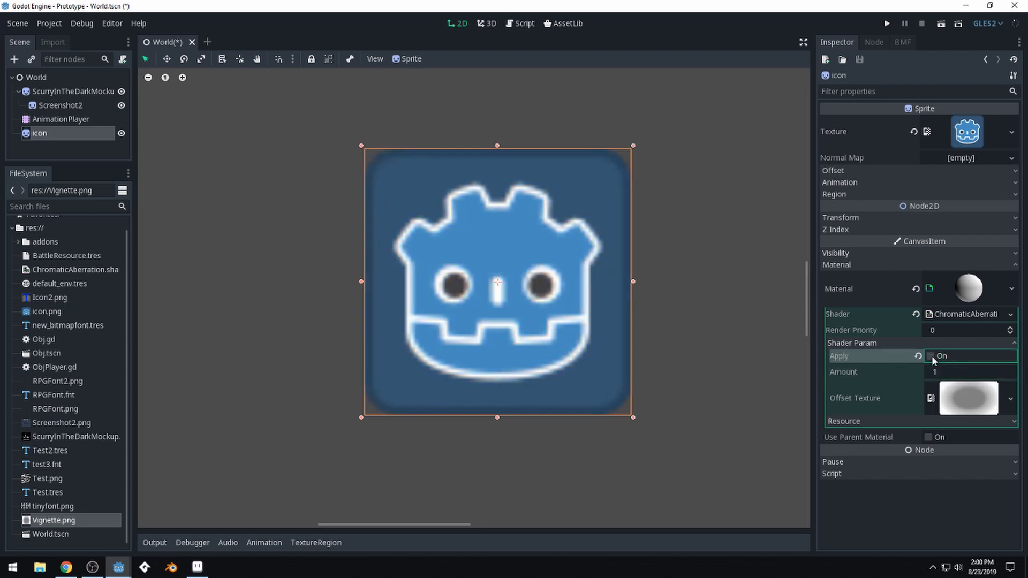
left_click(931, 356)
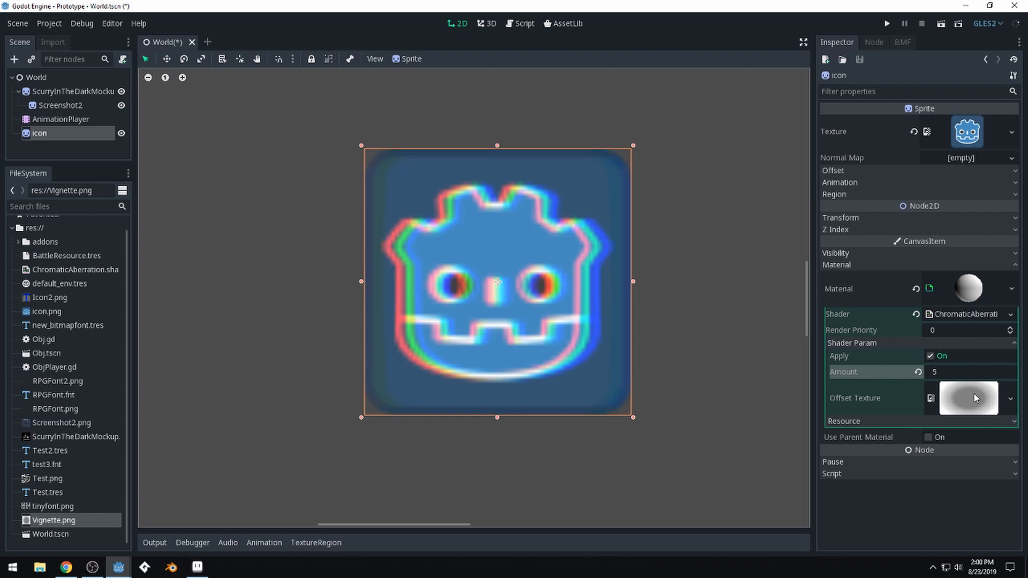
mouse_move(990, 392)
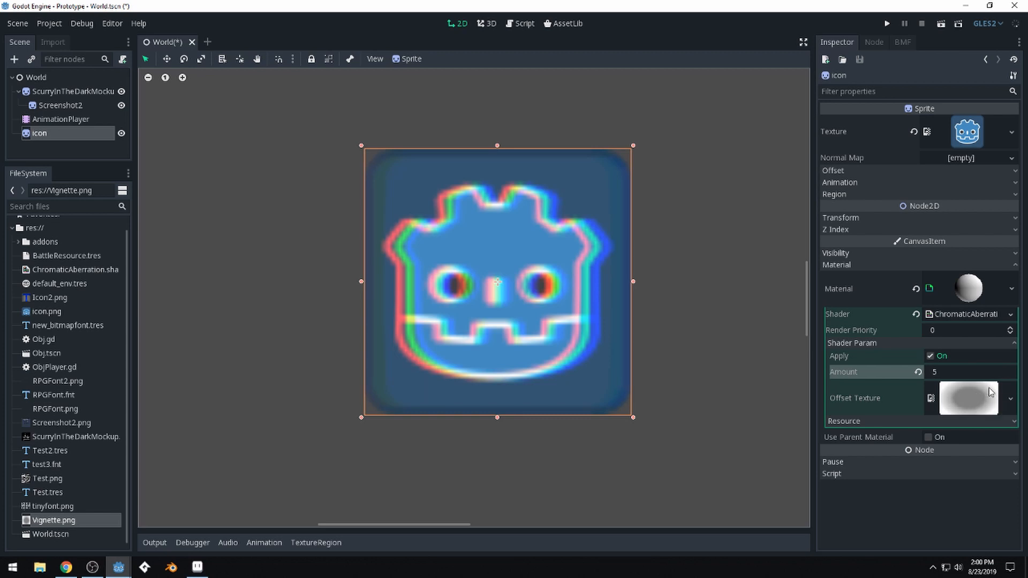
mouse_move(1000, 418)
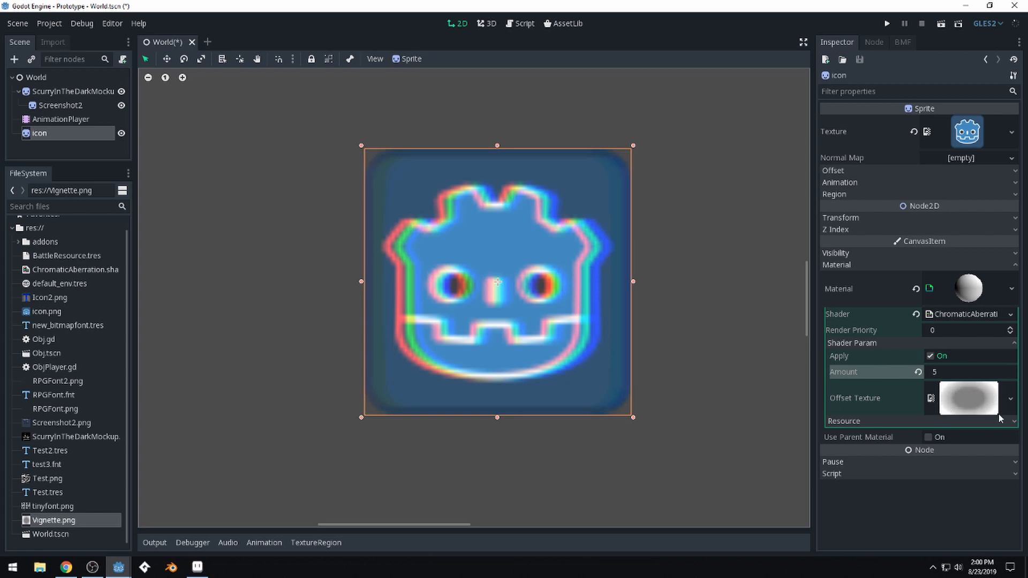
mouse_move(513, 258)
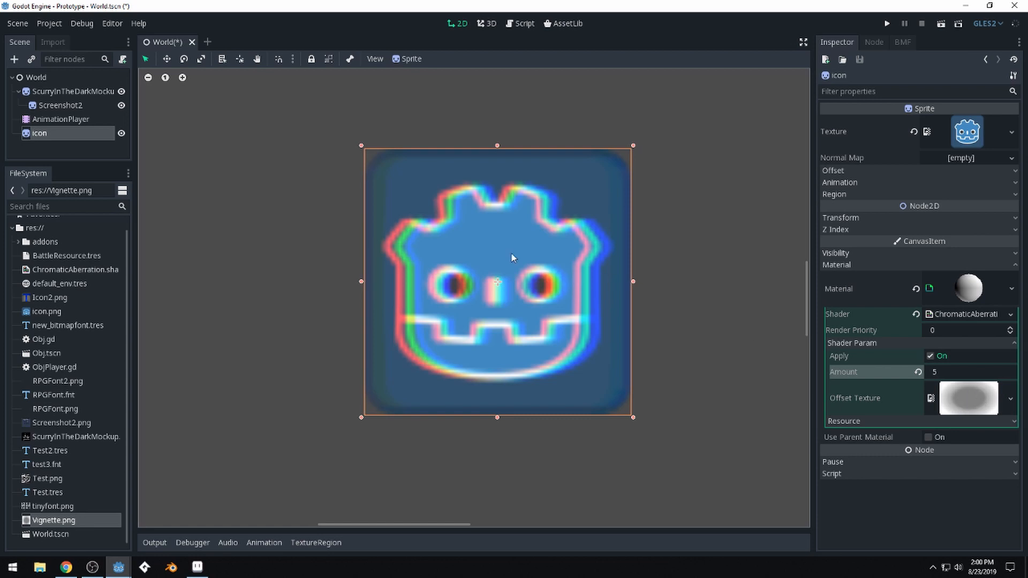
mouse_move(518, 295)
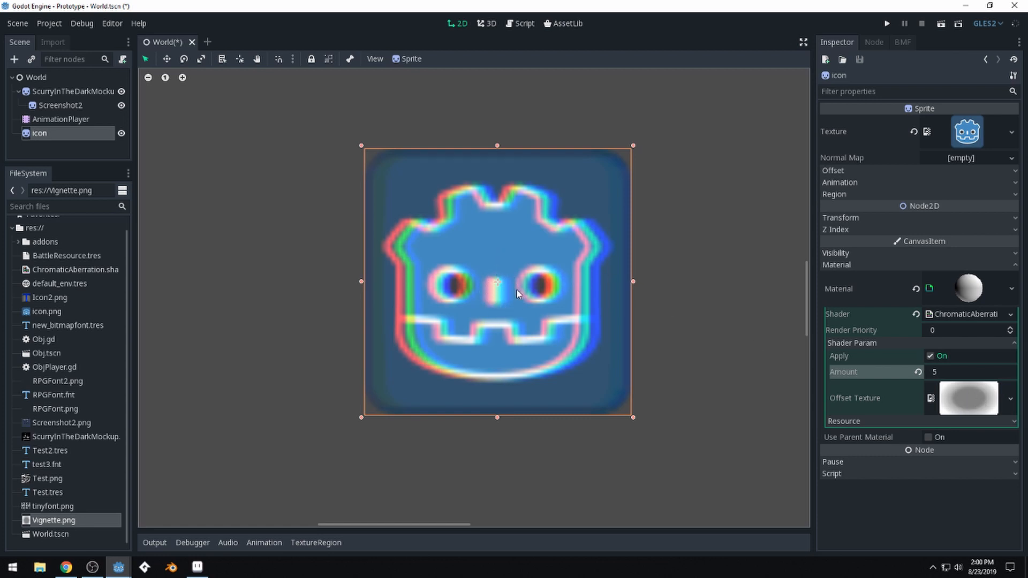
mouse_move(552, 228)
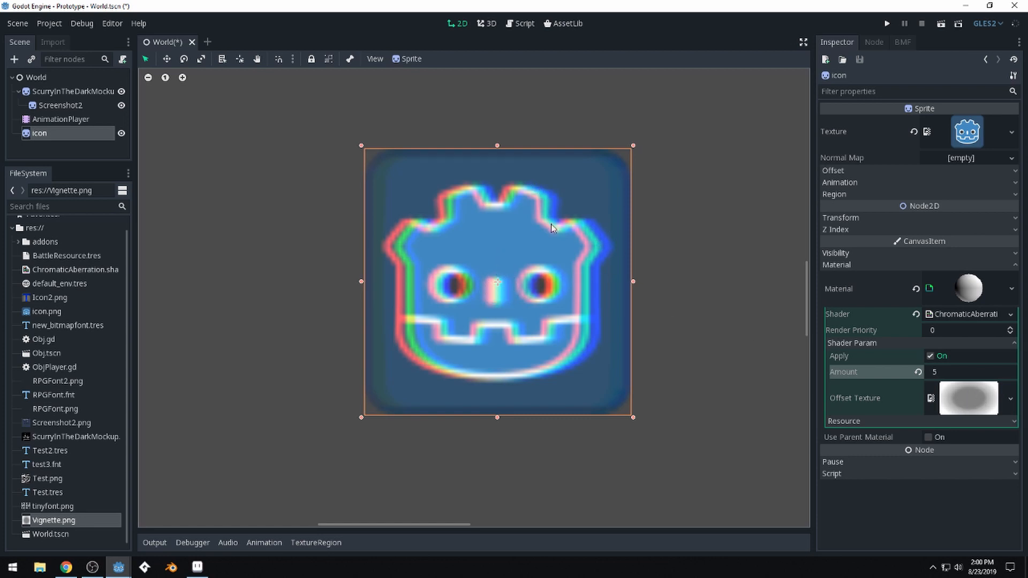
mouse_move(72, 513)
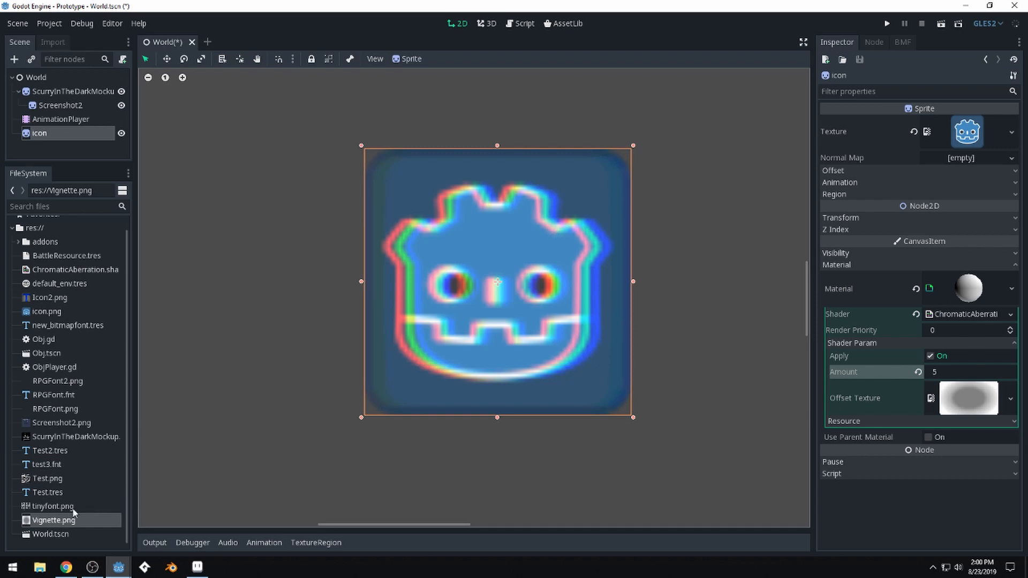
mouse_move(50, 479)
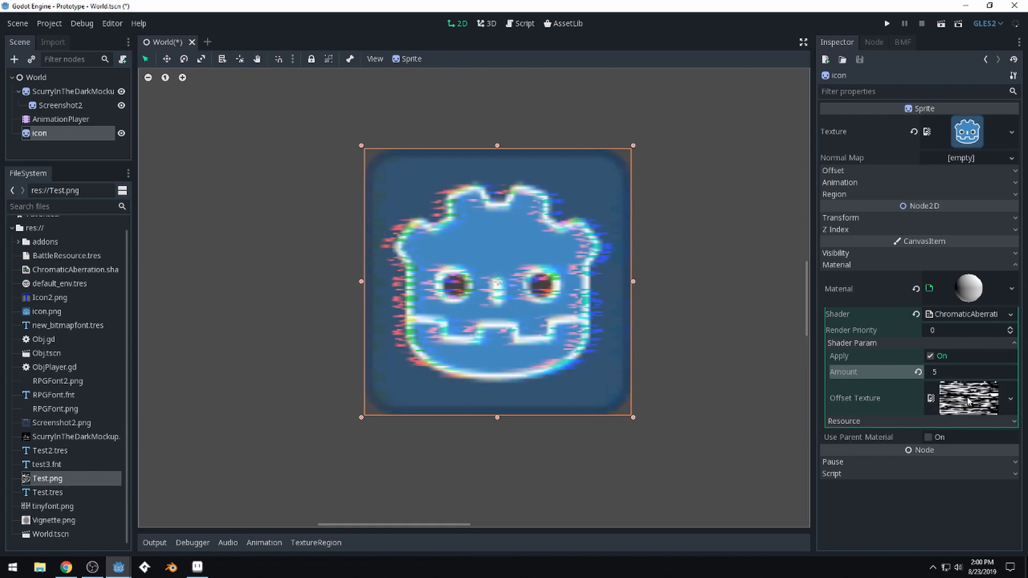
mouse_move(731, 359)
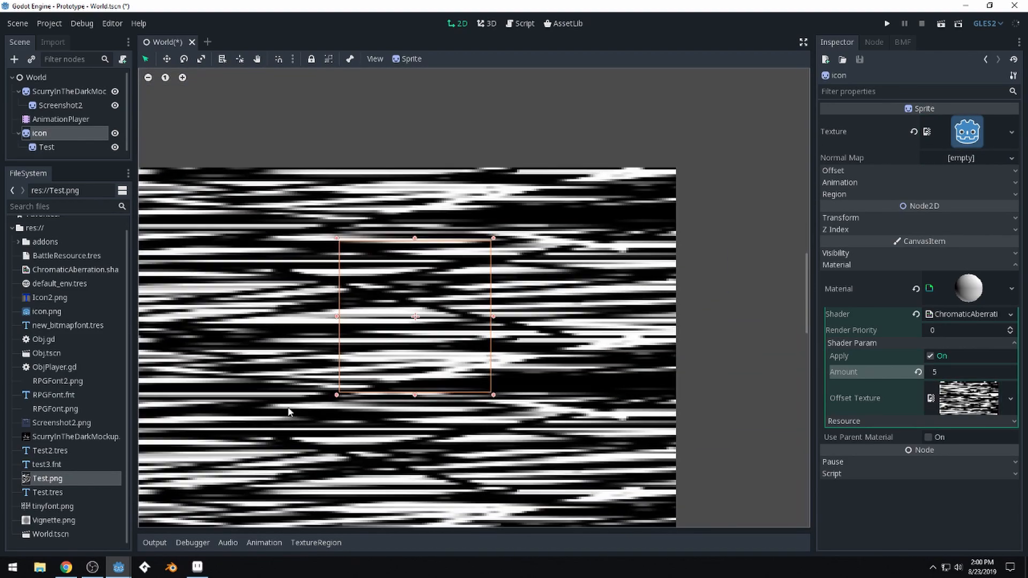
Step: Close the current project and return to the Project Manager
left_click(46, 147)
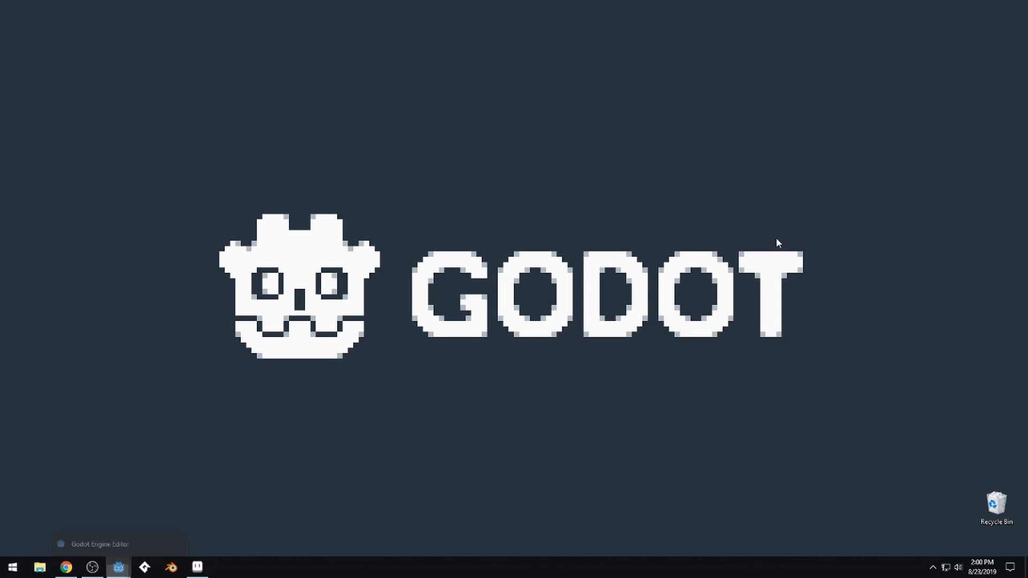
Step: Start a new project and choose the Documents/Godot 3.1 folder as its location
left_click(118, 566)
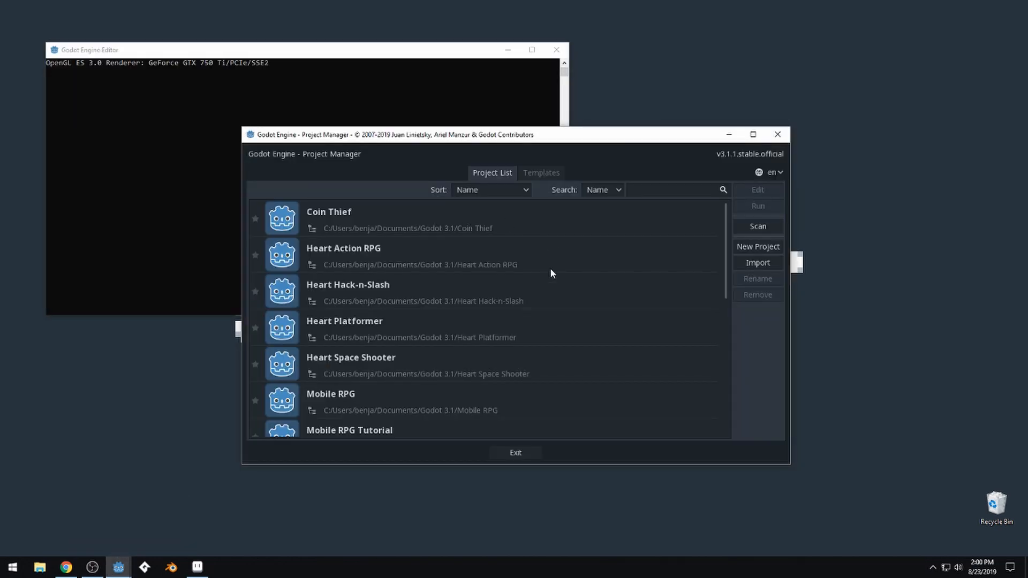
left_click(757, 246)
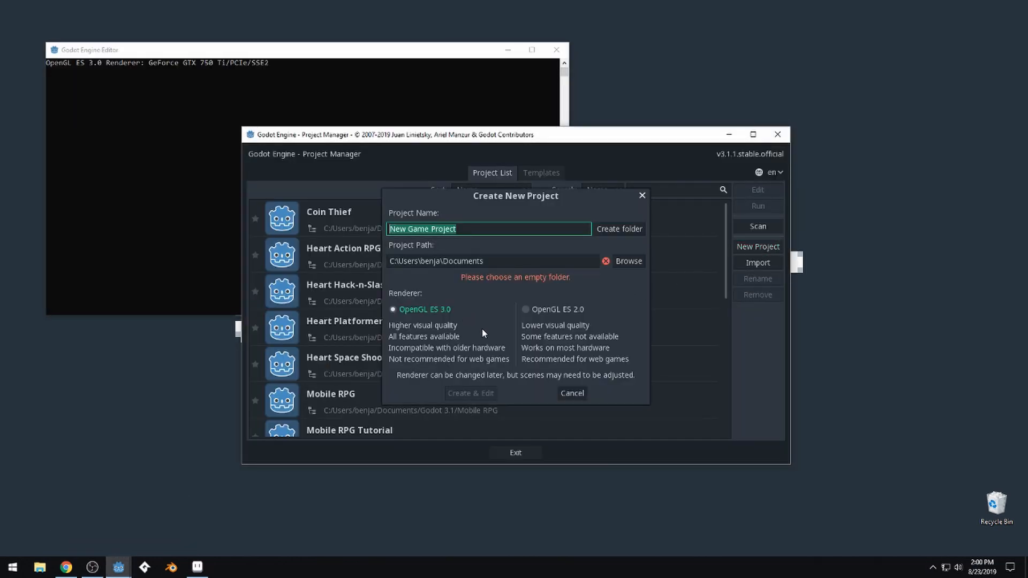
left_click(628, 261)
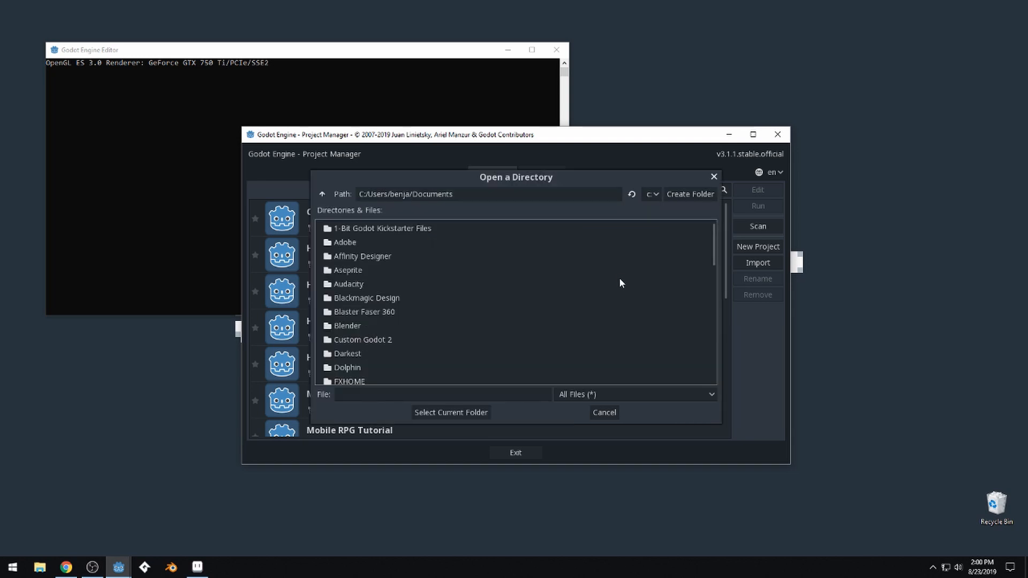
scroll("down", 3)
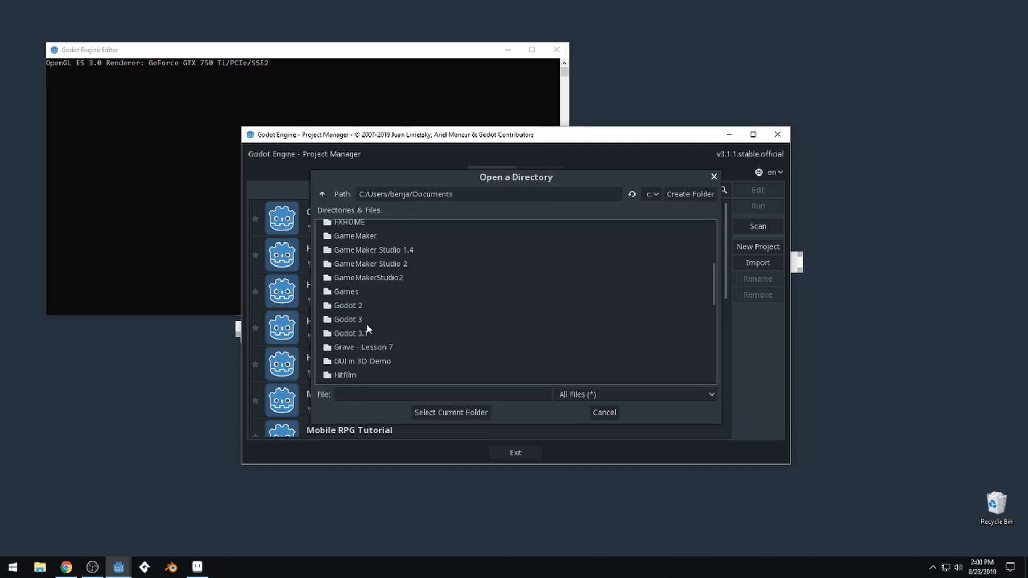
left_click(450, 412)
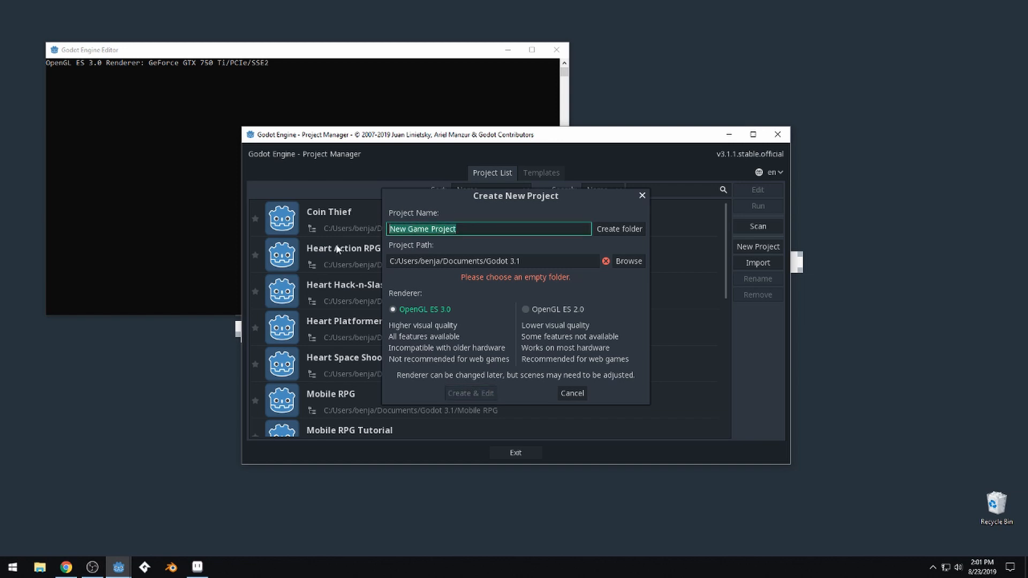
Step: Name the project ChromaticAberration, create its own folder, and create & edit it
type("ChromaticAberration")
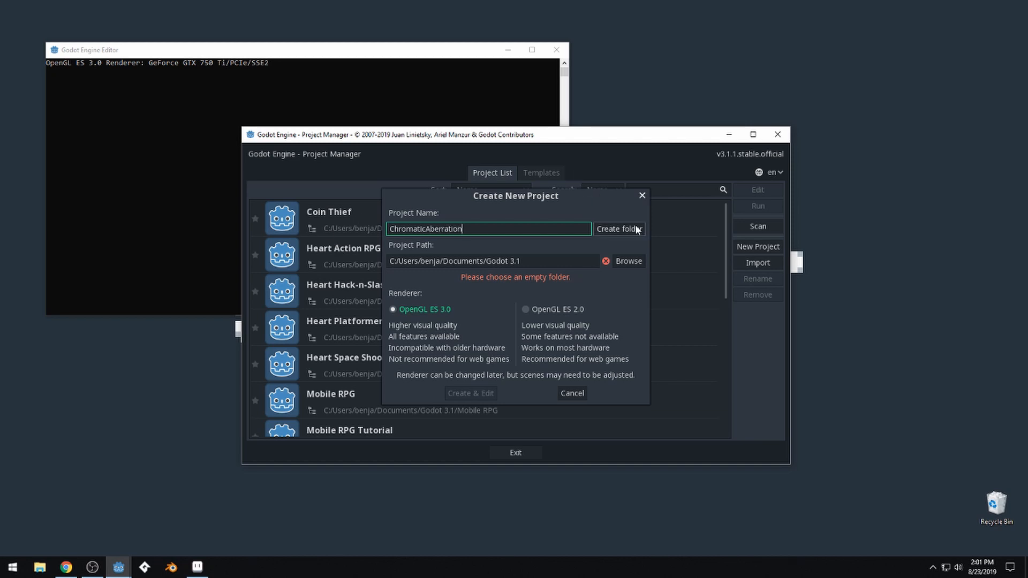
left_click(618, 229)
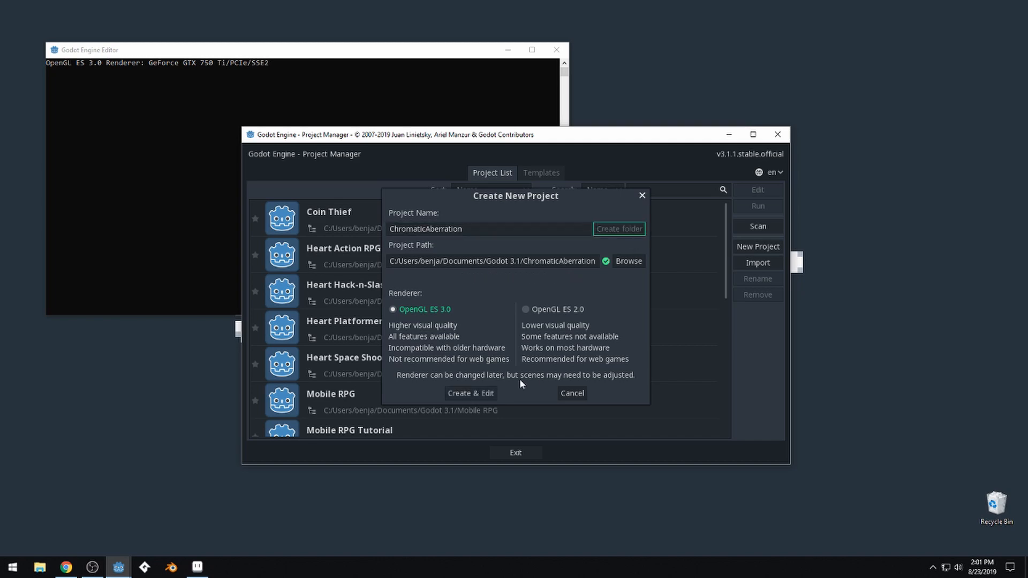
left_click(470, 392)
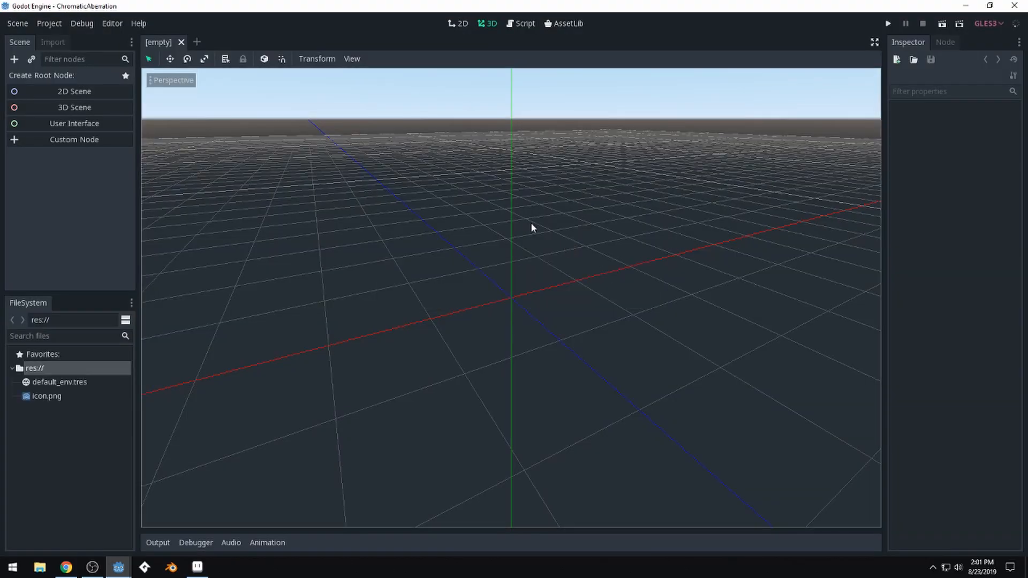
Step: In the 2D view, give the icon sprite a new ShaderMaterial and expand it
left_click(462, 24)
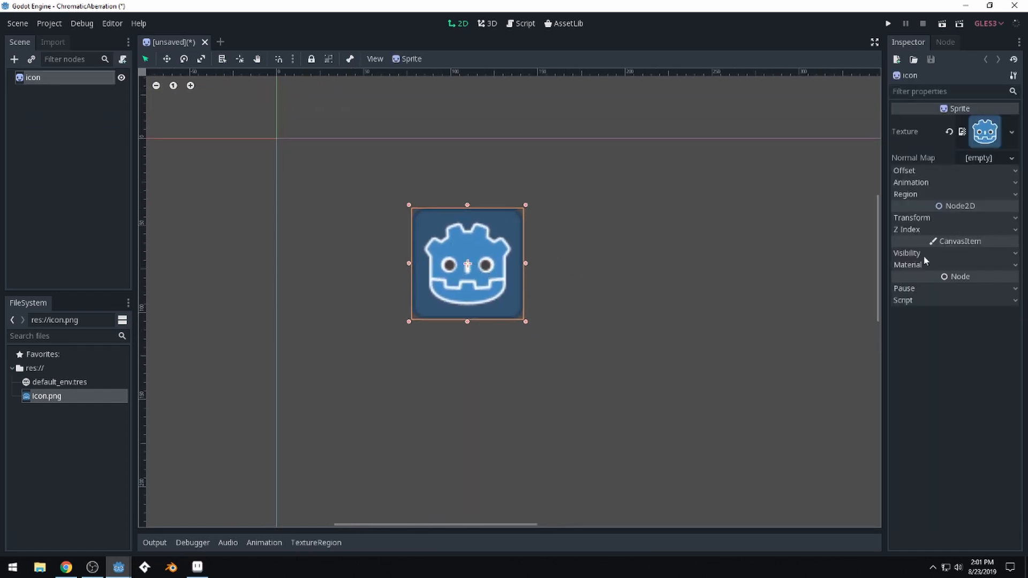
left_click(1013, 277)
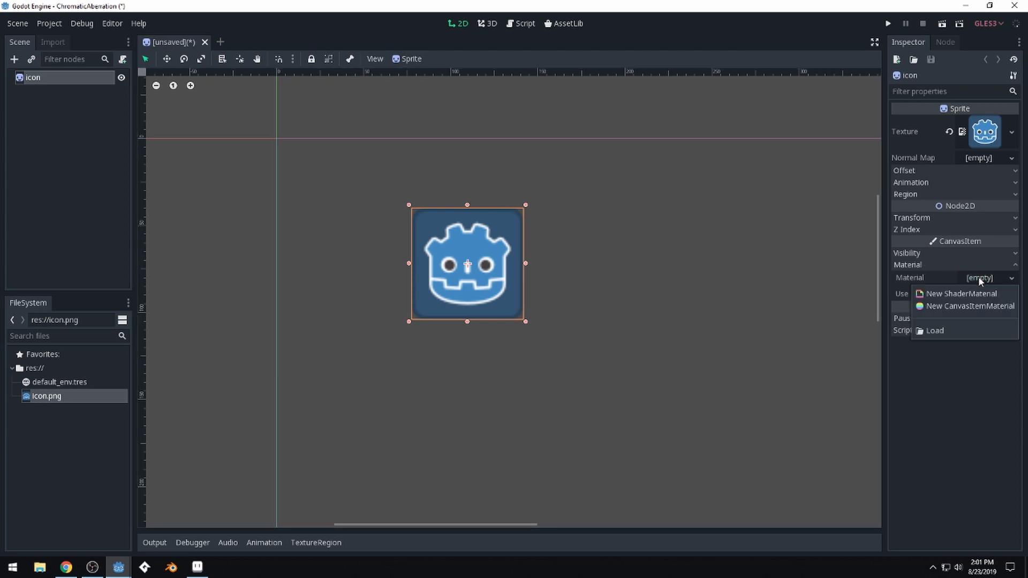
left_click(967, 307)
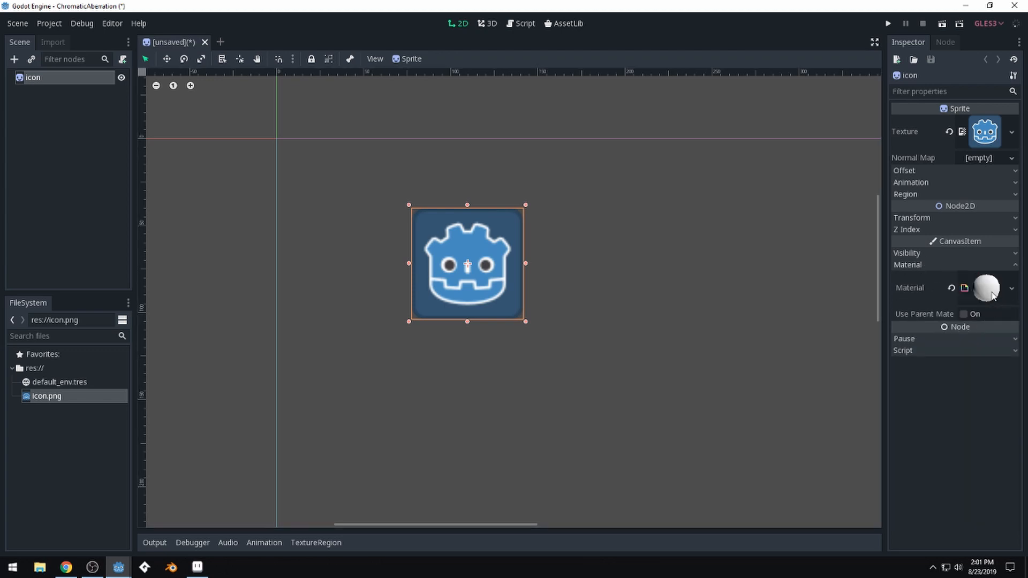
left_click(985, 287)
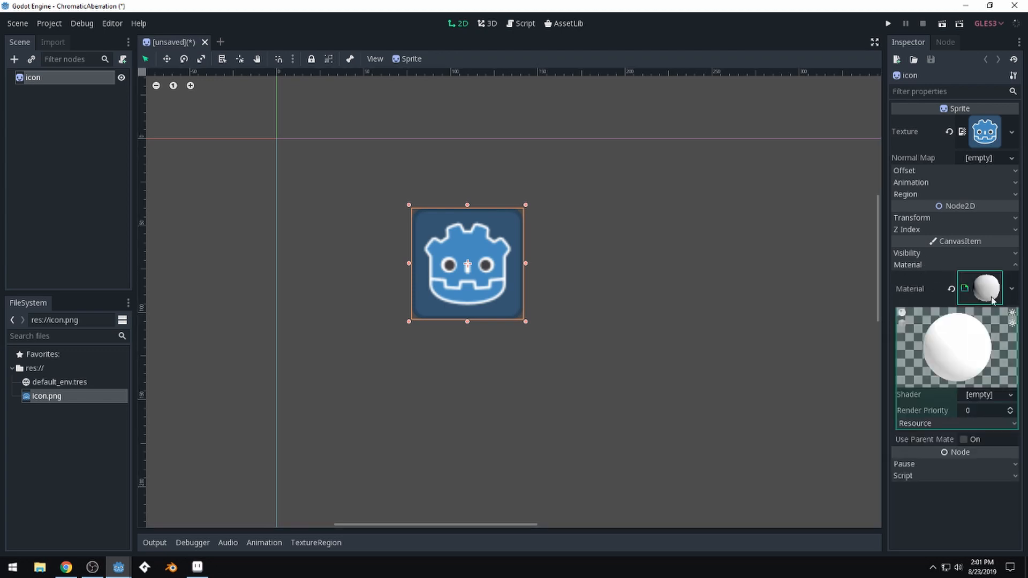
Step: Assign a new Shader to the material and open it for editing
left_click(989, 395)
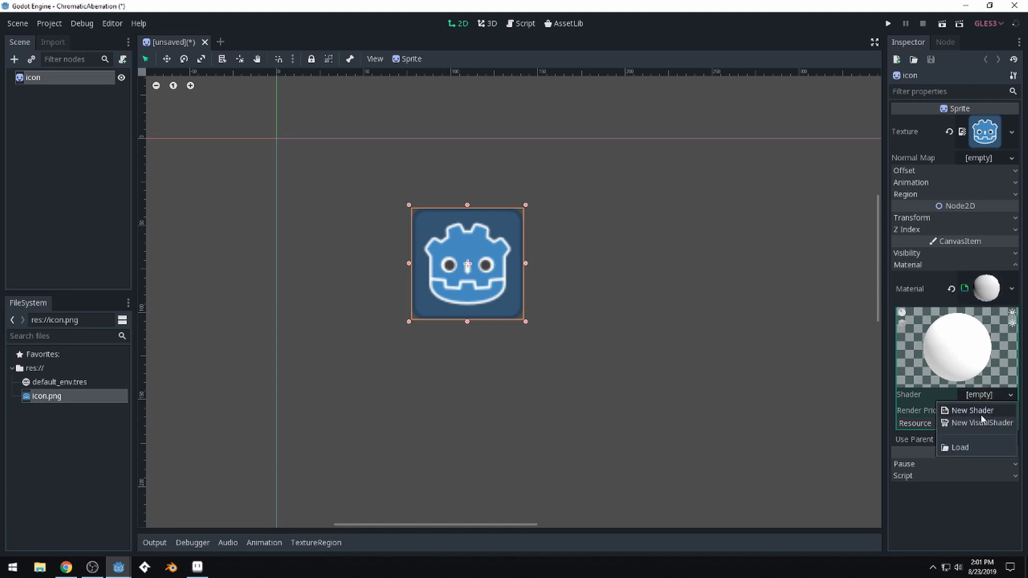
left_click(972, 410)
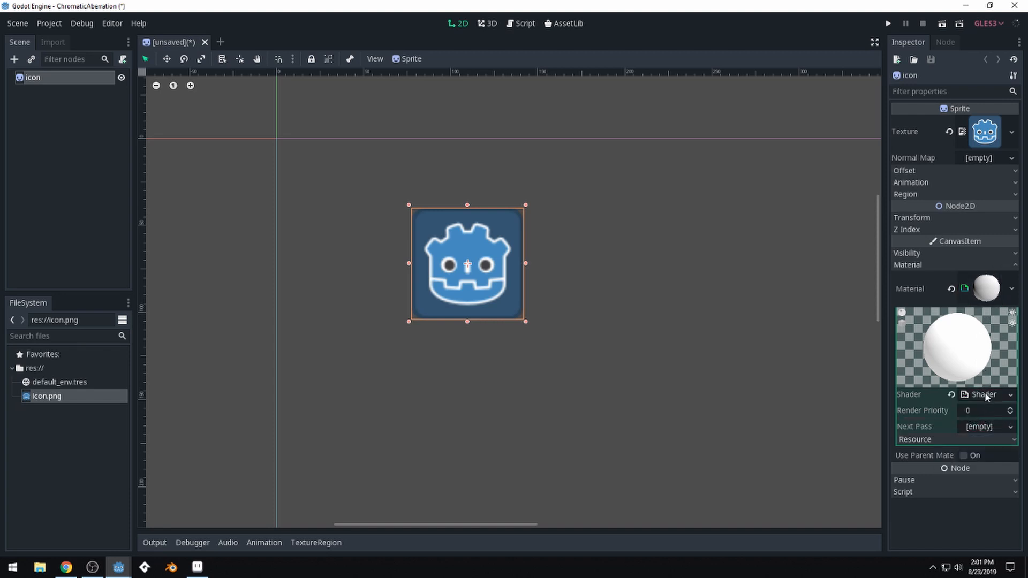
left_click(983, 395)
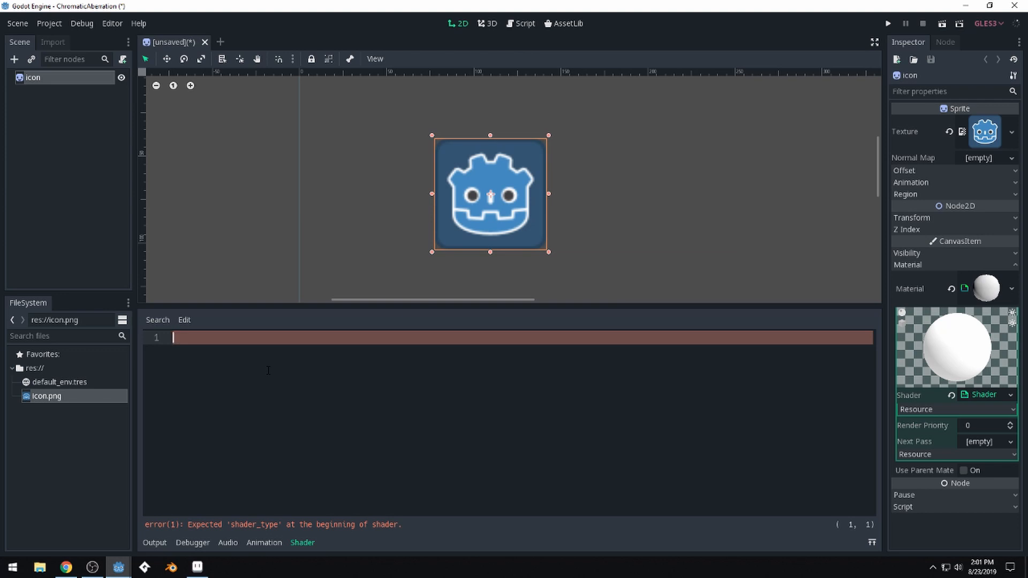
Step: Declare 'shader_type canvas_item;' at the top of the shader with blank lines below
type("shader_type")
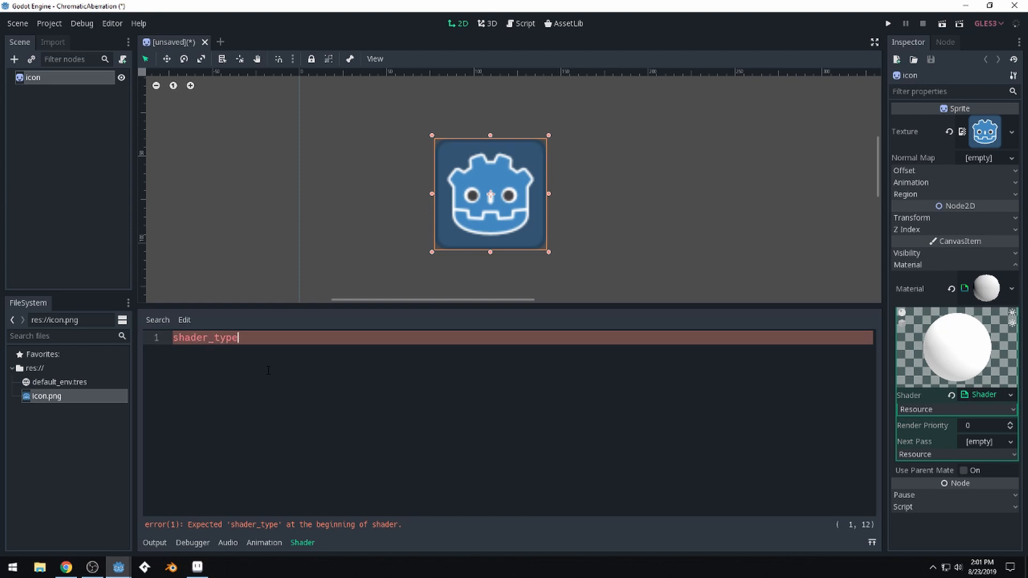
type("ca")
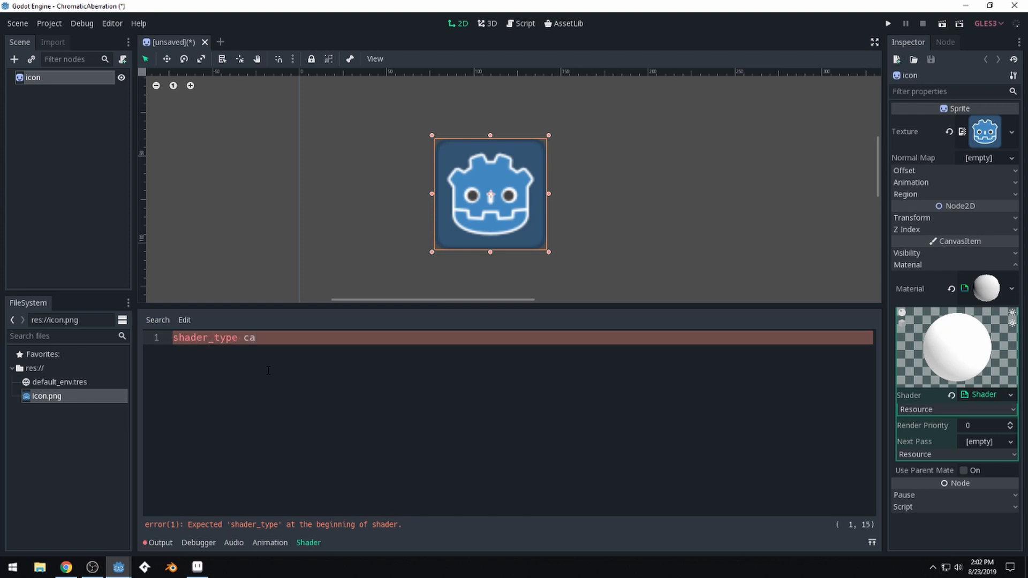
type("nvase_item")
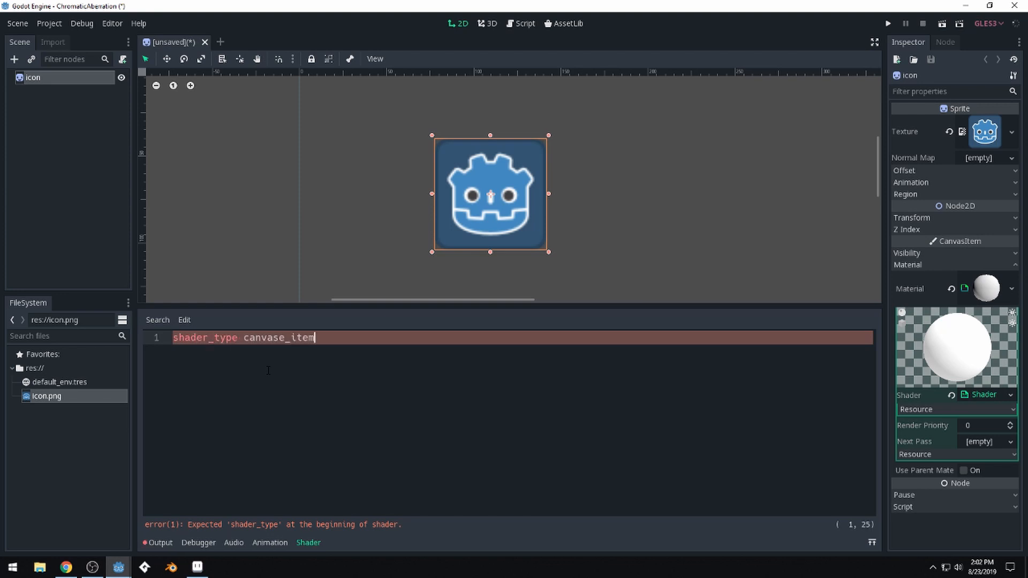
type(";")
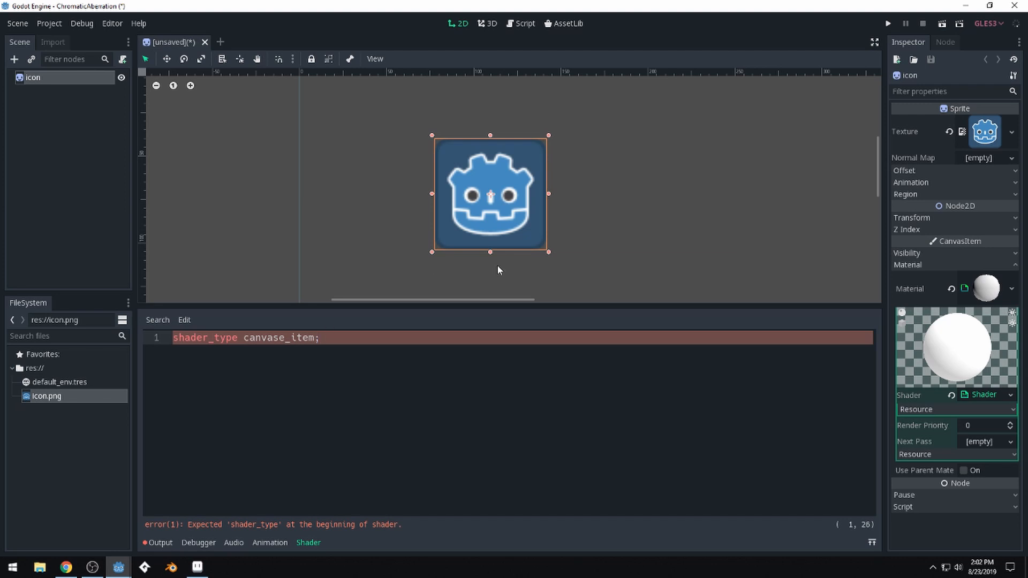
left_click(369, 344)
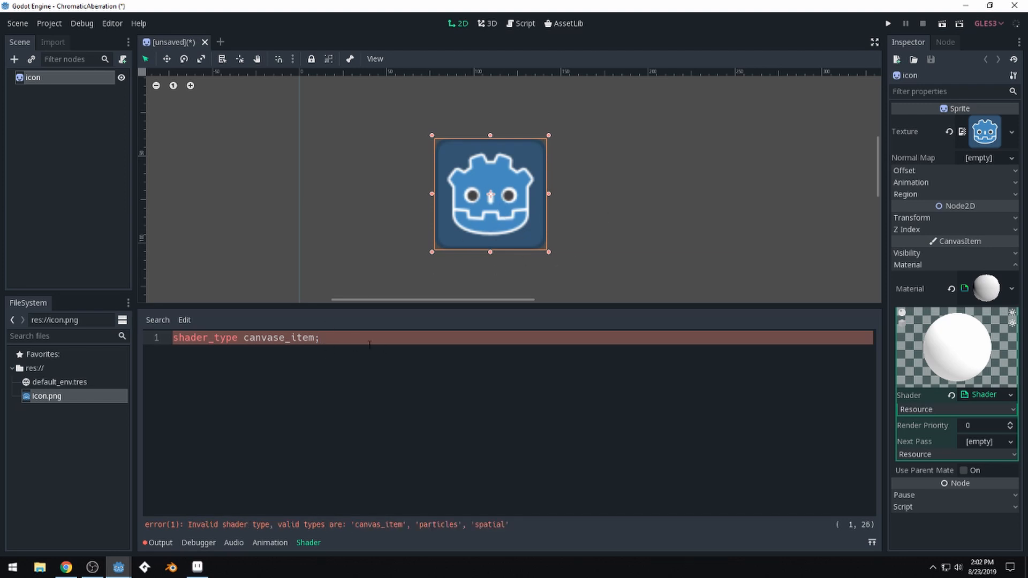
mouse_move(463, 212)
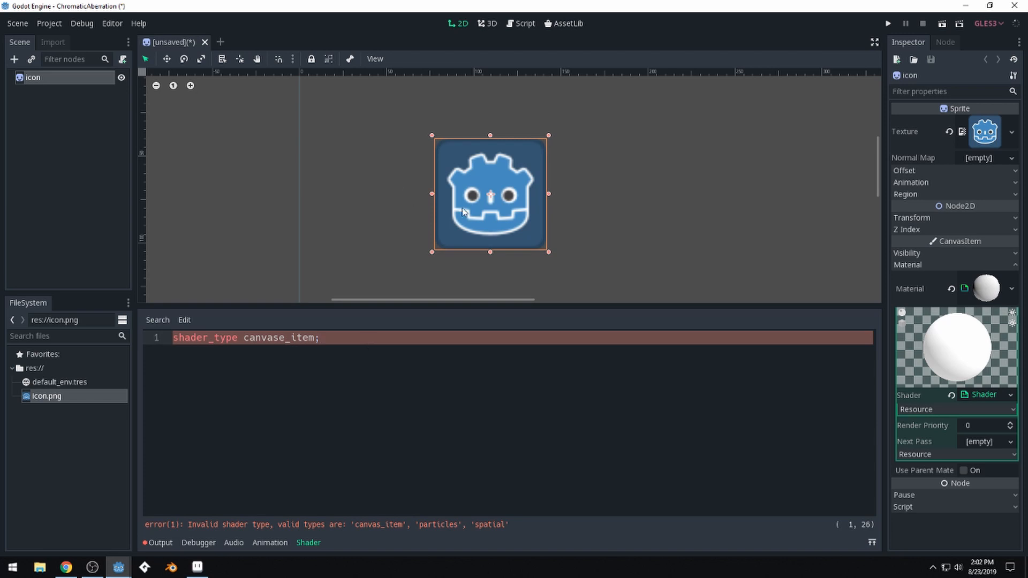
key("enter")
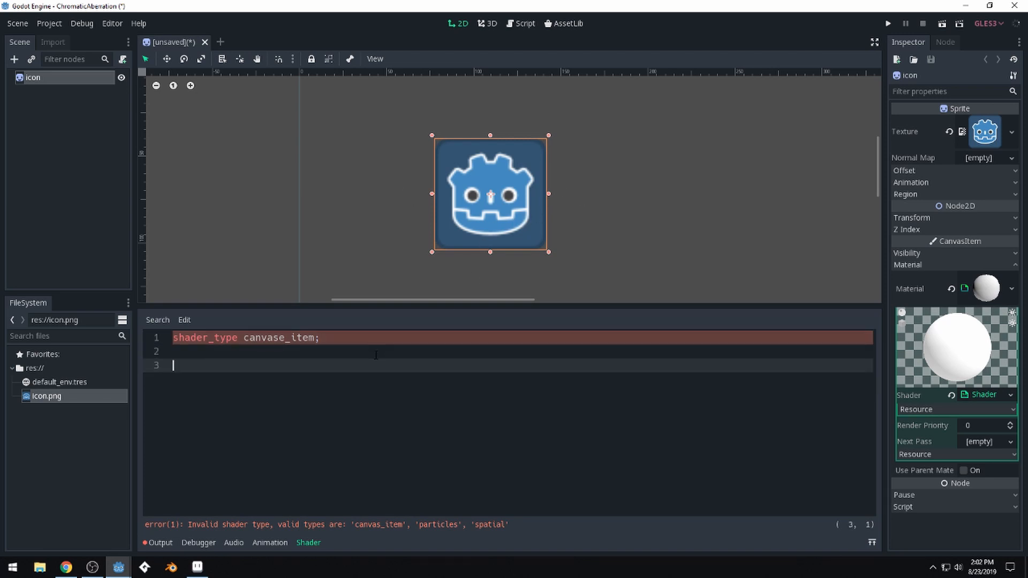
Step: Add an empty 'void fragment() {' function and fix the canvas_item typo
type("void fra")
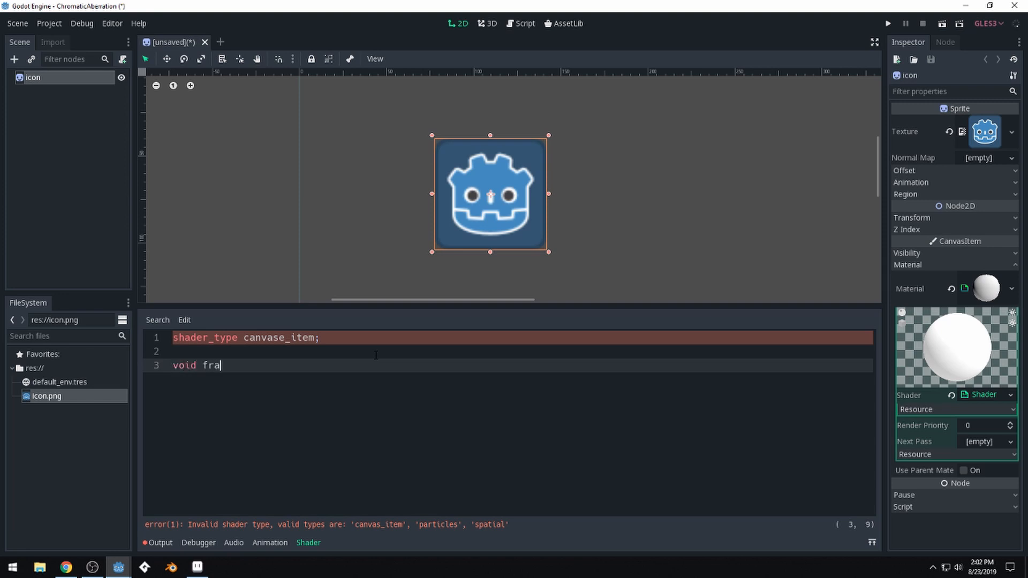
type("gment() {")
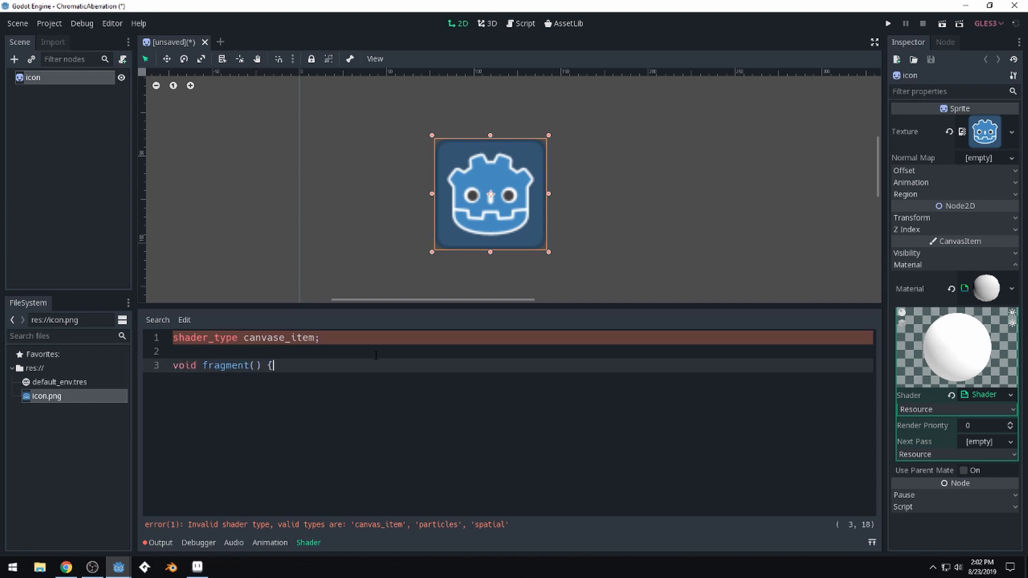
key("Return")
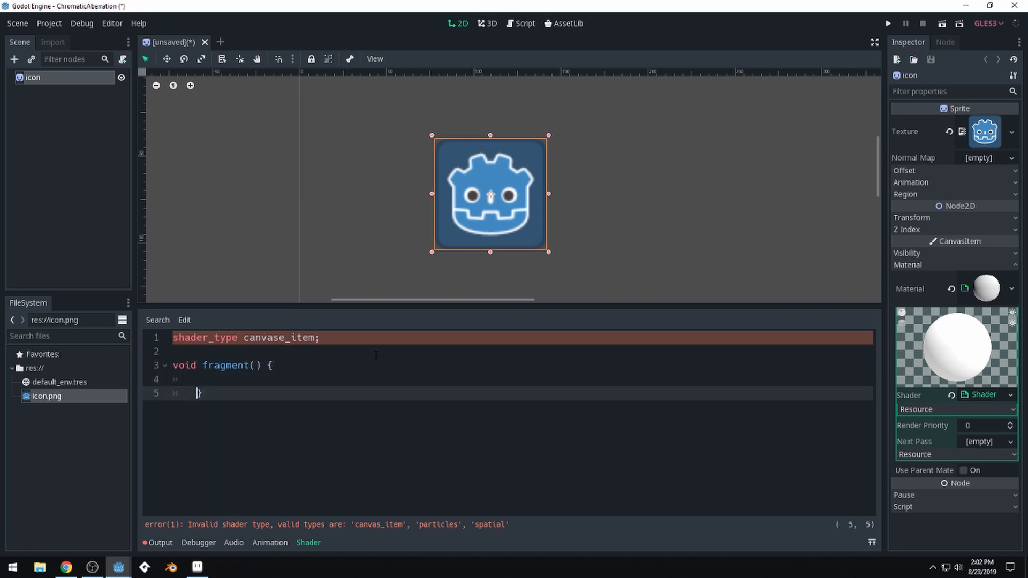
left_click(194, 380)
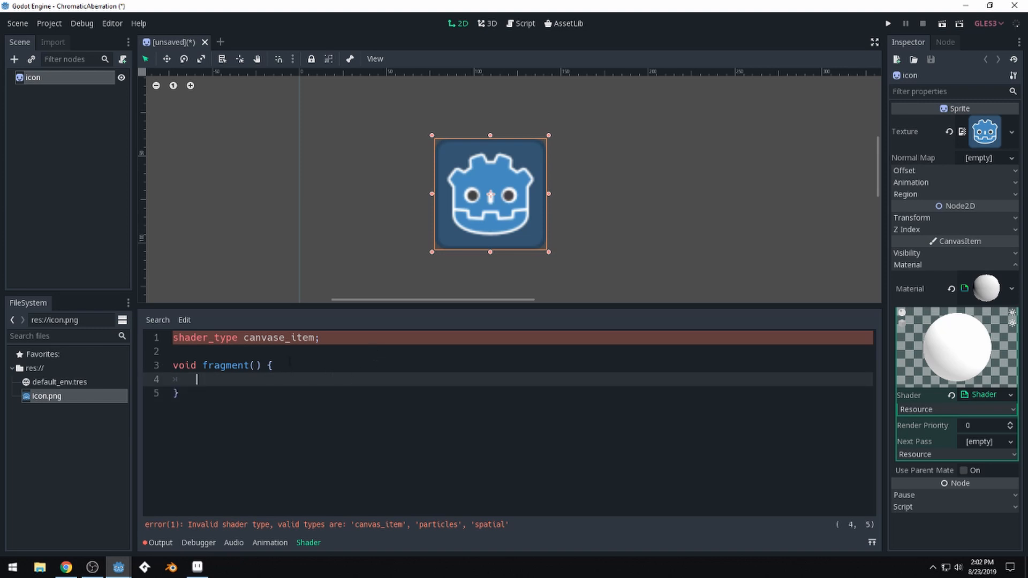
mouse_move(318, 377)
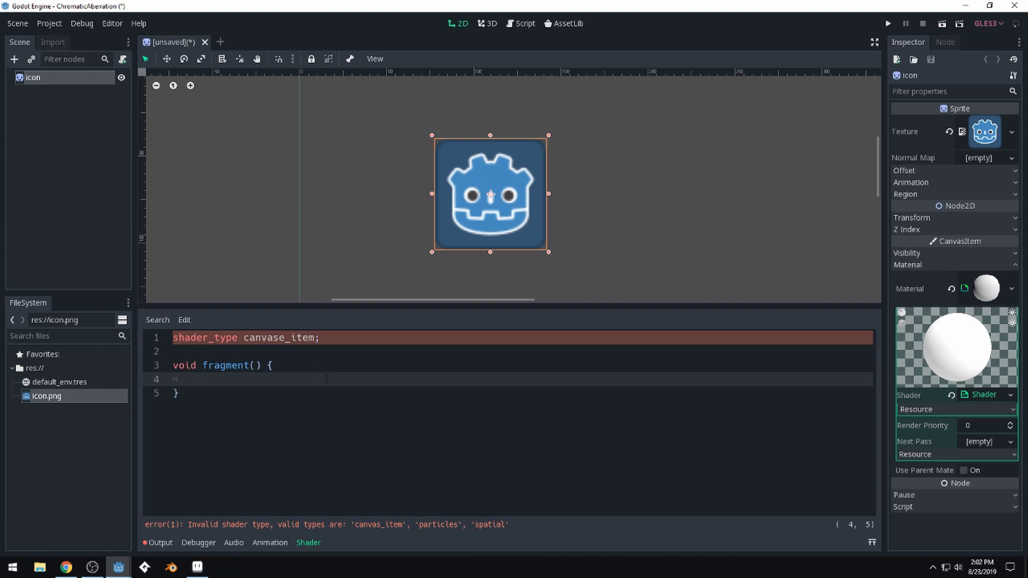
left_click(284, 338)
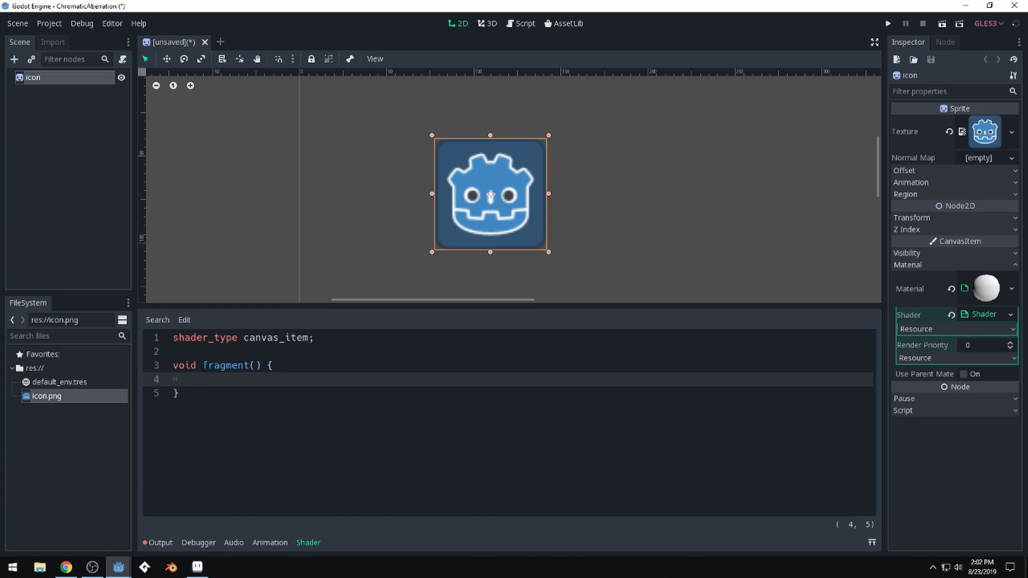
left_click(197, 379)
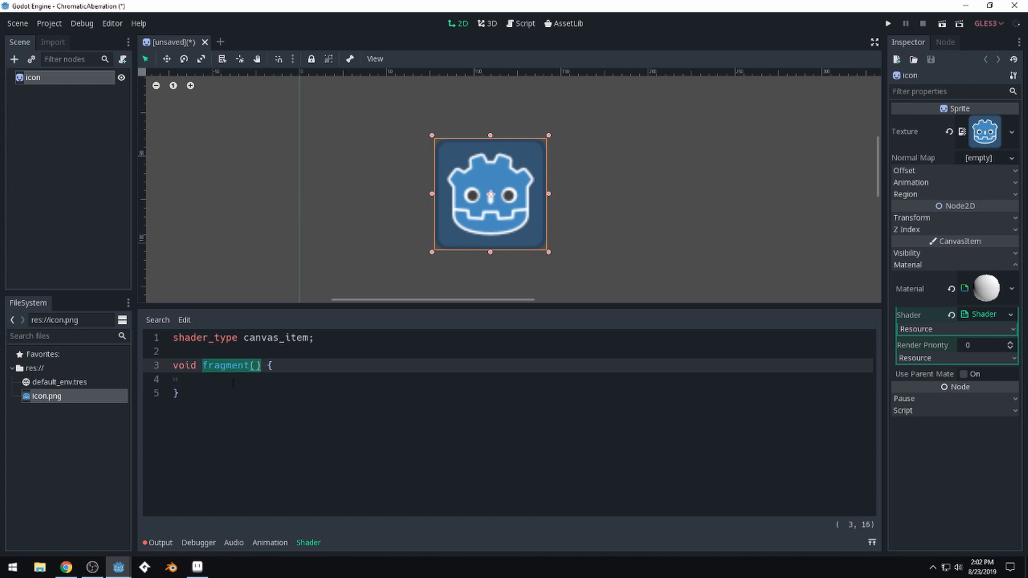
mouse_move(467, 146)
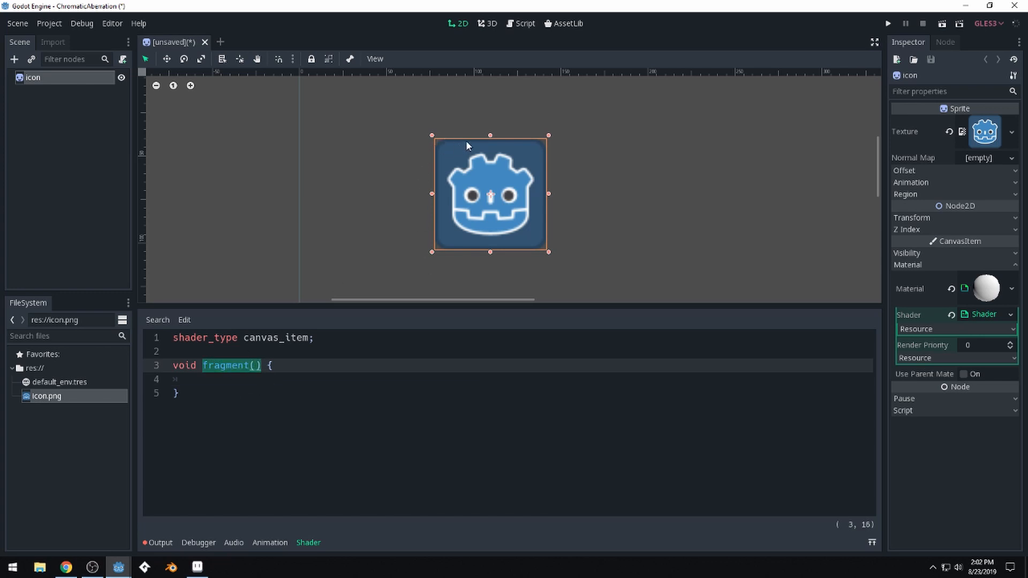
left_click(177, 392)
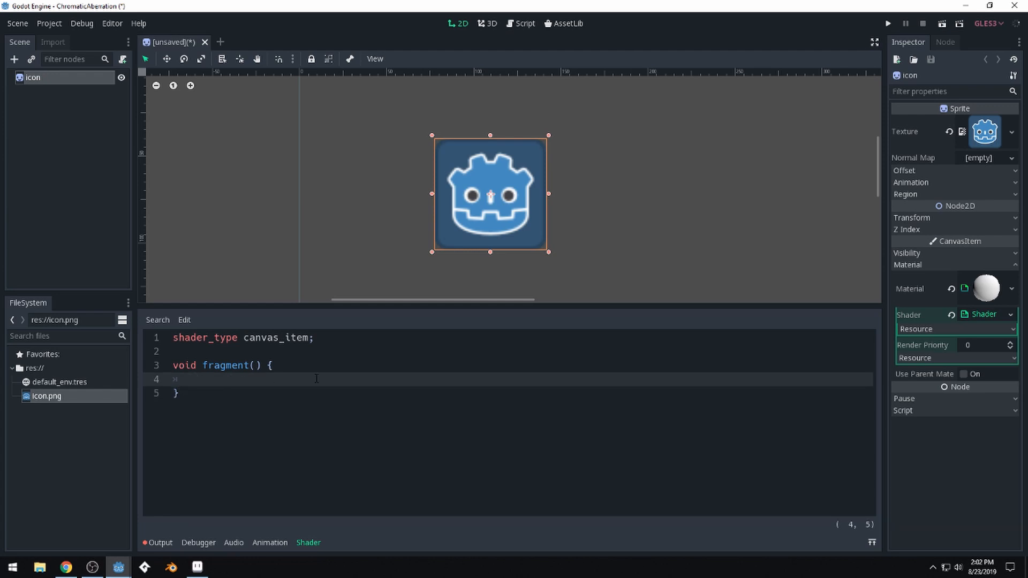
type("C")
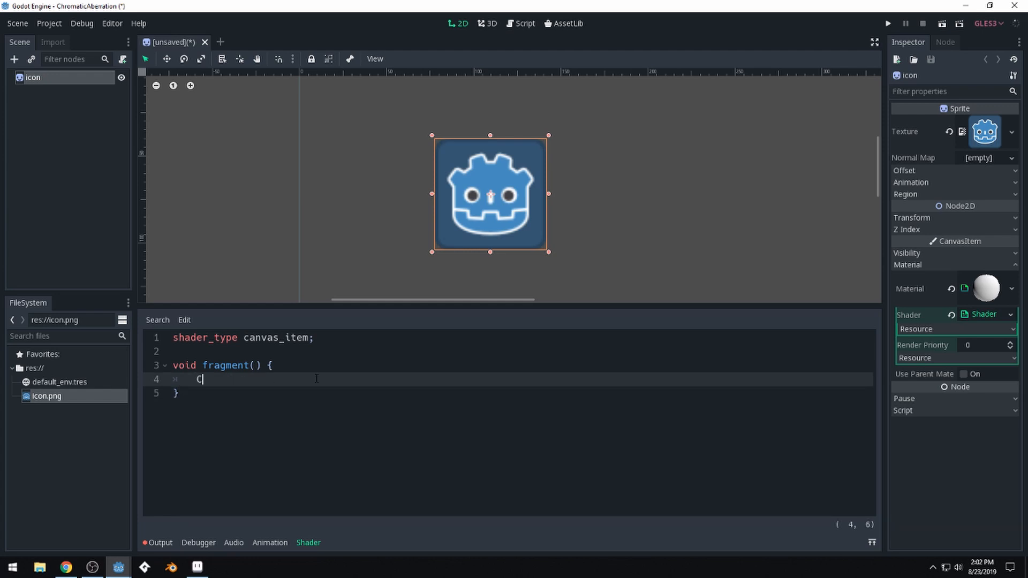
key("Backspace")
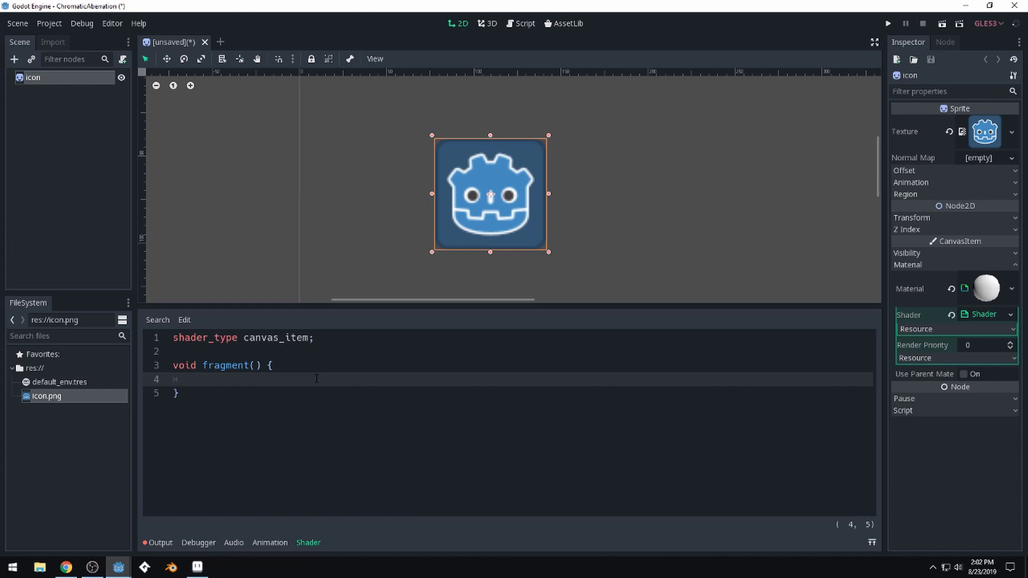
mouse_move(305, 366)
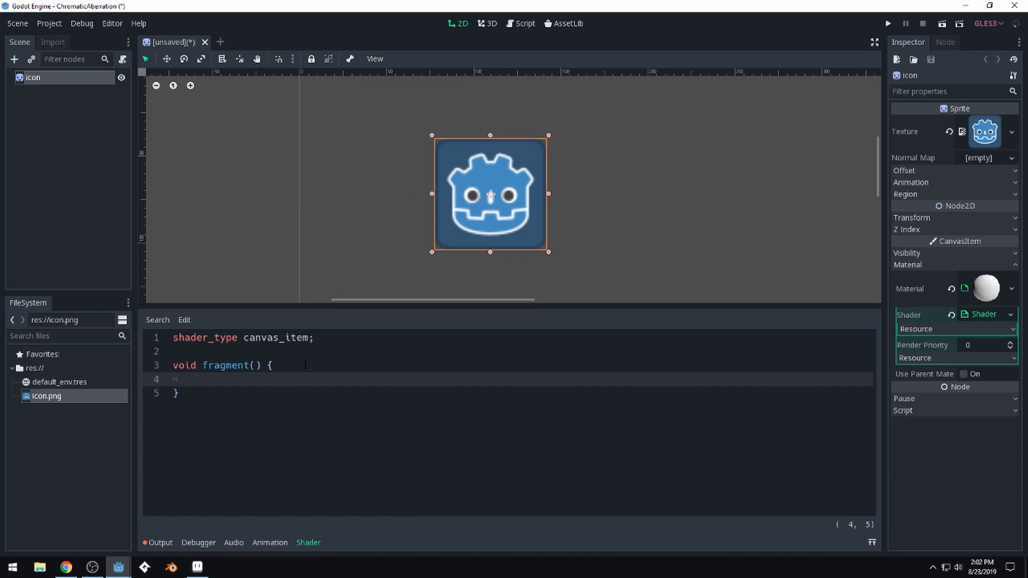
type("vect 3")
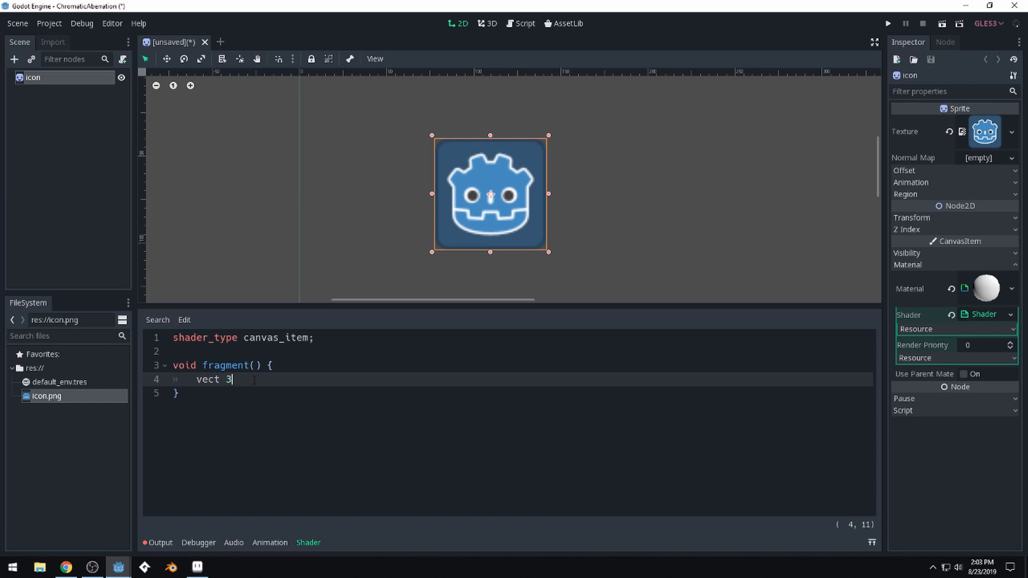
type("vec4")
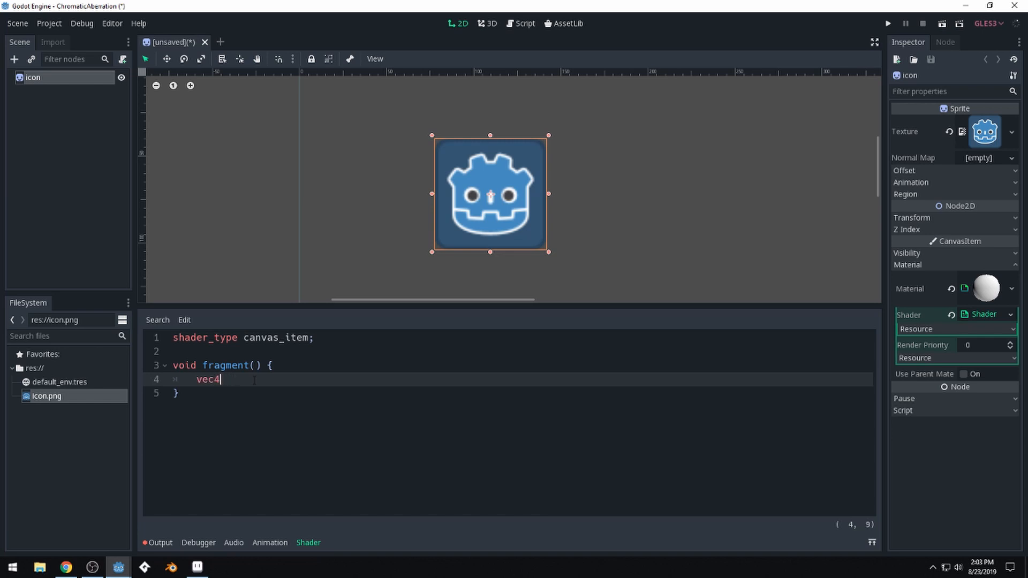
type("color =")
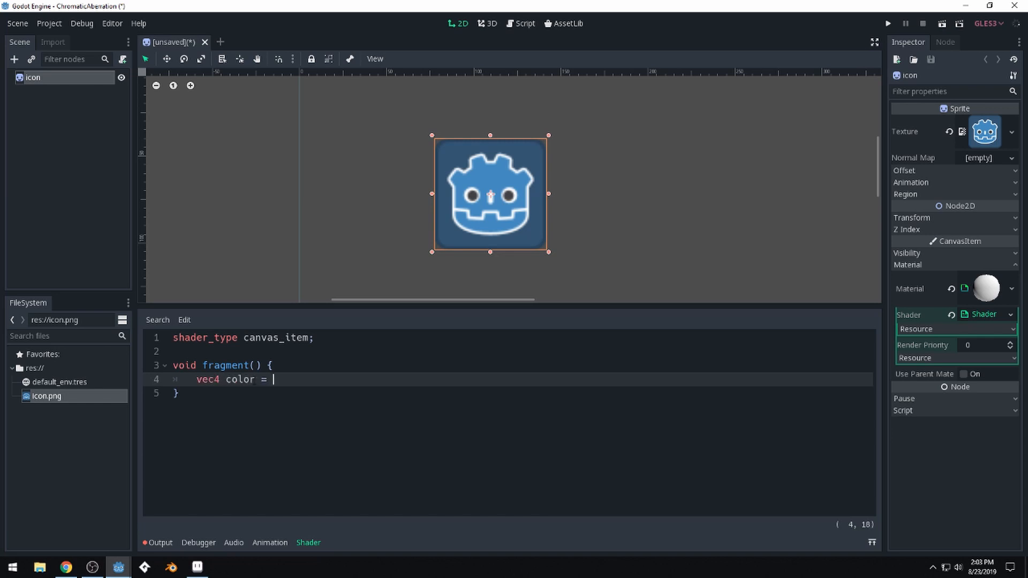
type("v")
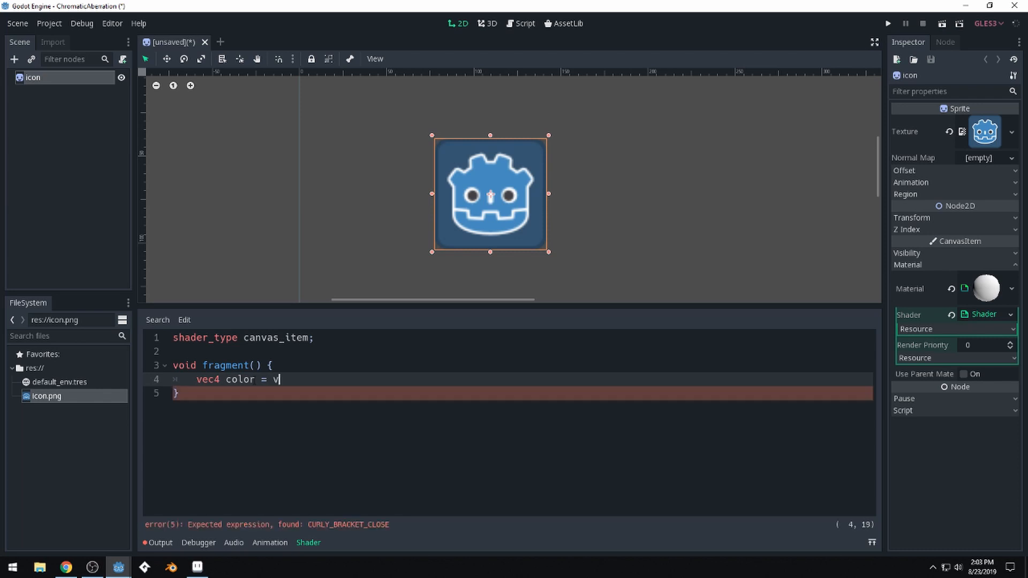
type("ec4(")
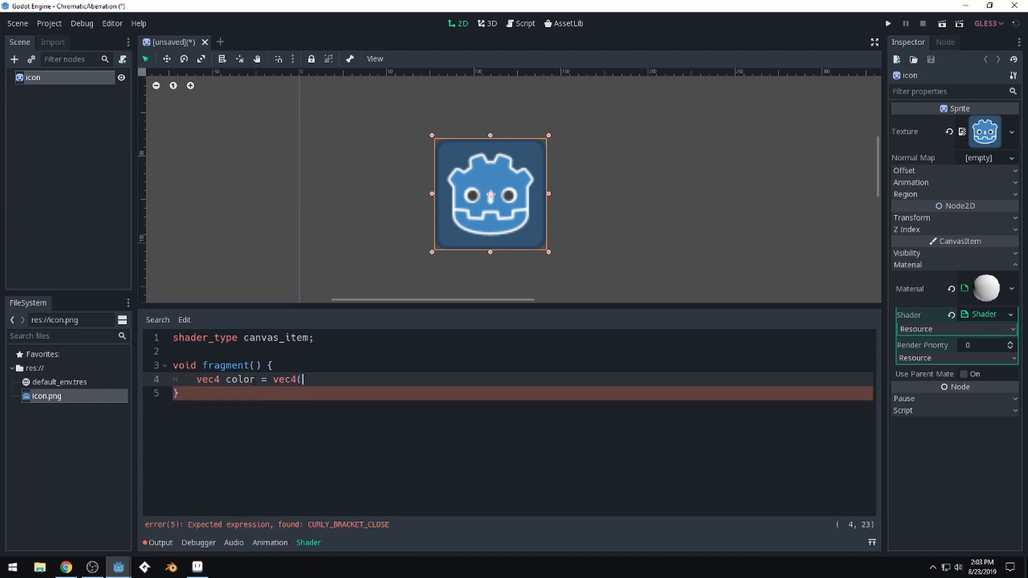
type("1.0, 1.0")
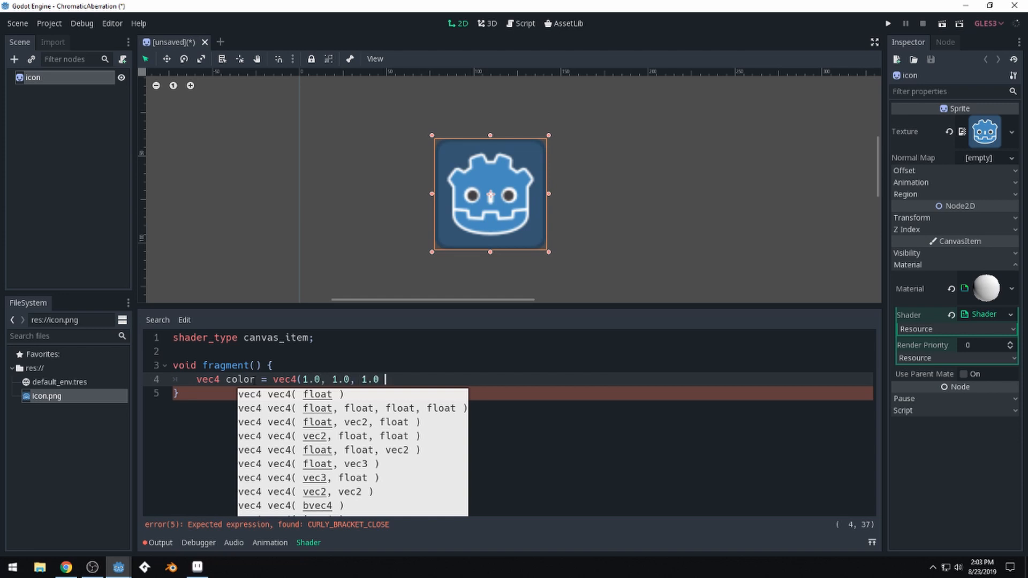
type(", 1.0);")
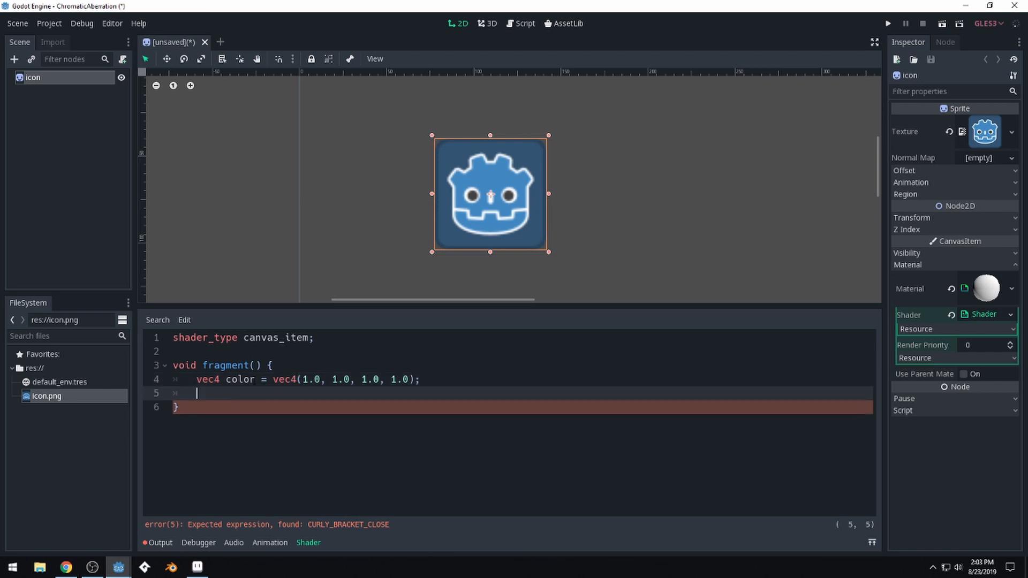
type("COLOR")
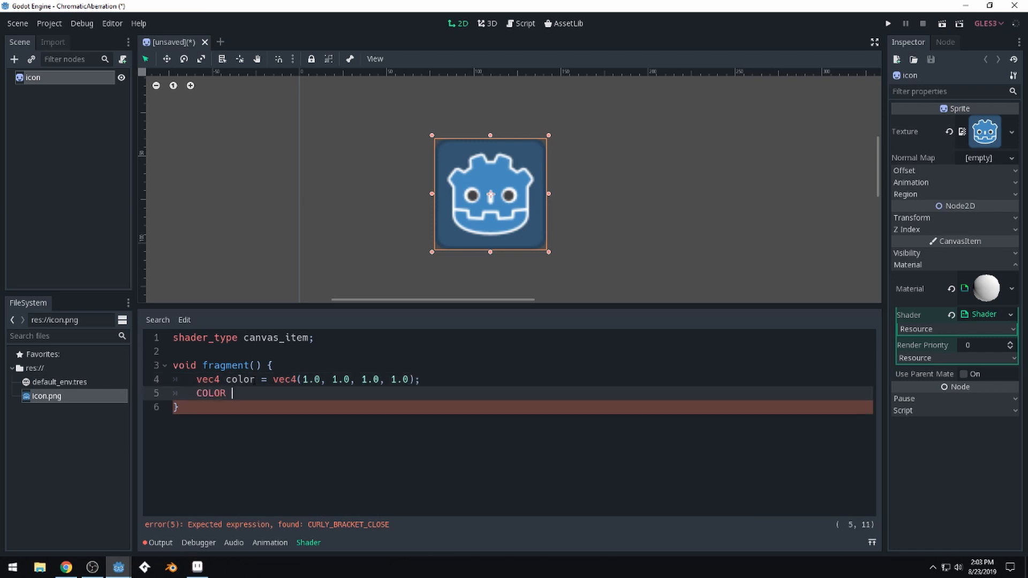
type("= color;")
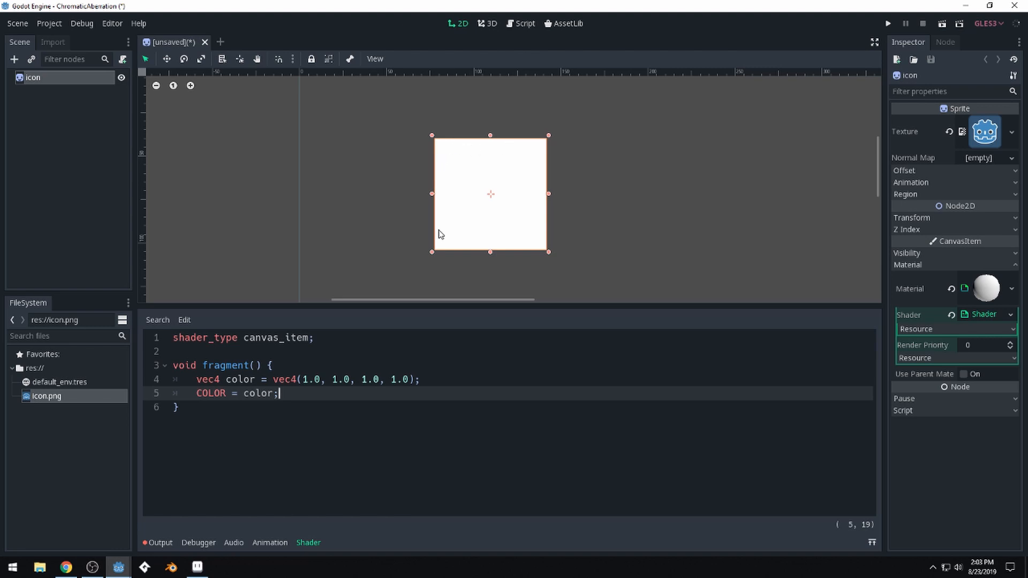
left_click(421, 379)
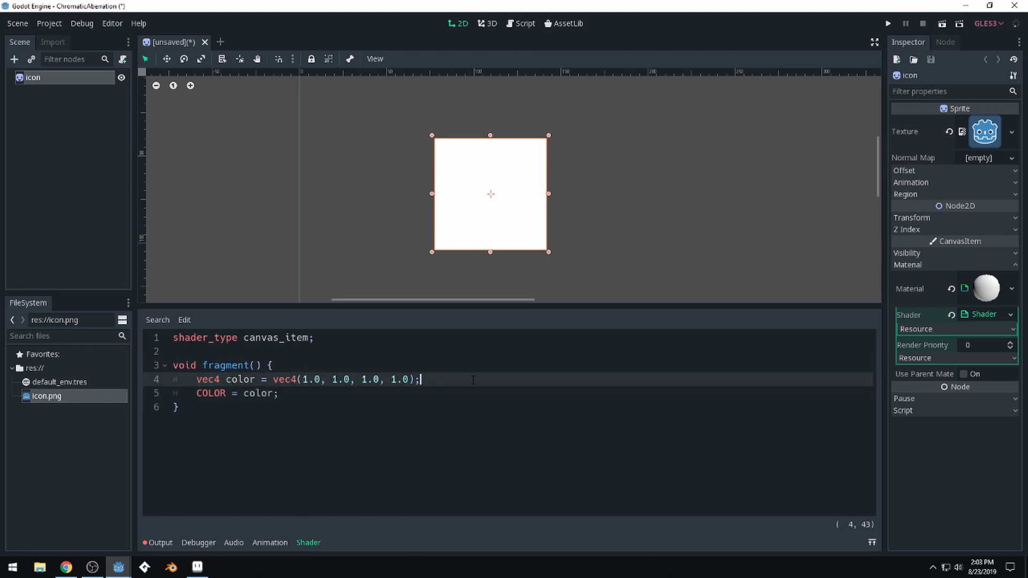
left_click(391, 356)
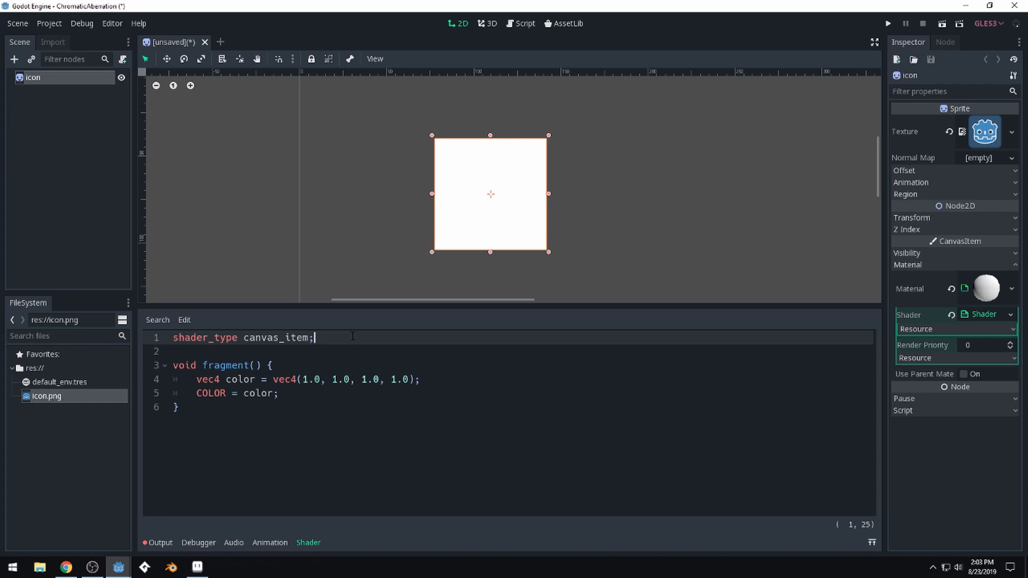
mouse_move(360, 348)
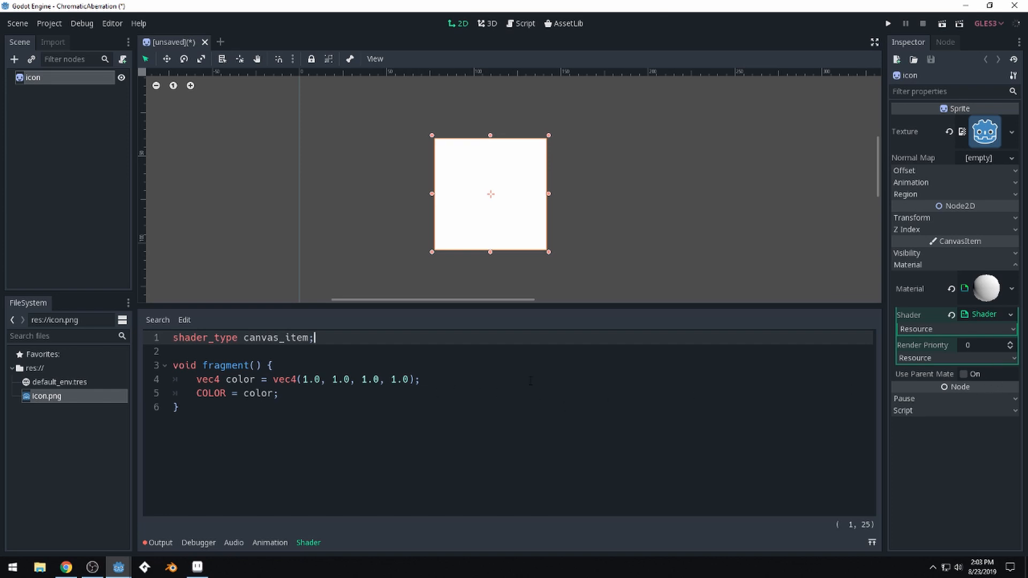
Step: Declare 'uniform vec4 color : hint_color = vec4();' above the fragment function
key("Return")
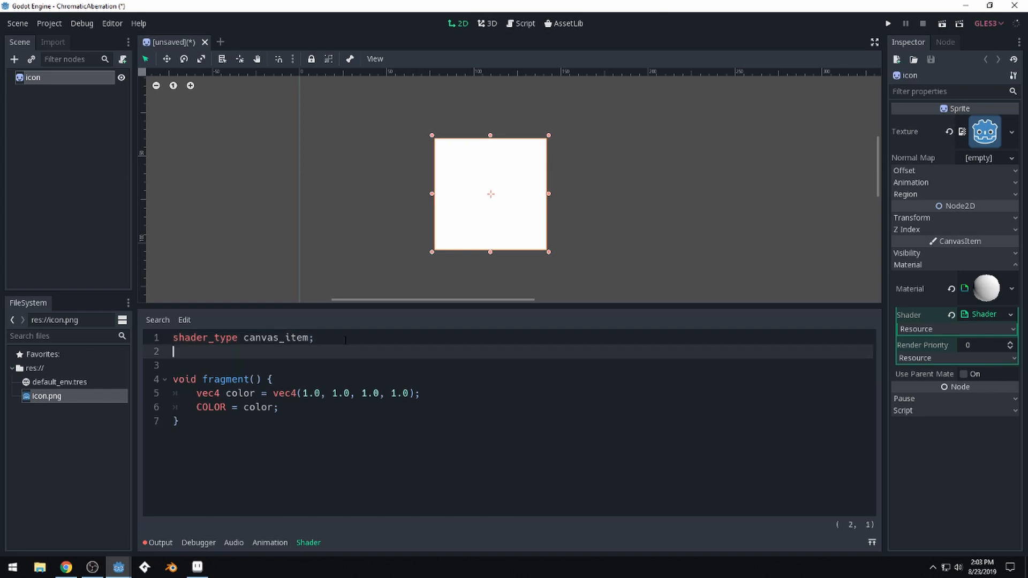
key("Return")
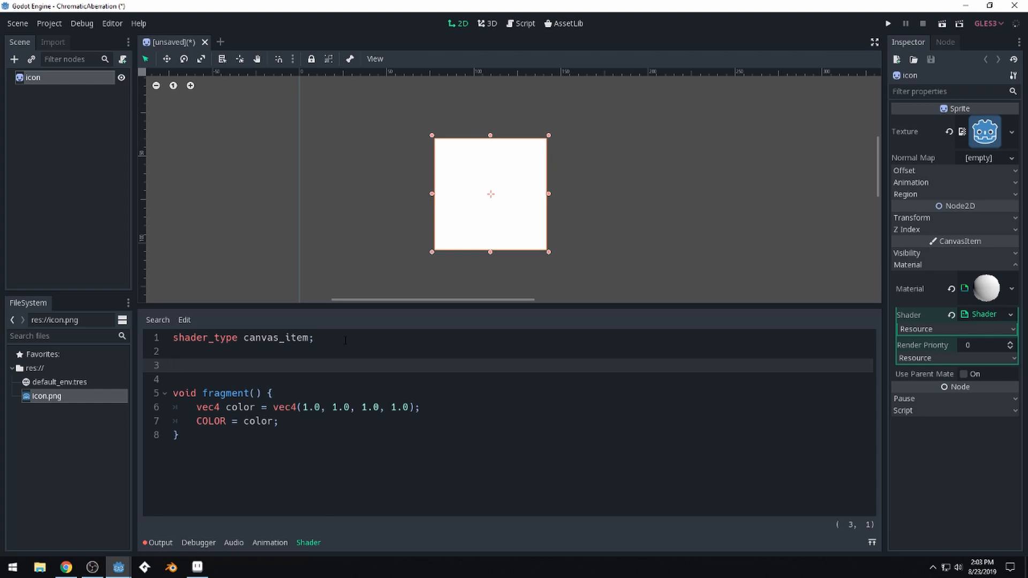
type("uniform")
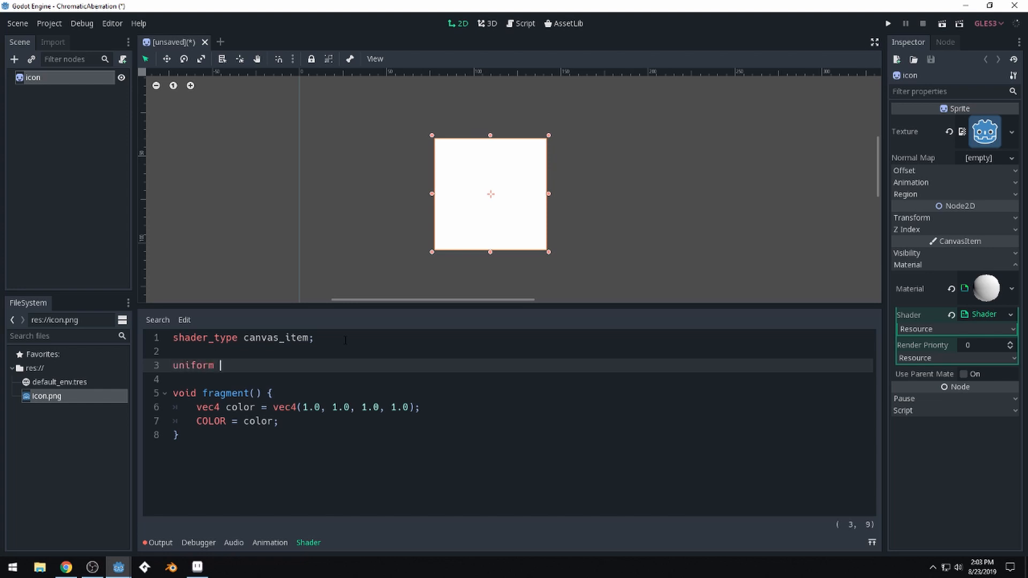
type("vec4")
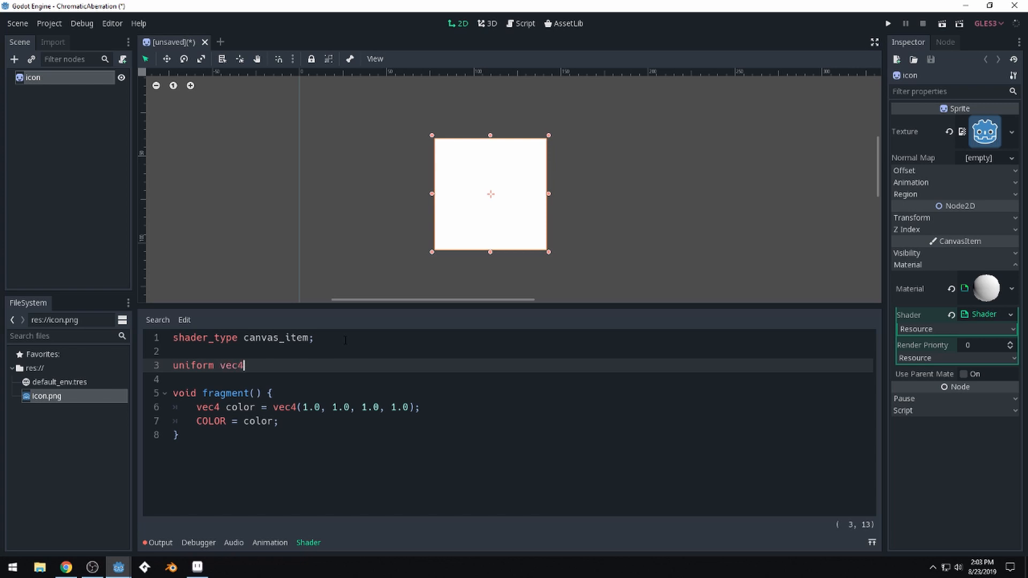
type(": h")
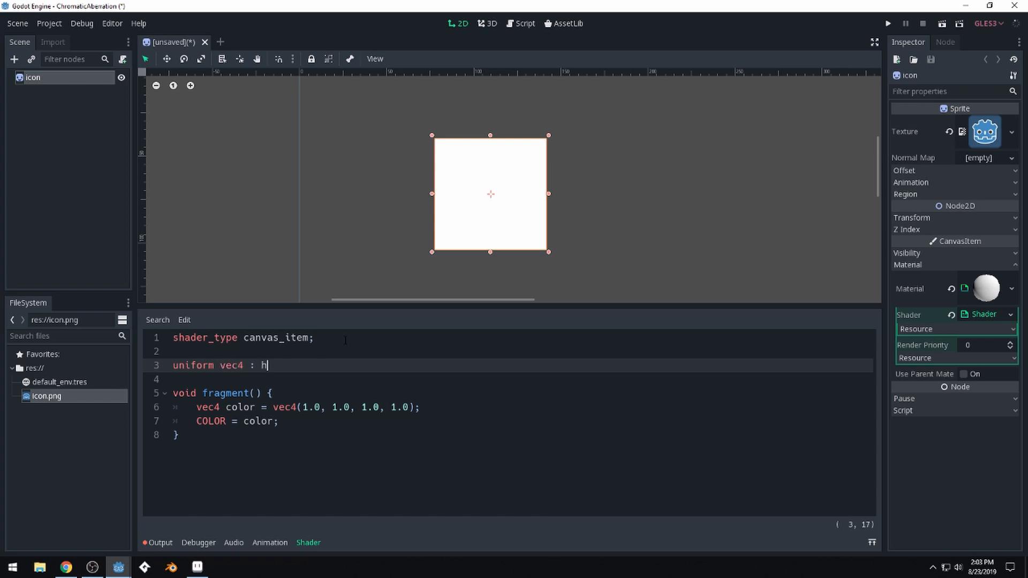
type("int_color =")
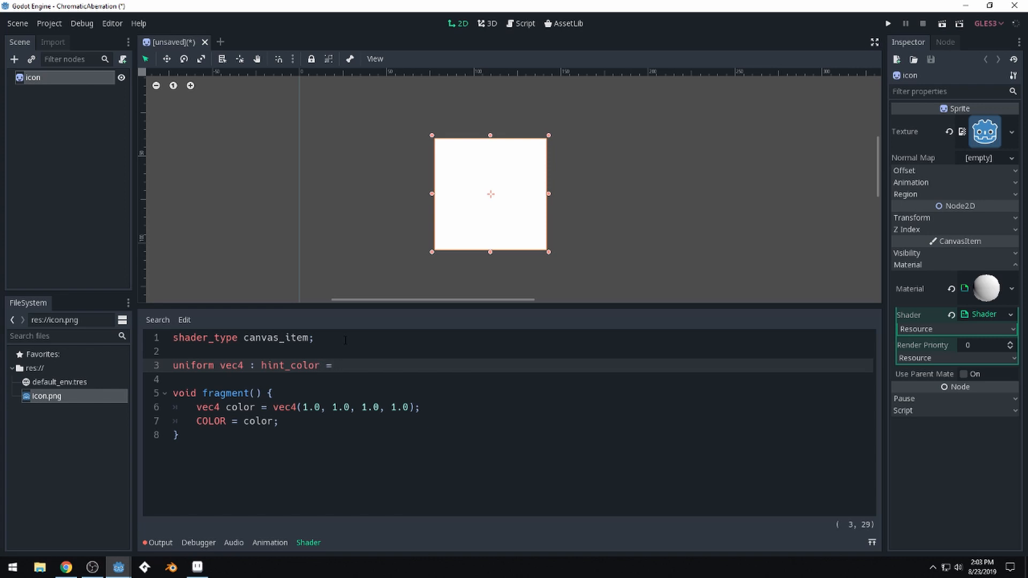
type("vec")
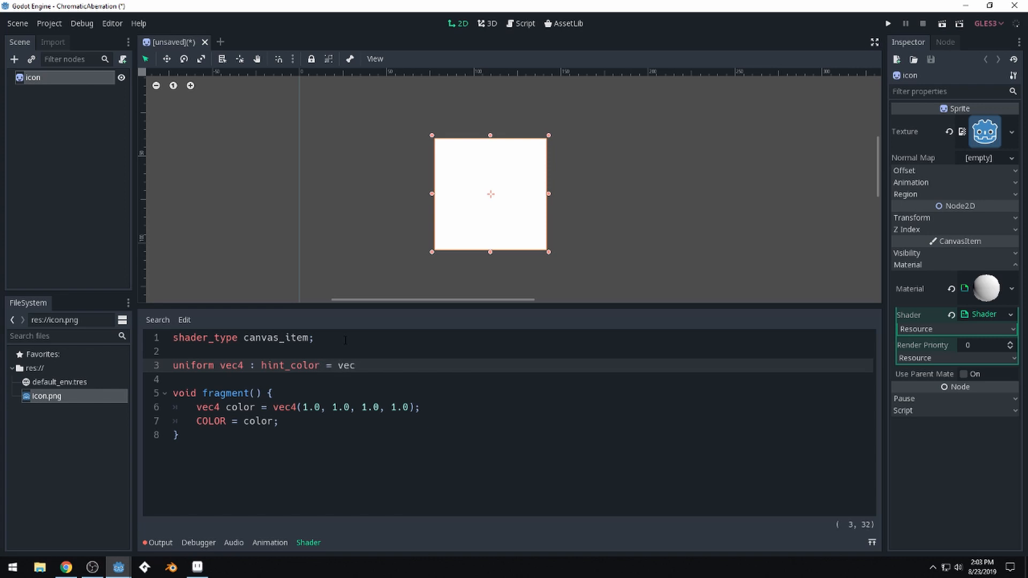
type("4")
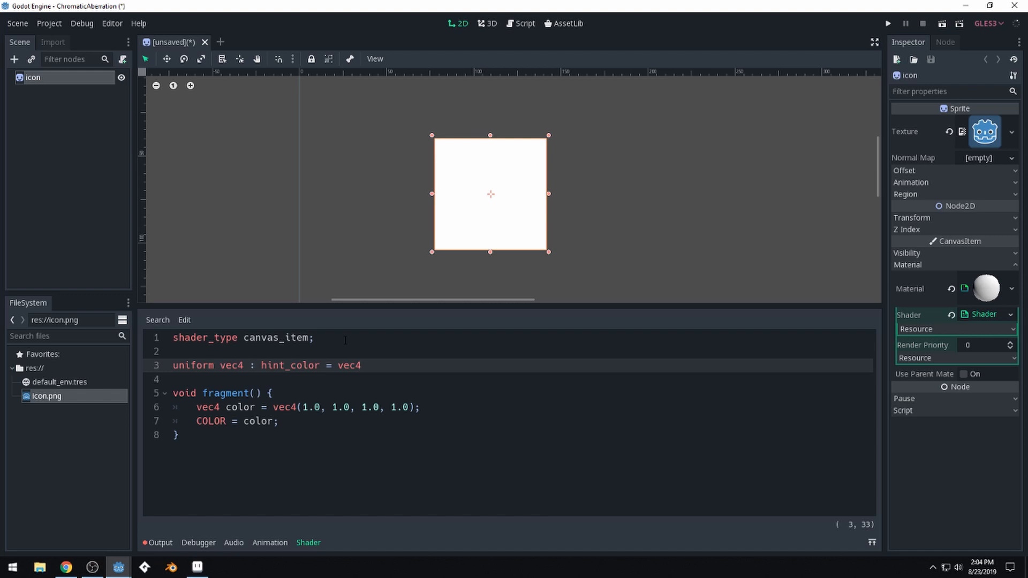
type("();;")
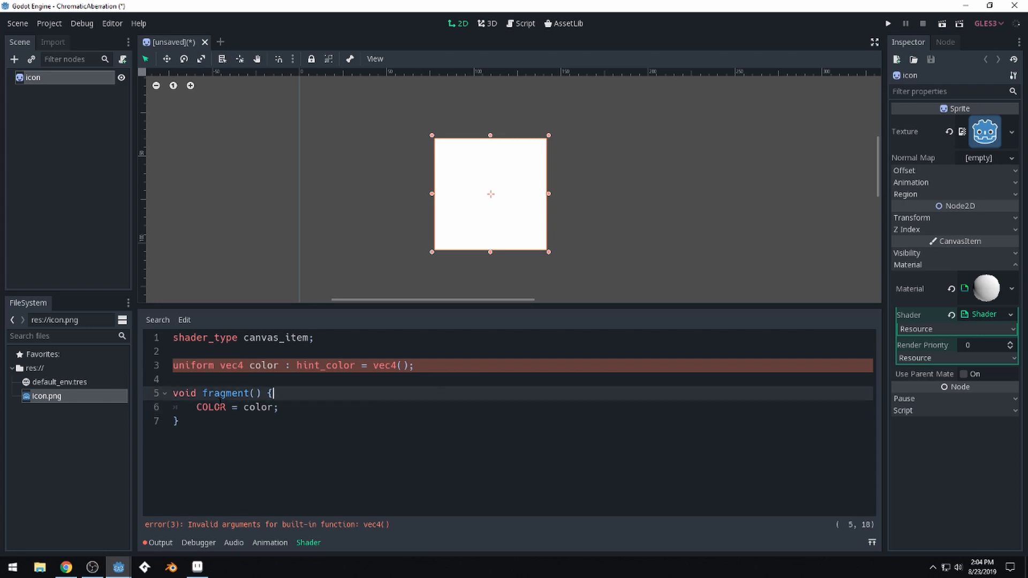
Step: Fill the uniform's default with vec4(1.0, 1.0, 1.0, 1.0) for opaque white
left_click(399, 365)
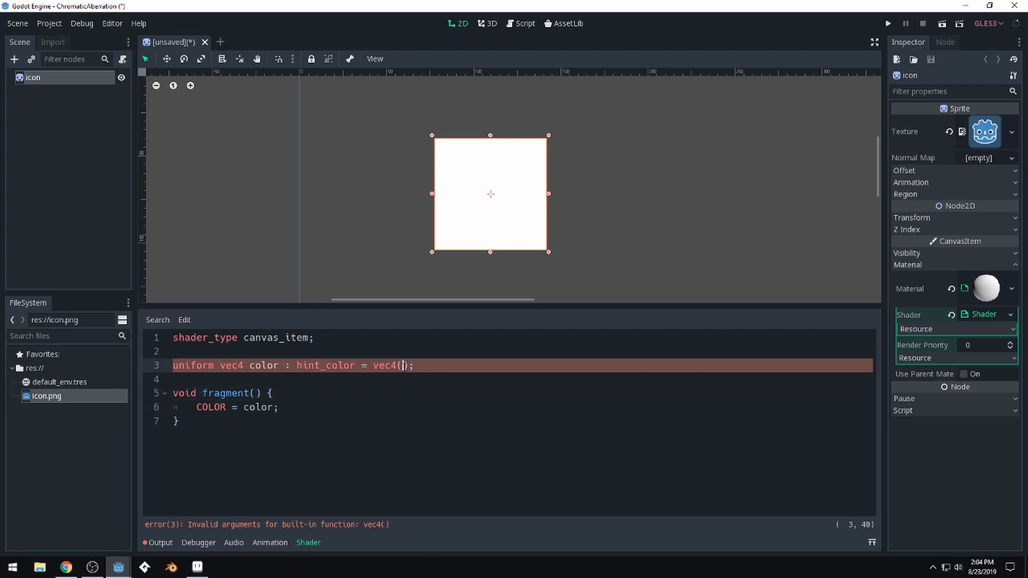
type("1.0")
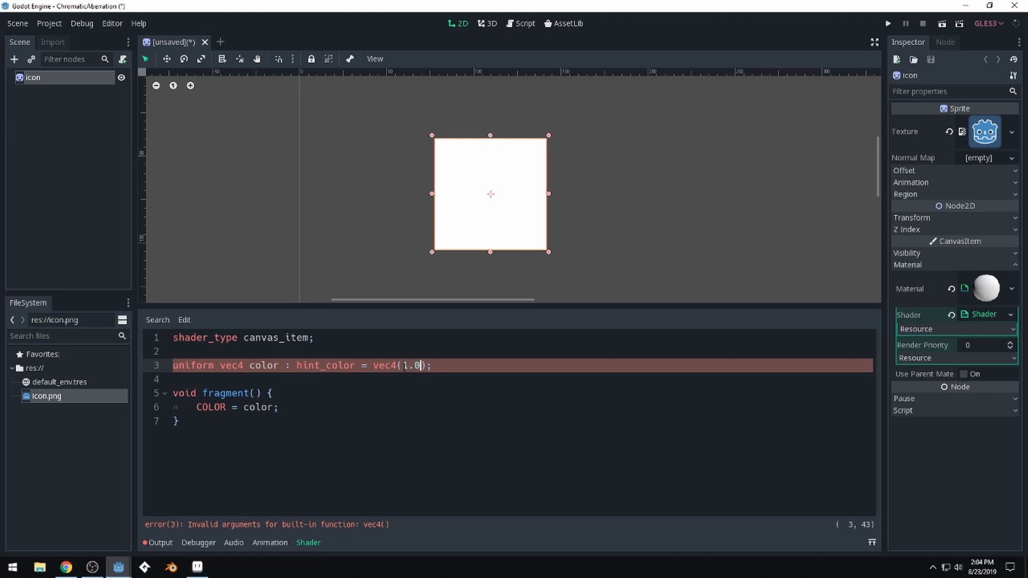
type(", 1.0")
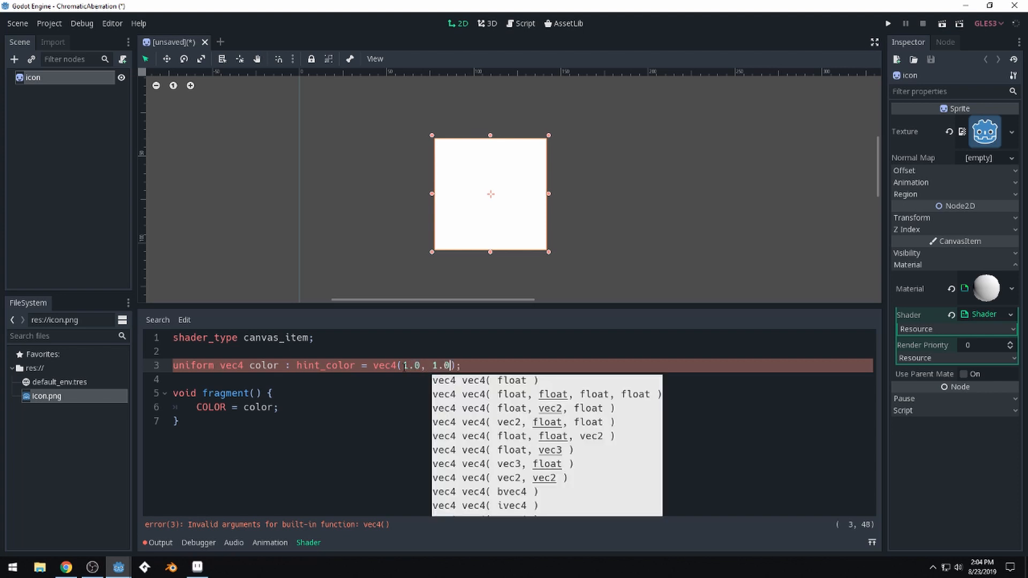
type(", 1.0, 1.0")
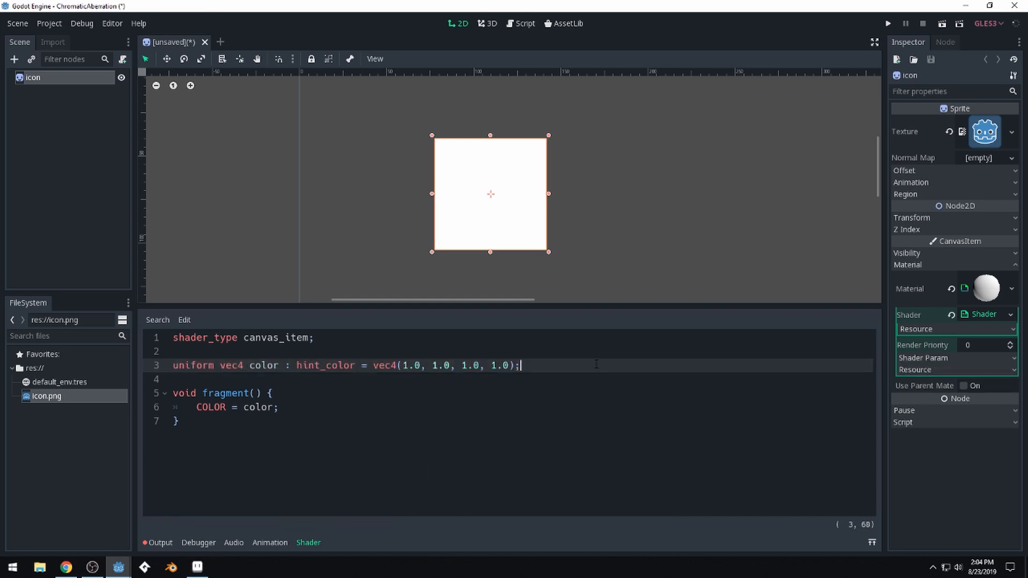
Step: Set the material's Color shader parameter to a strong red in the colour picker
left_click(282, 407)
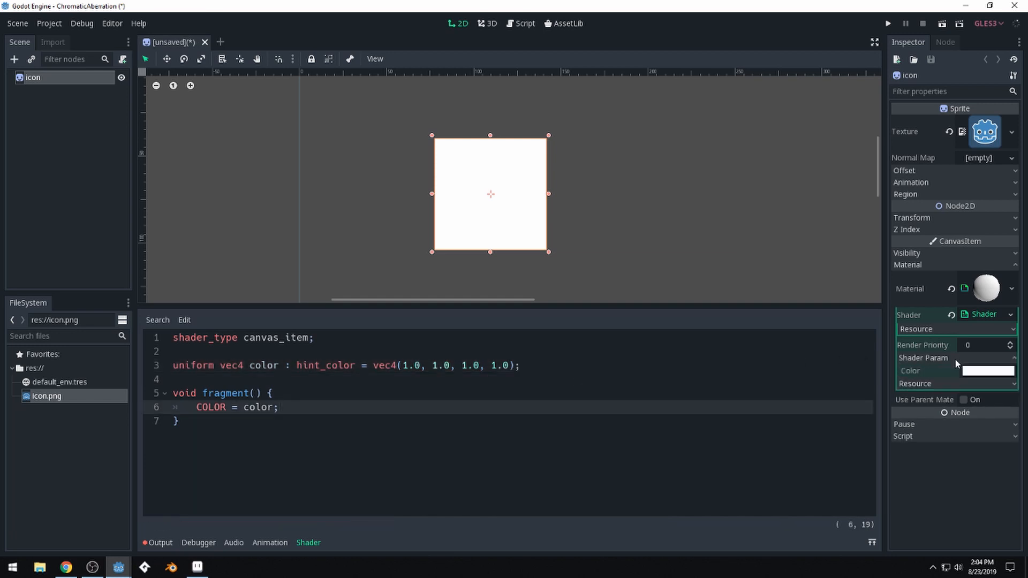
left_click(994, 371)
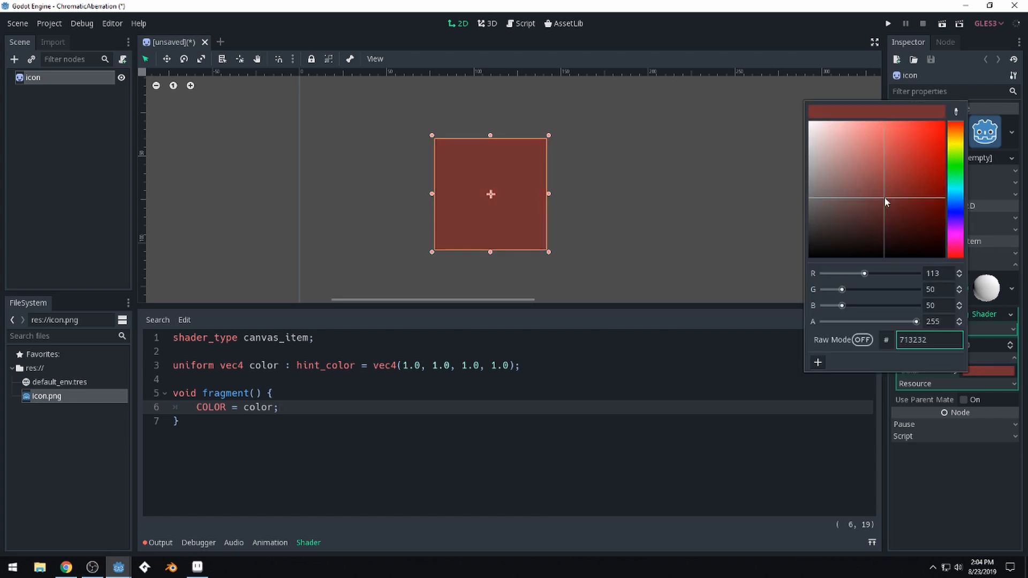
left_click(925, 168)
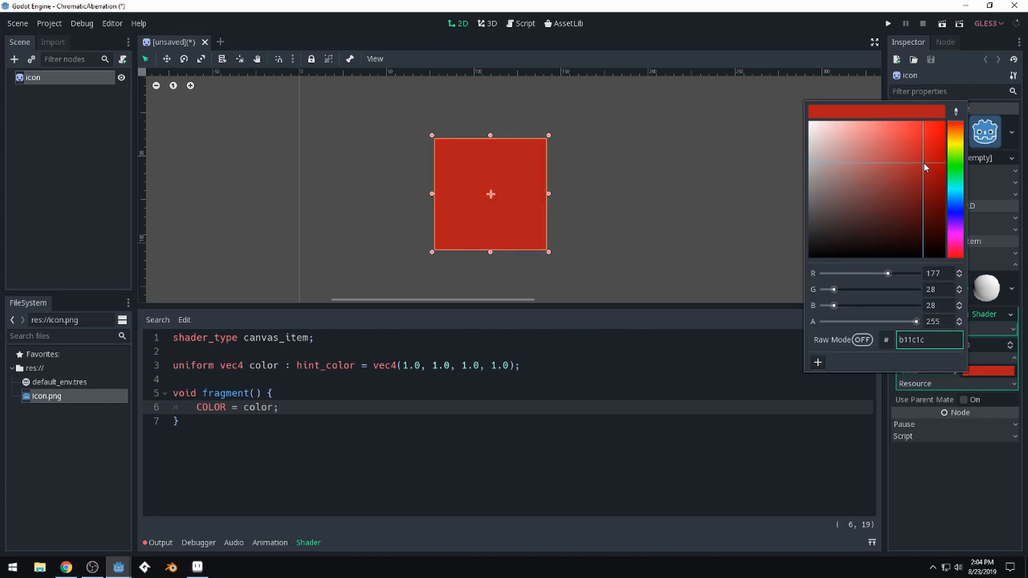
left_click(441, 161)
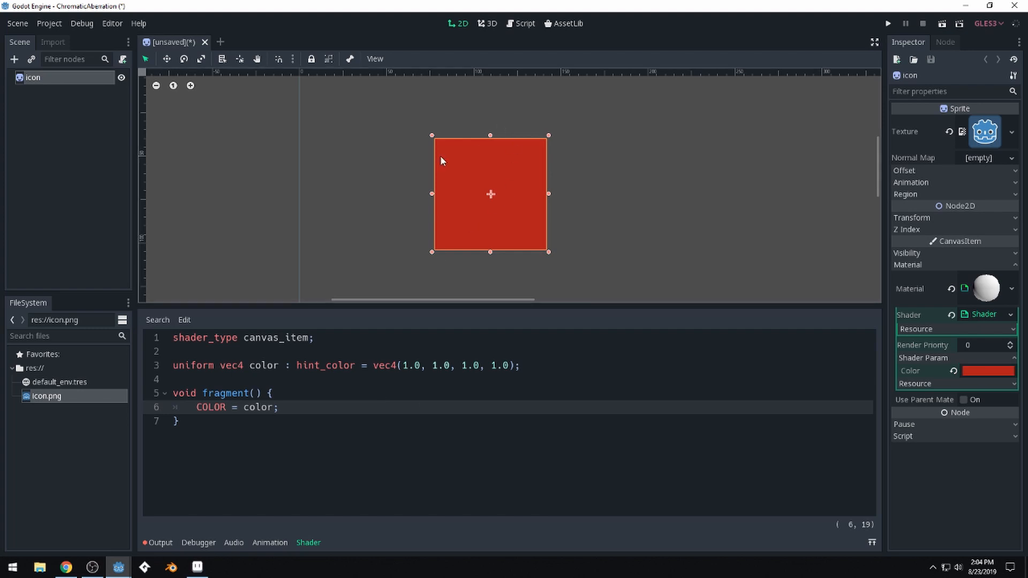
mouse_move(441, 161)
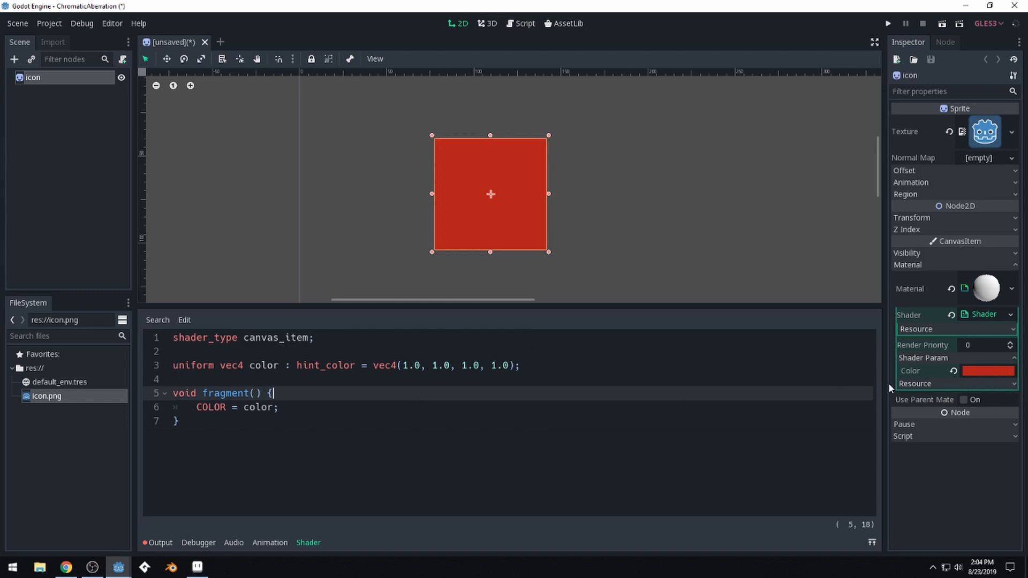
mouse_move(430, 388)
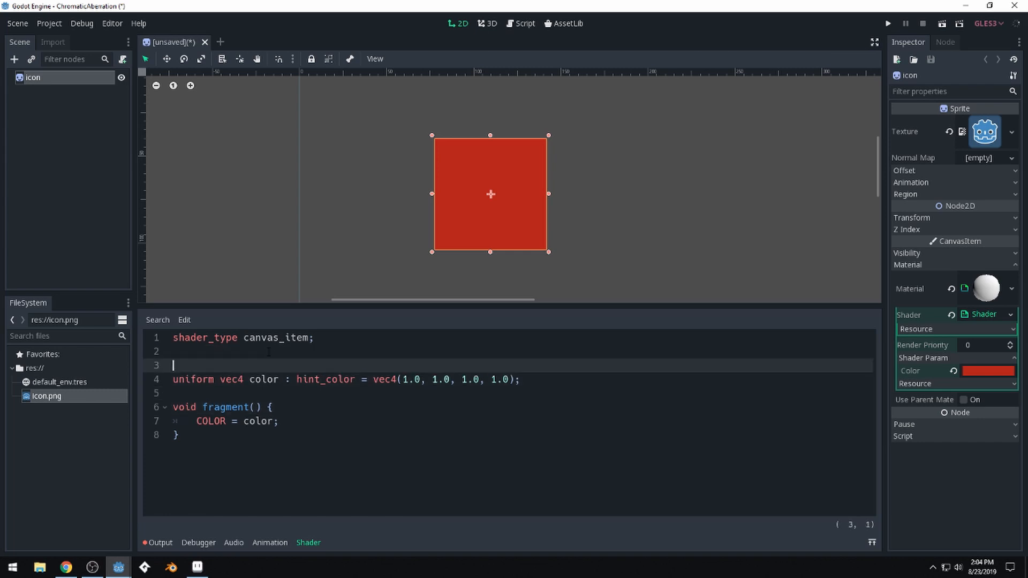
Step: Declare a 'uniform bool apply' and a 'uniform float amount = 1.0;'
type("uni")
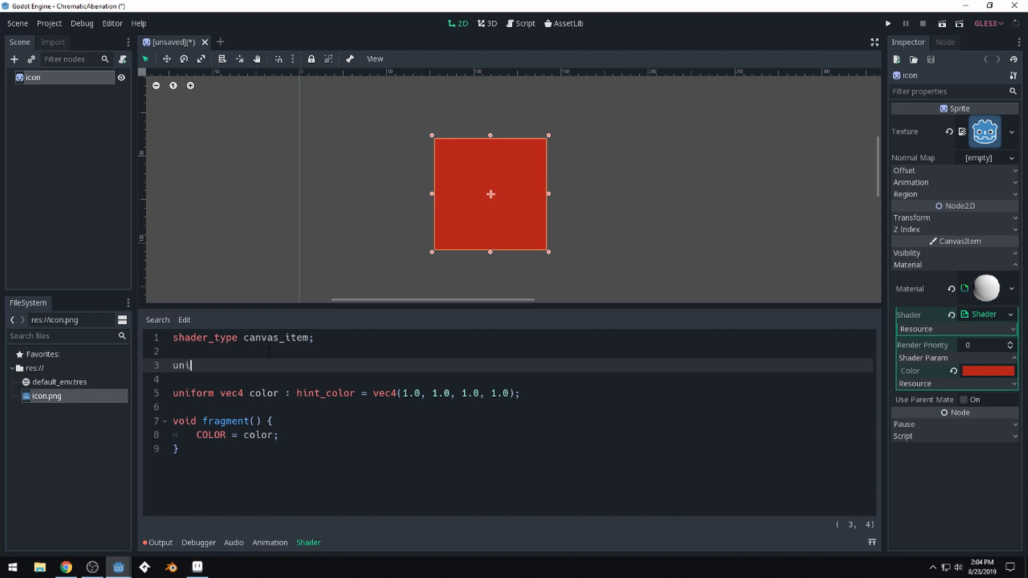
type("form bool")
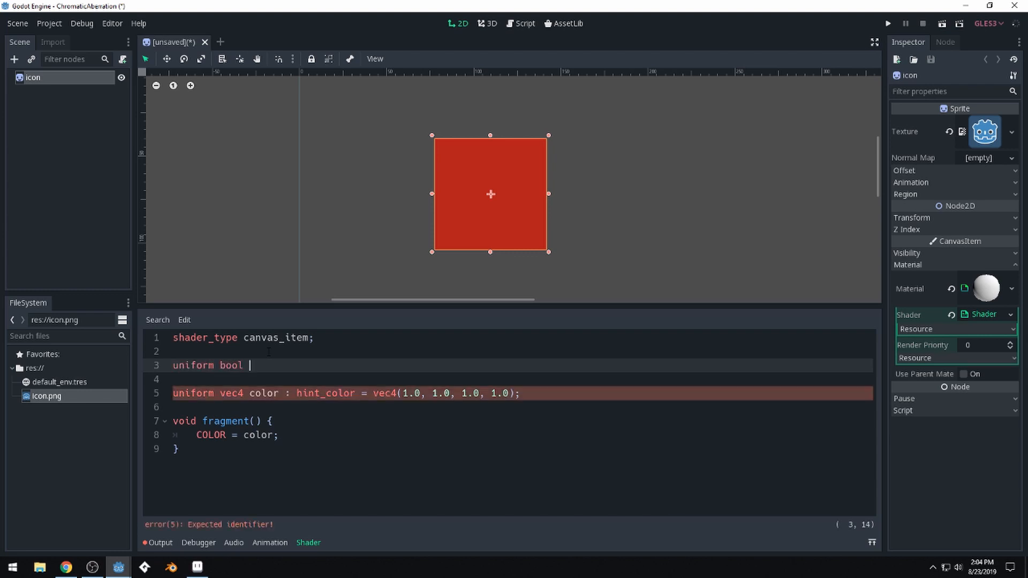
type("apply = true")
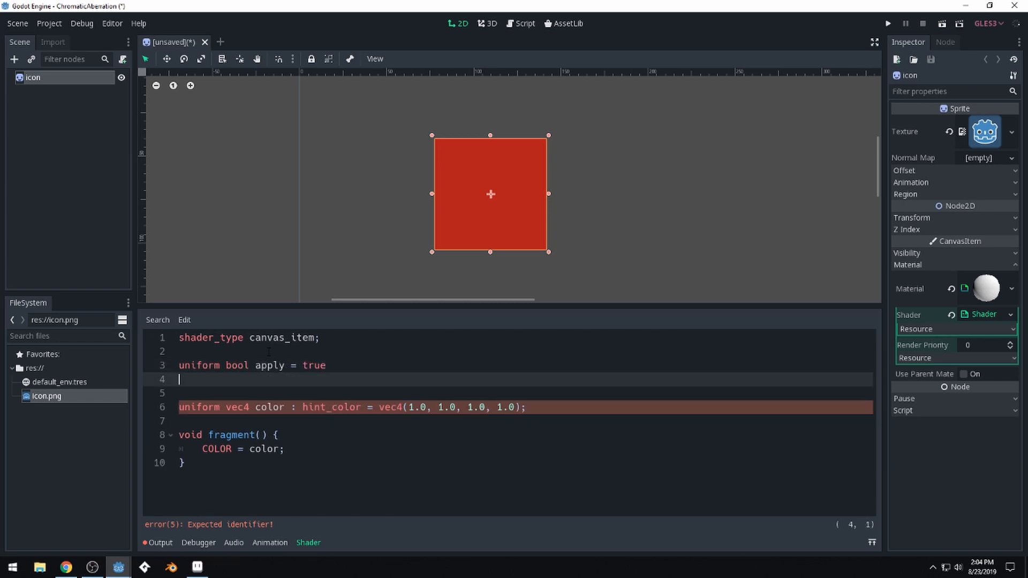
type("uniform float")
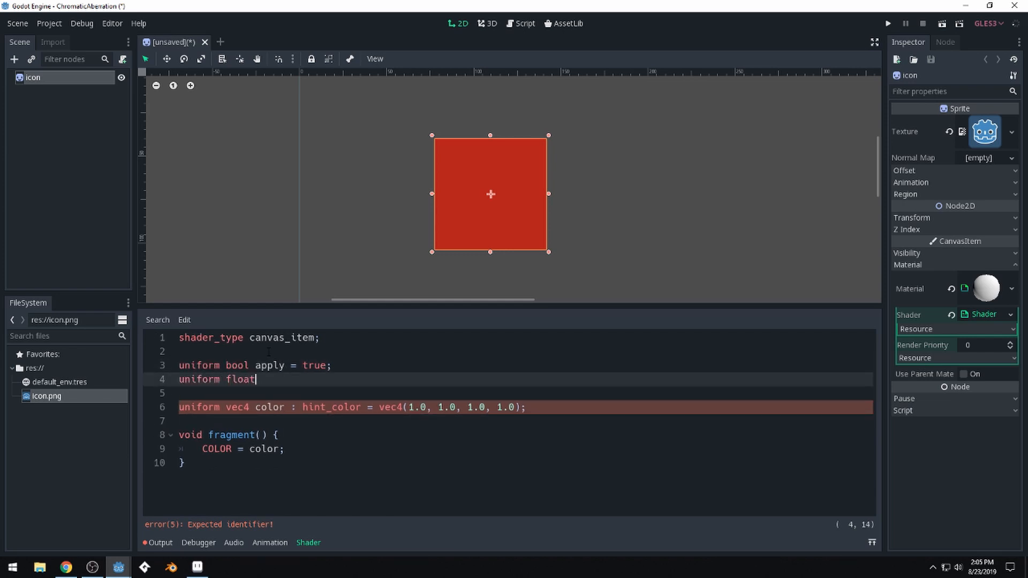
type("amount")
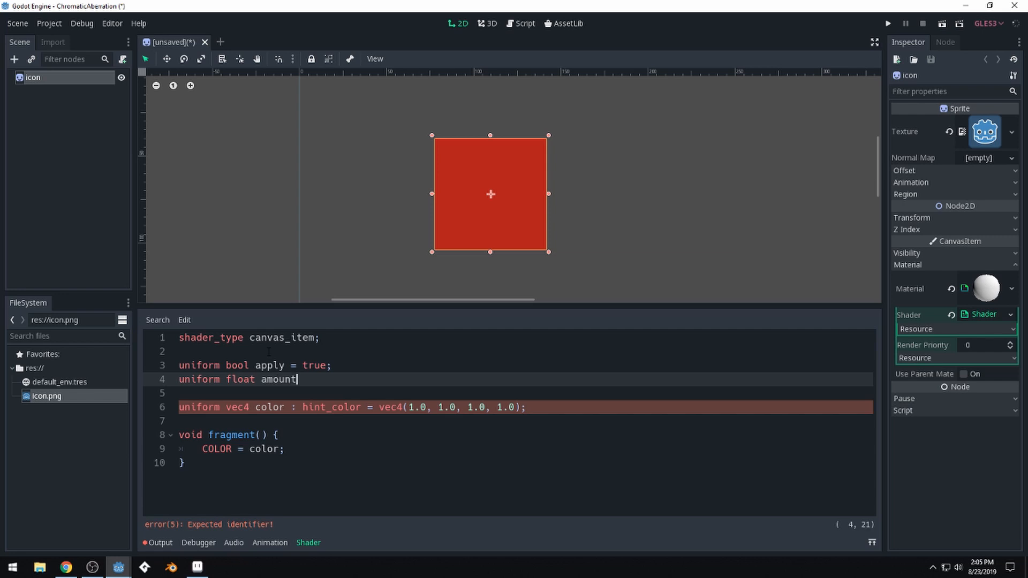
type("= 1.0;")
type("un")
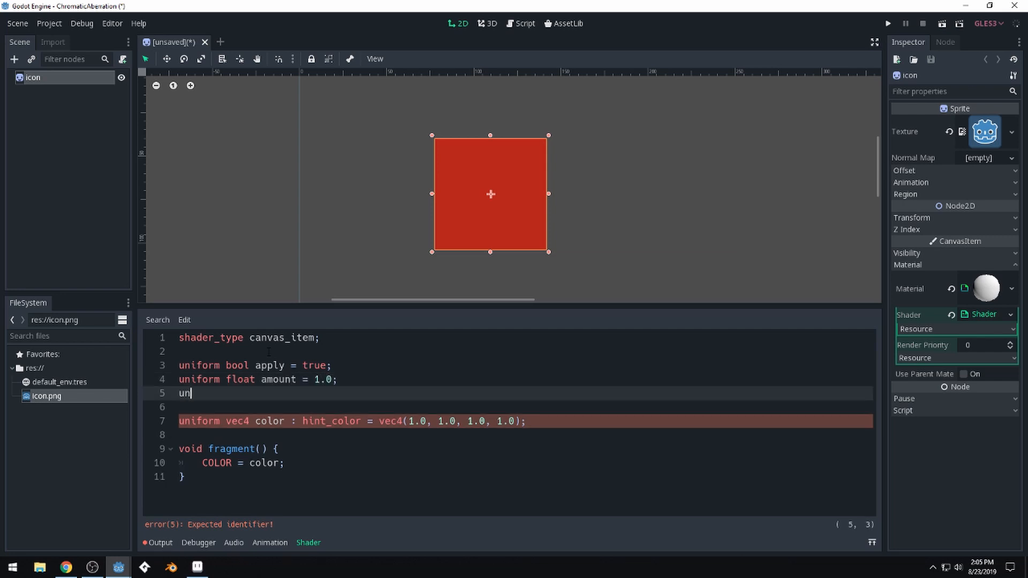
Step: Declare 'uniform sampler2D offset_texture : hint_white;' as a new parameter
type("iform")
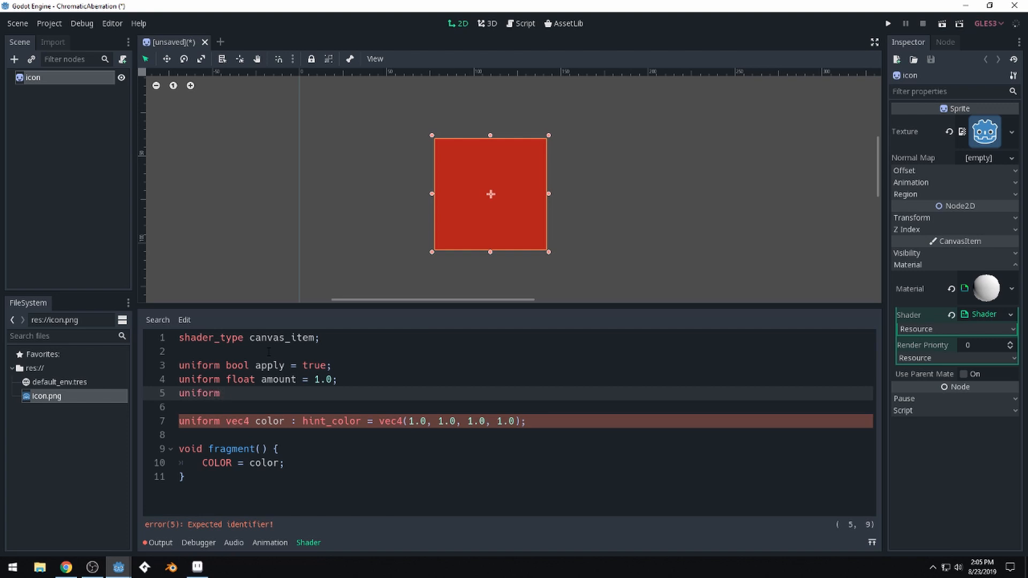
type("sampler2")
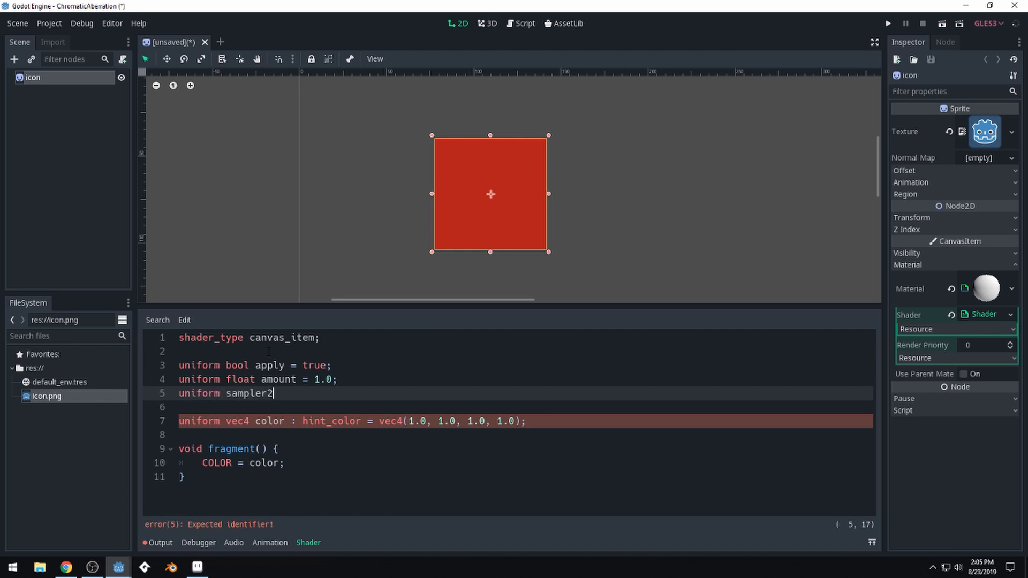
type("D")
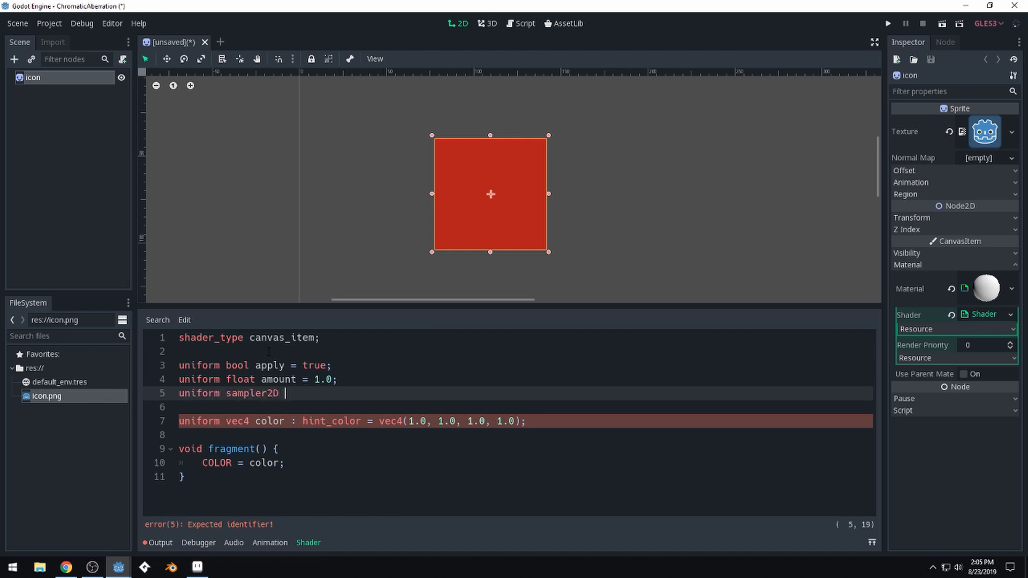
type("offset_tex")
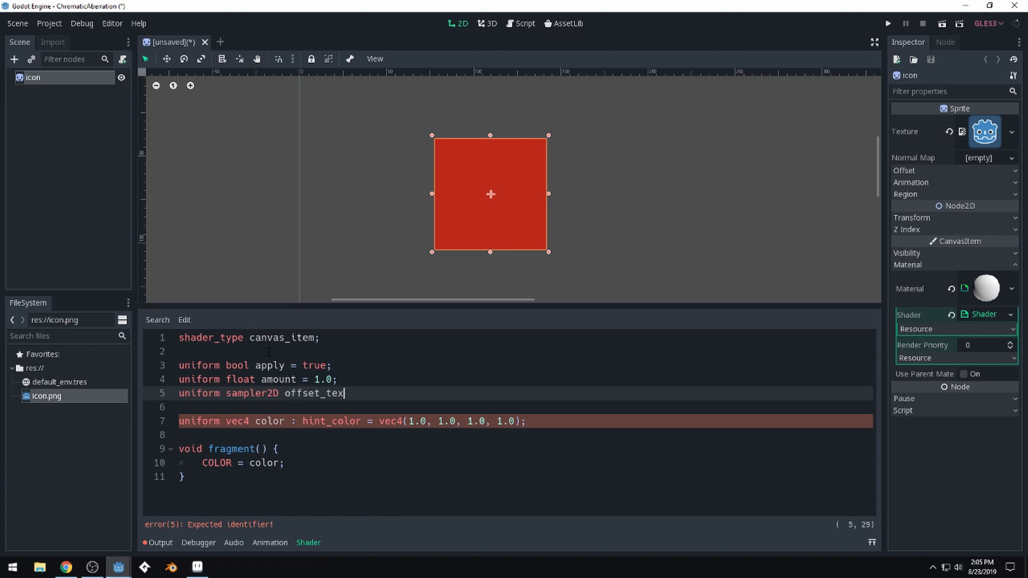
type("ture")
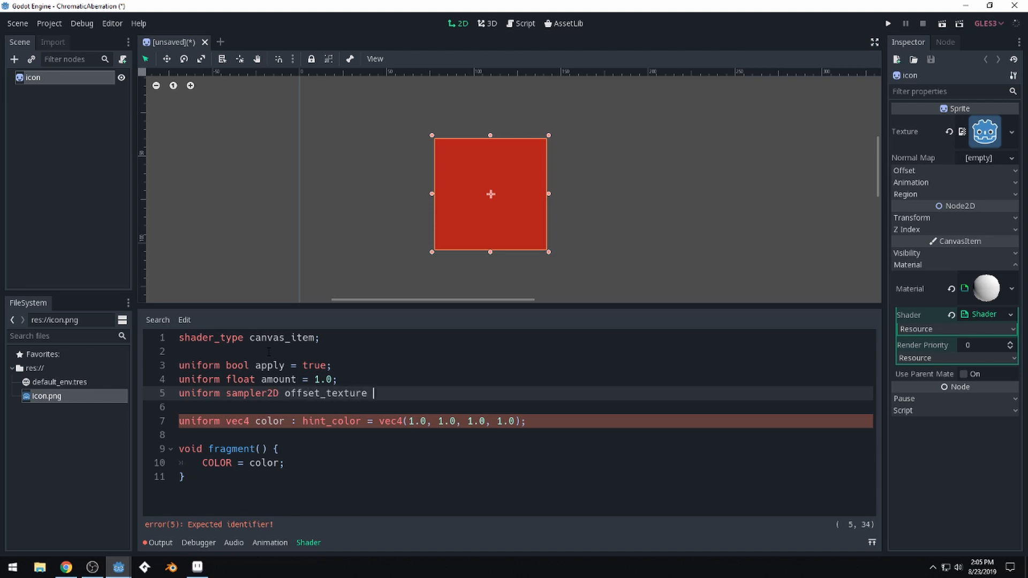
type(": hint_white;")
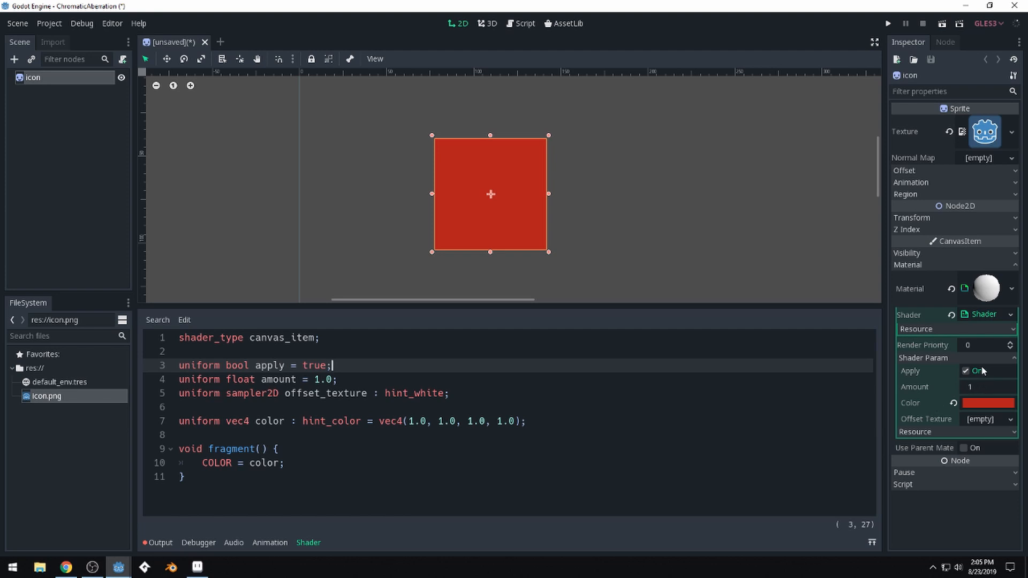
mouse_move(990, 418)
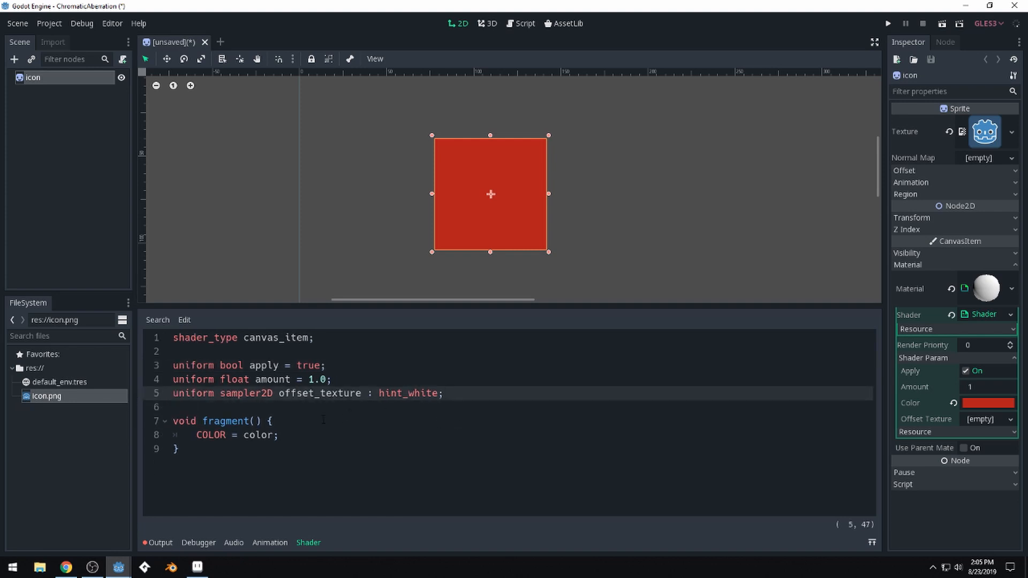
Step: Write a local 'vec4 color = vec4(1.0, 1.0, 1.0, 1.0);' inside fragment, then select all code
type("v")
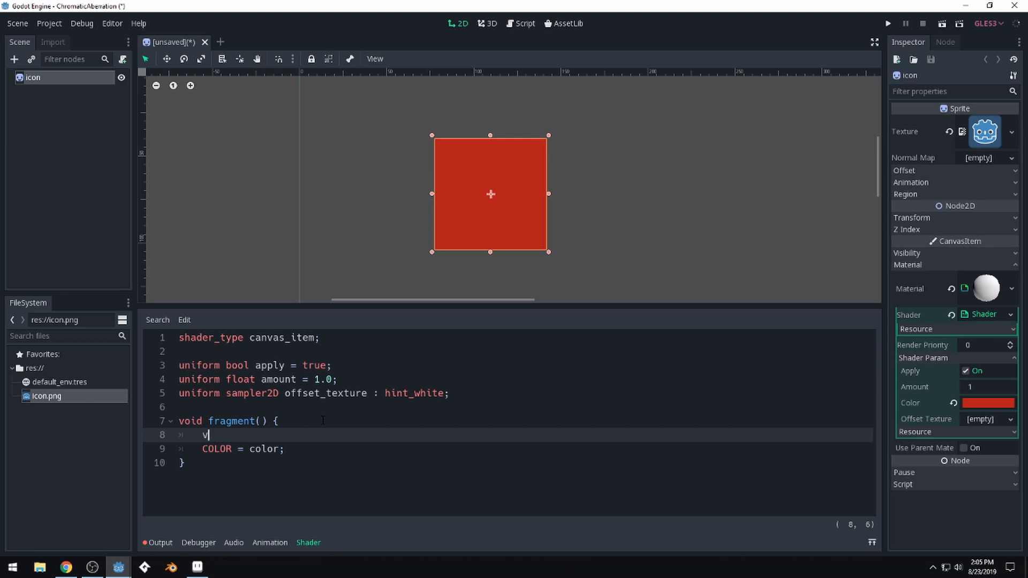
type("ec4 c")
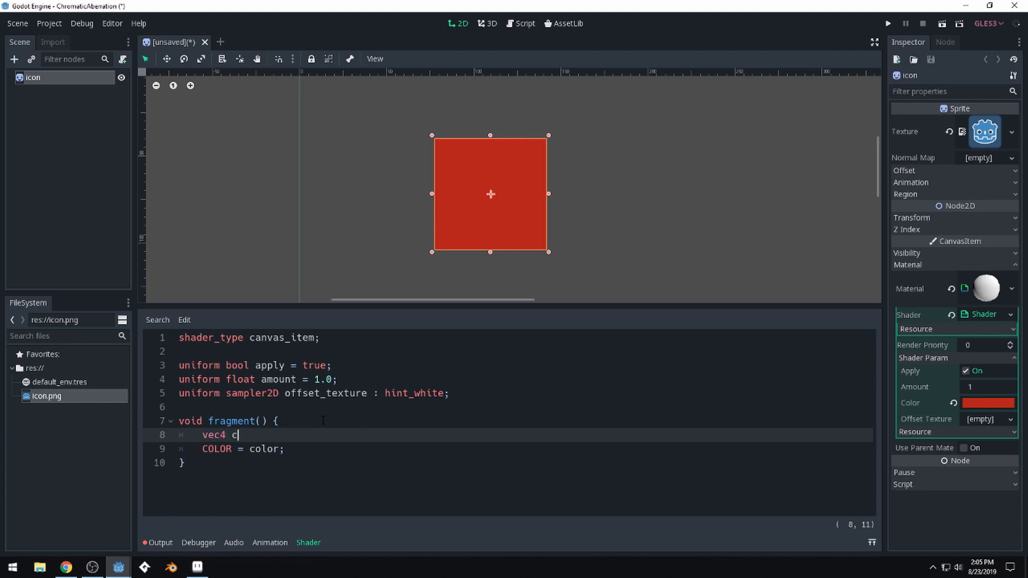
type("olor =")
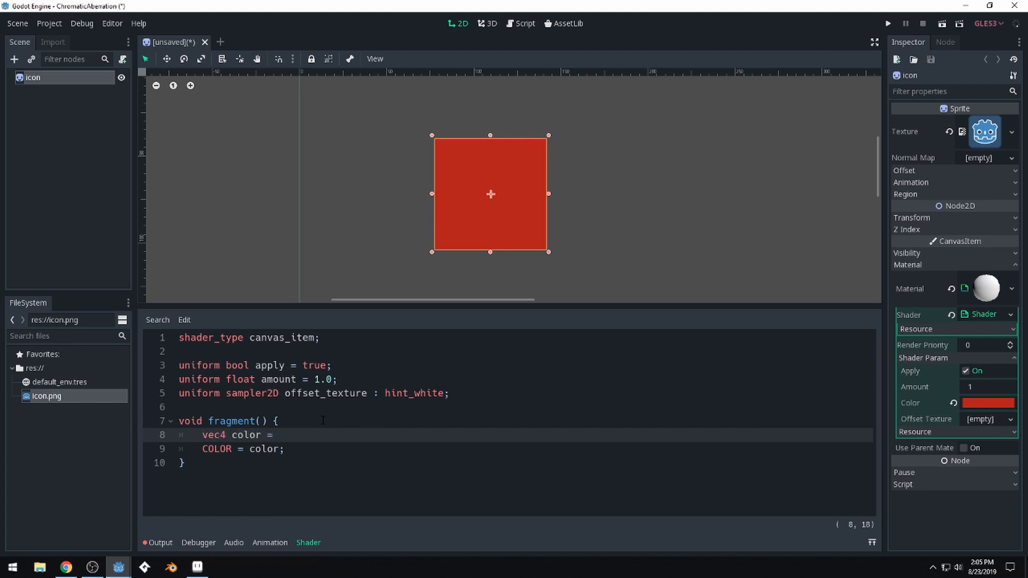
type("vec4(")
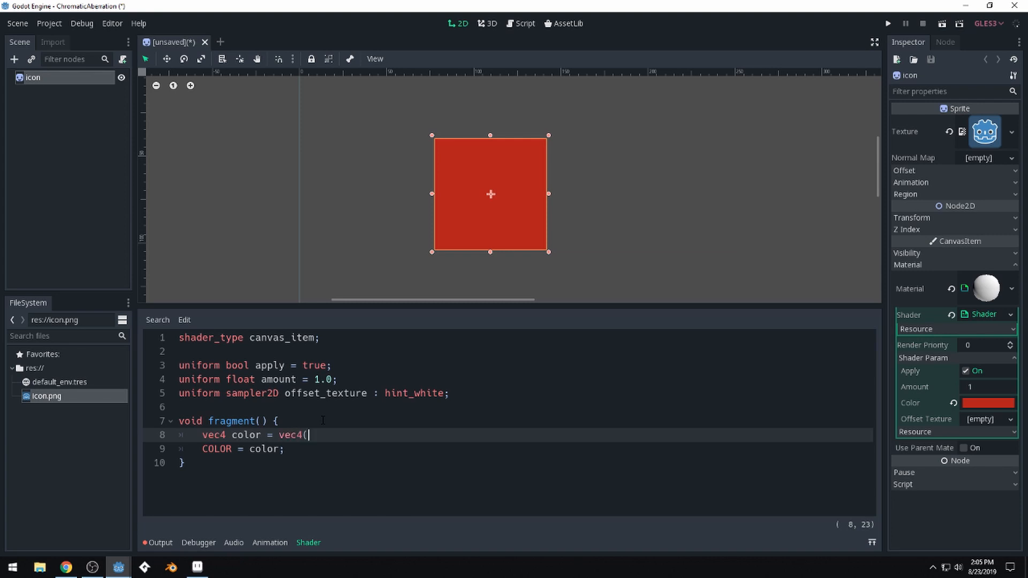
type("1.0, 1.0, 1.0, 1.0);")
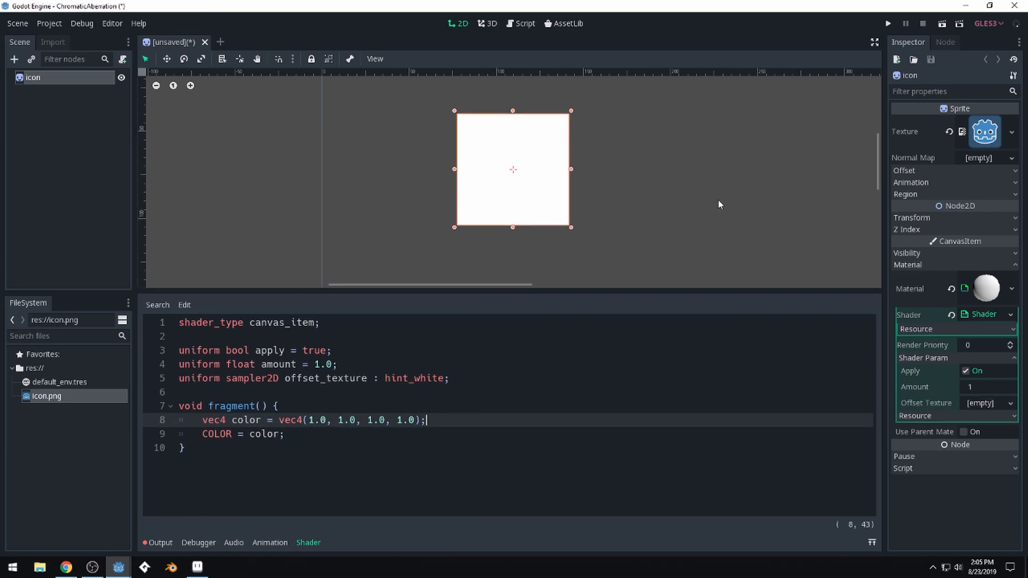
mouse_move(567, 308)
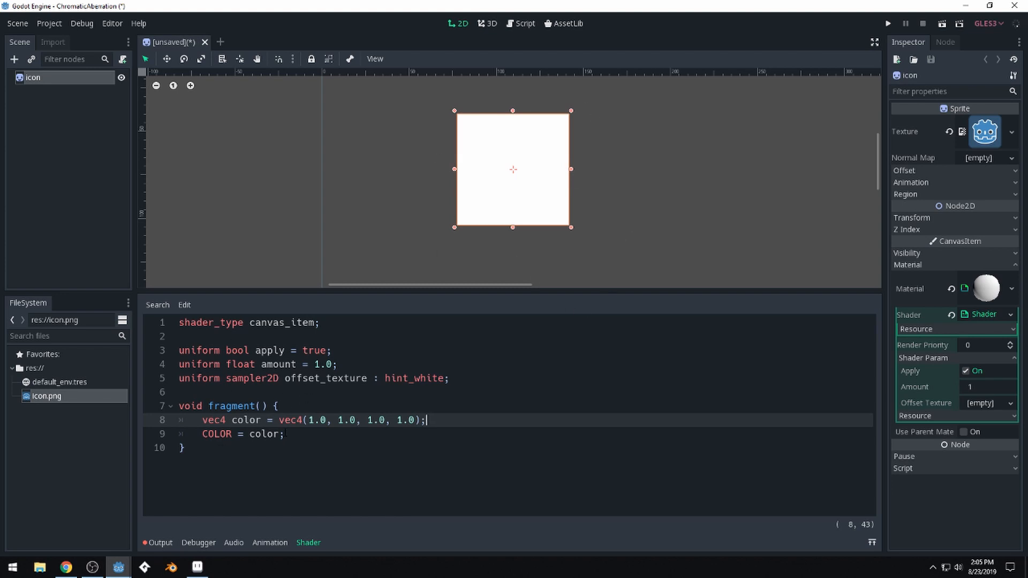
key("ctrl+a")
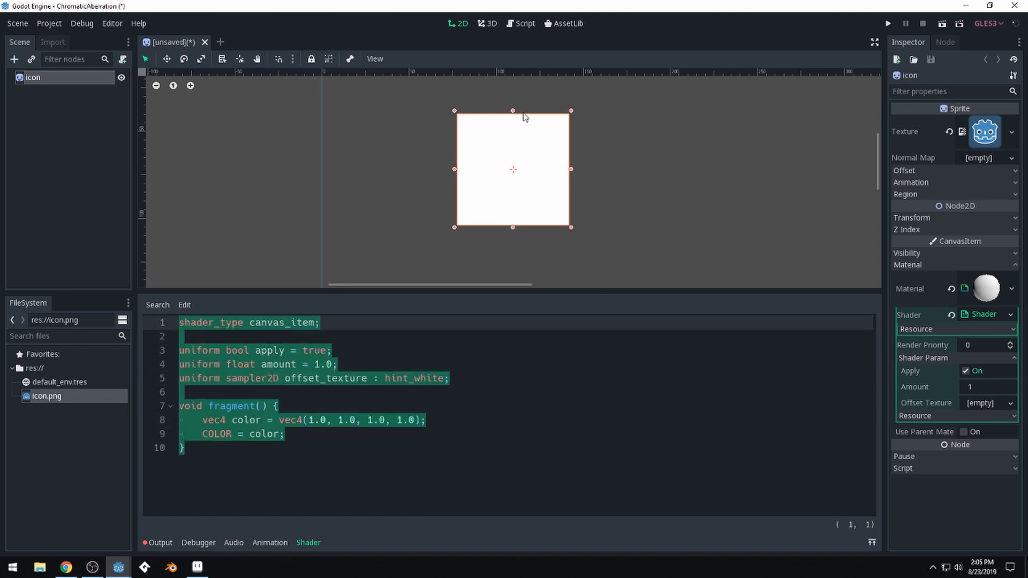
mouse_move(483, 180)
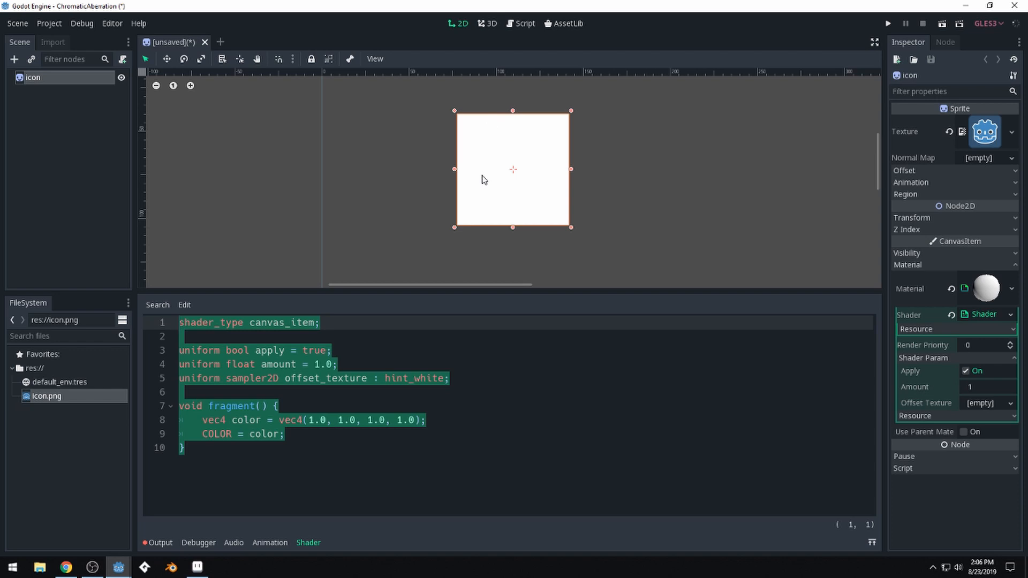
Step: Begin a 'vec4 texture_color' line at the start of the fragment function
left_click(184, 336)
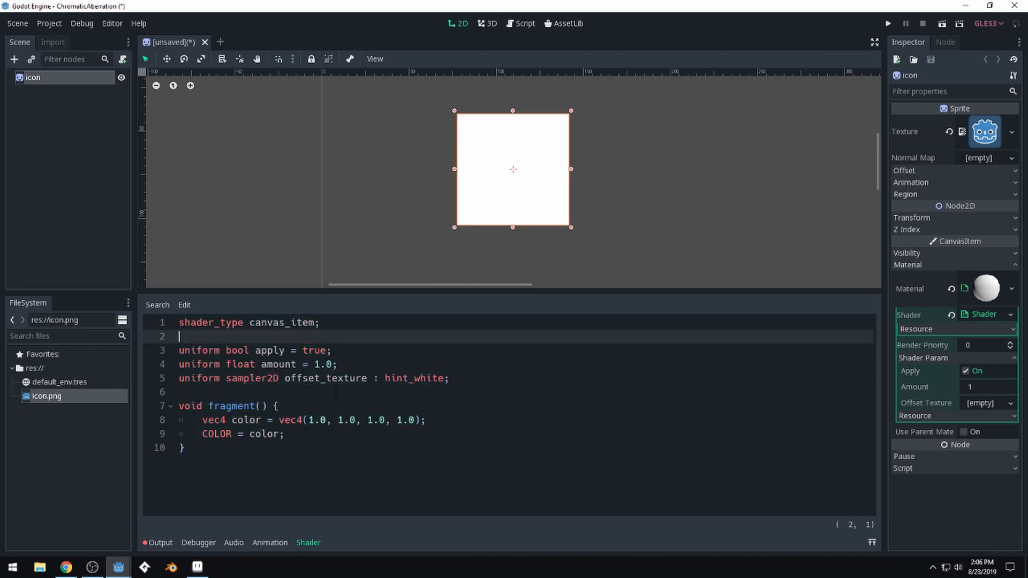
left_click(471, 378)
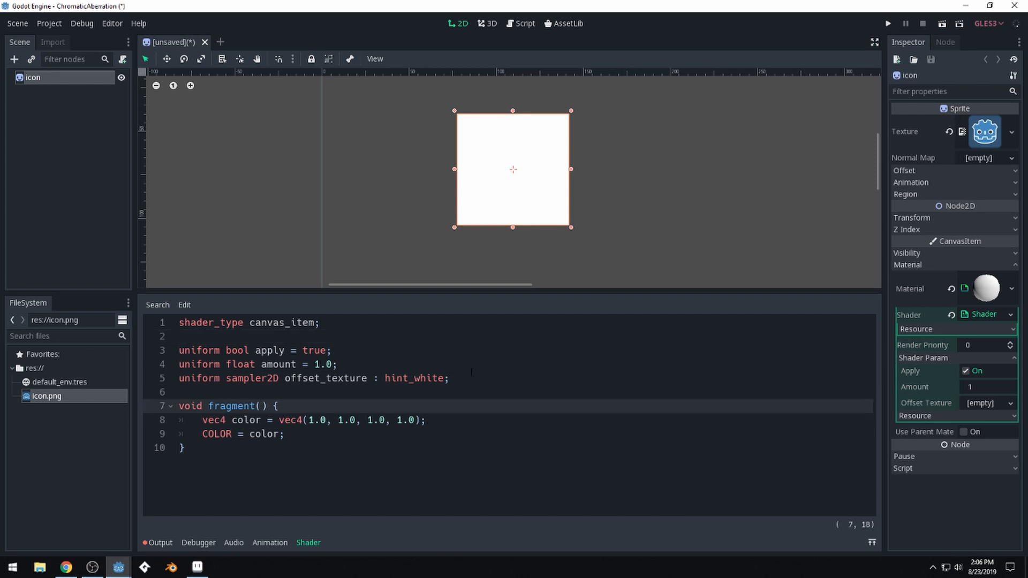
type("ve")
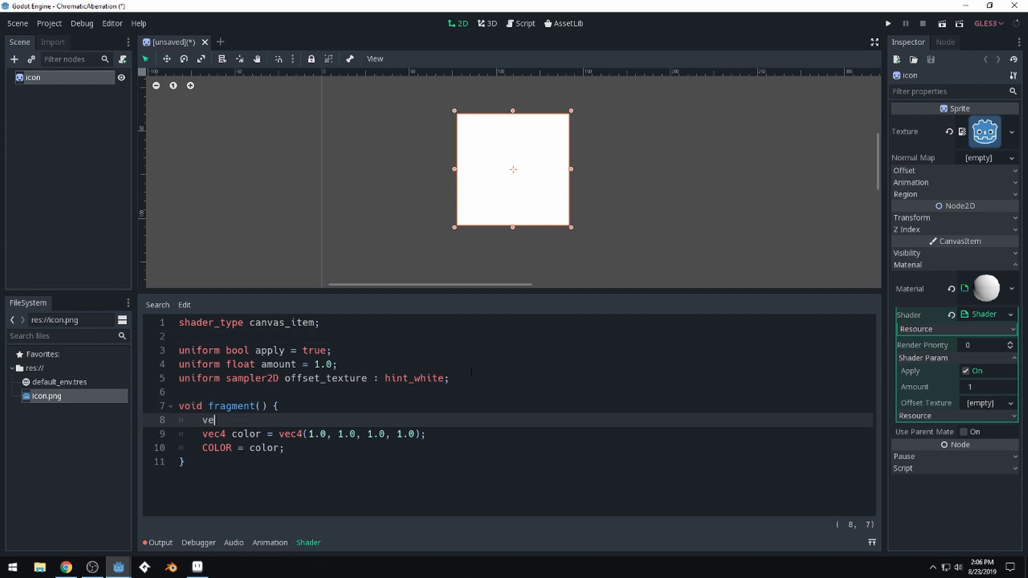
type("c4")
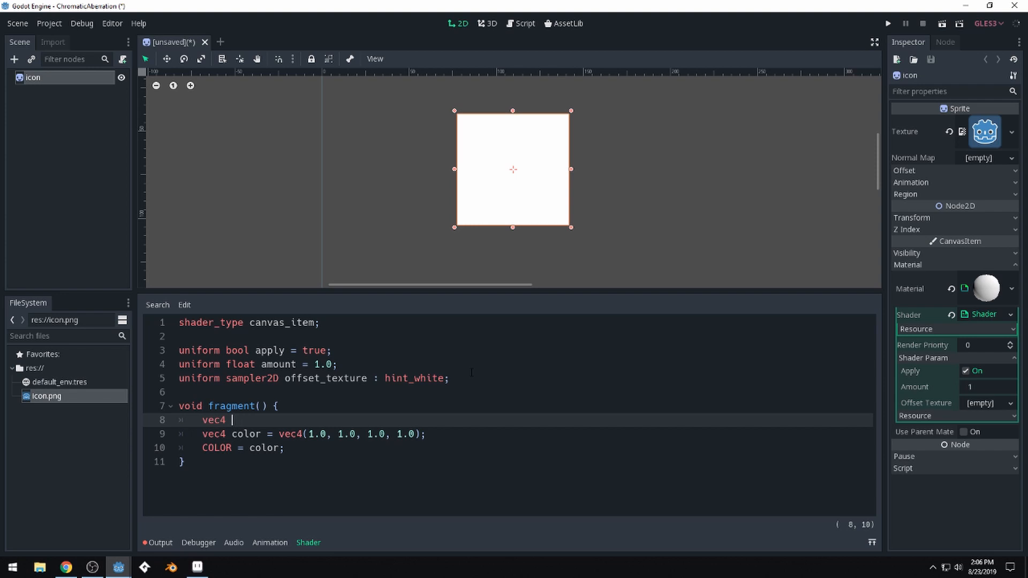
type("texture_color")
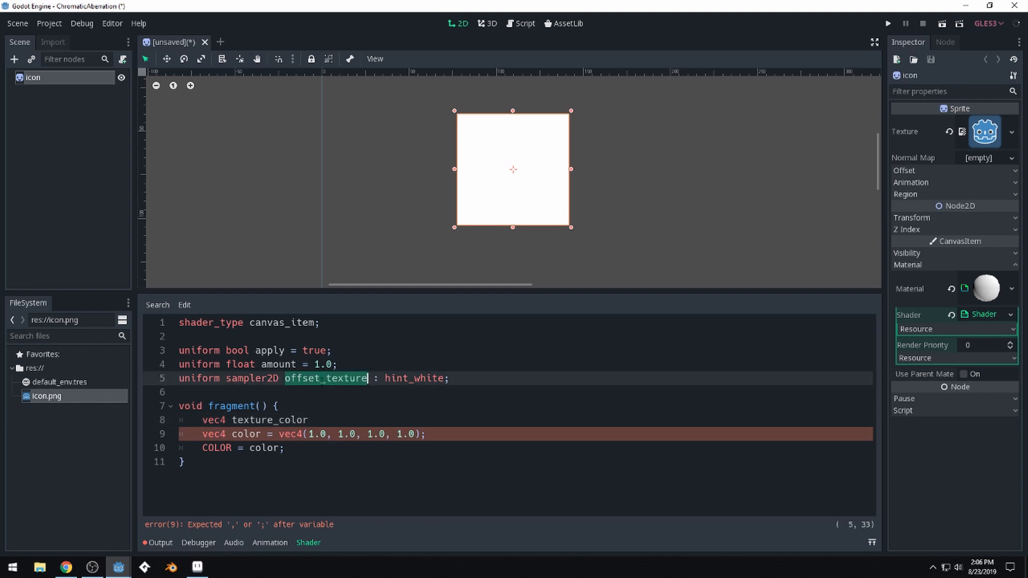
mouse_move(526, 145)
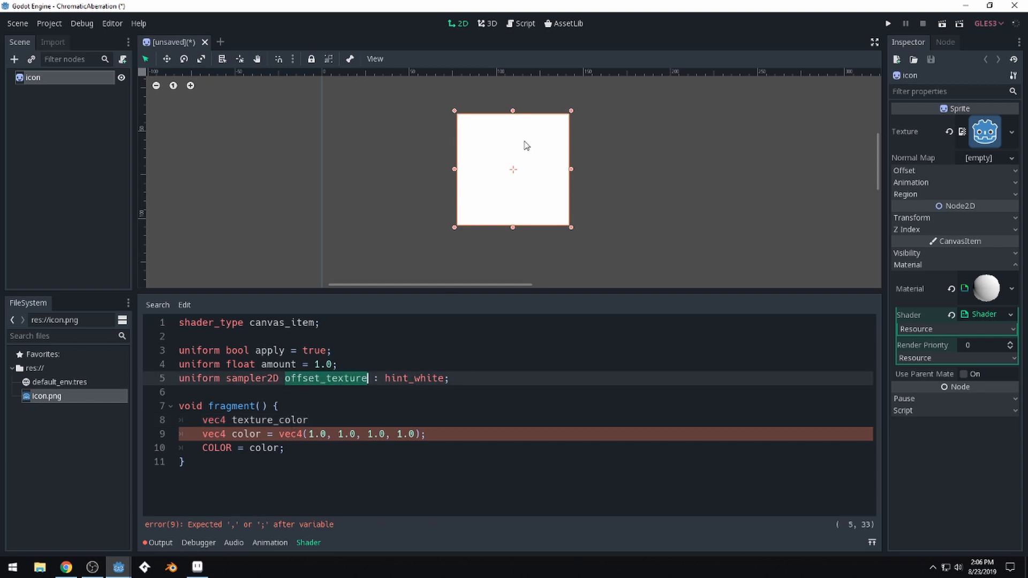
Step: Complete the line as 'texture_color = texture(TEXTURE, UV)'
left_click(323, 435)
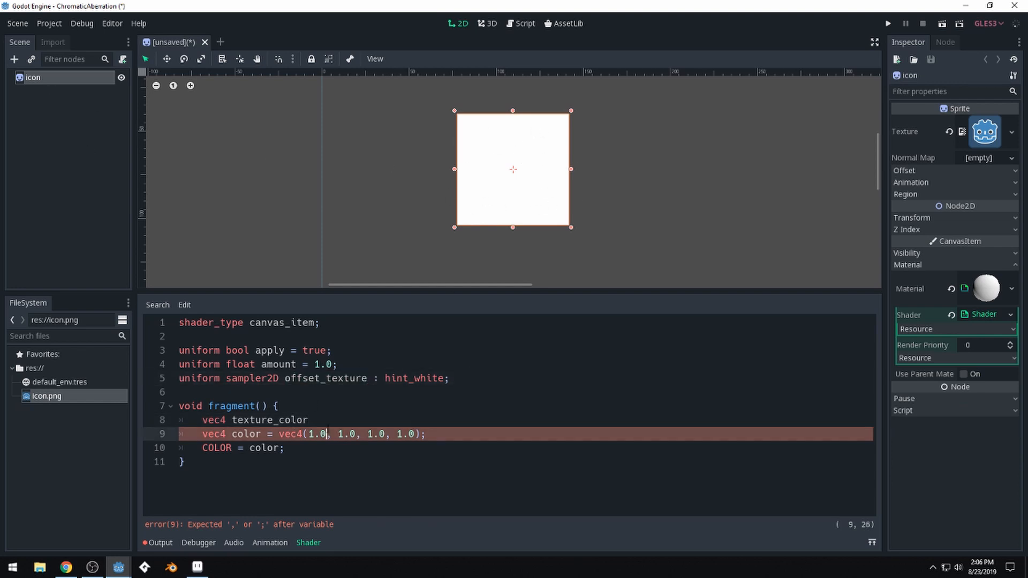
left_click(315, 421)
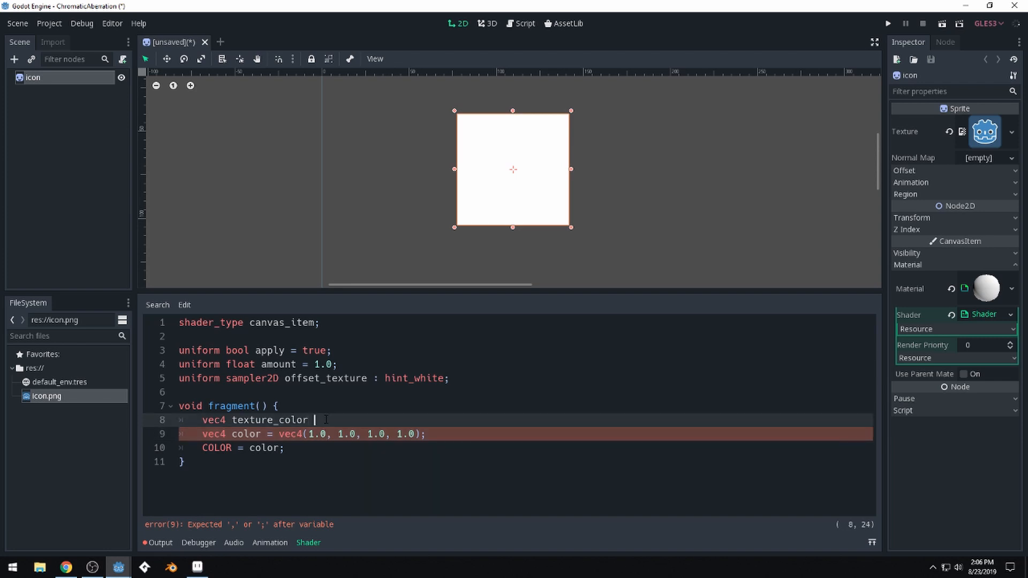
type("= texture")
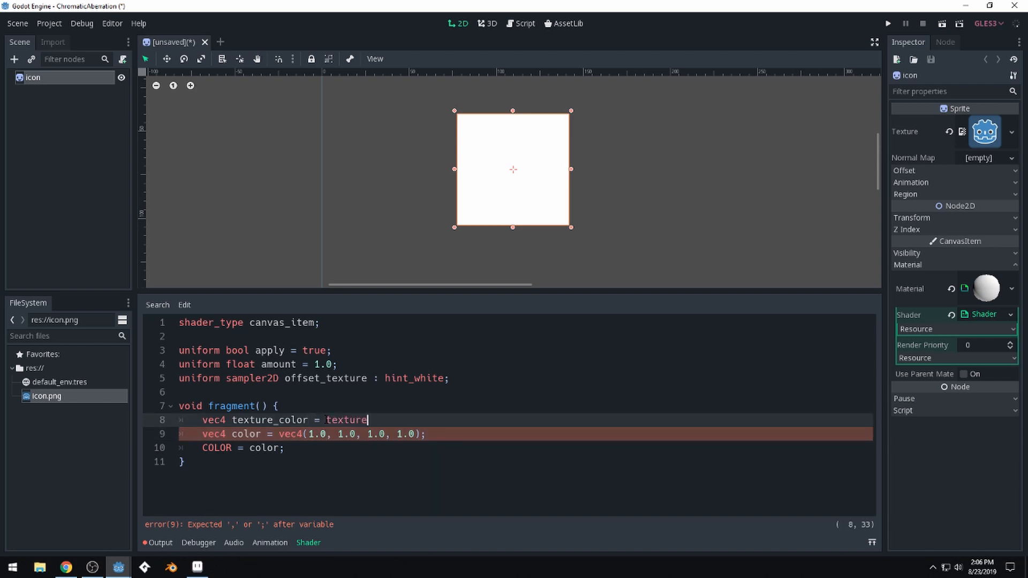
type("(TEXTURE,")
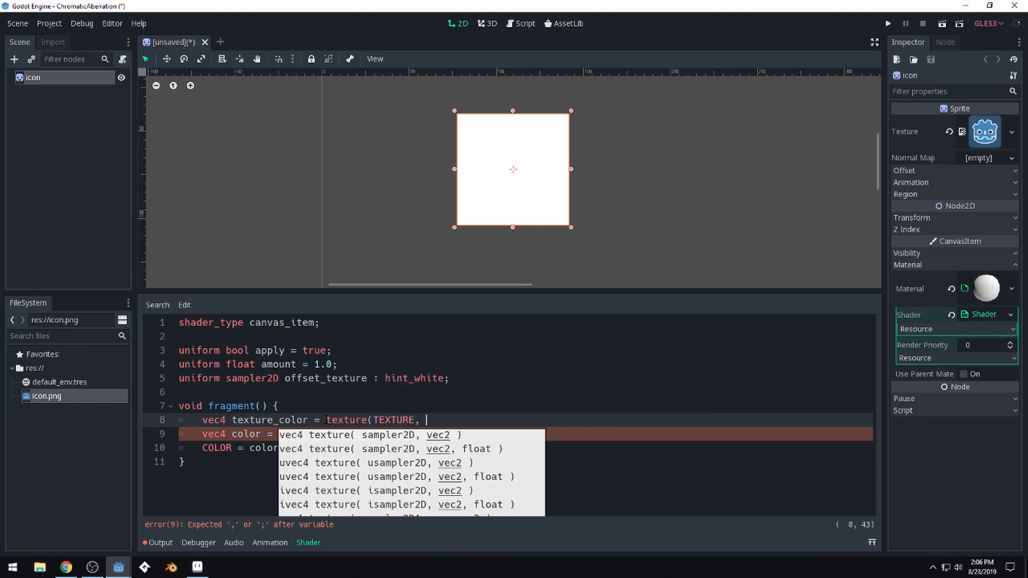
type("UV")
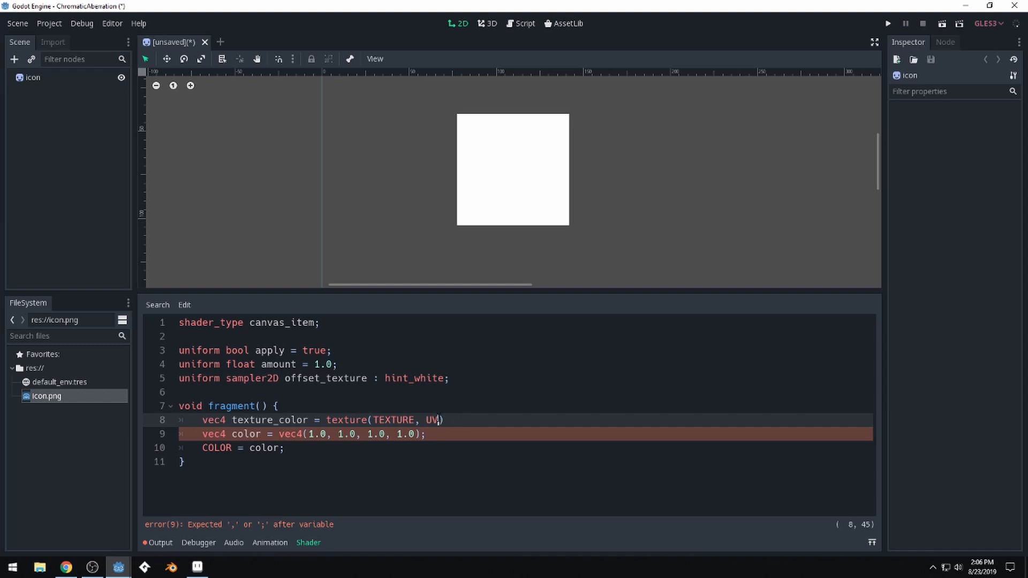
Step: Complete the texture_color line sampling TEXTURE at UV and add the missing semicolon
key("Backspace")
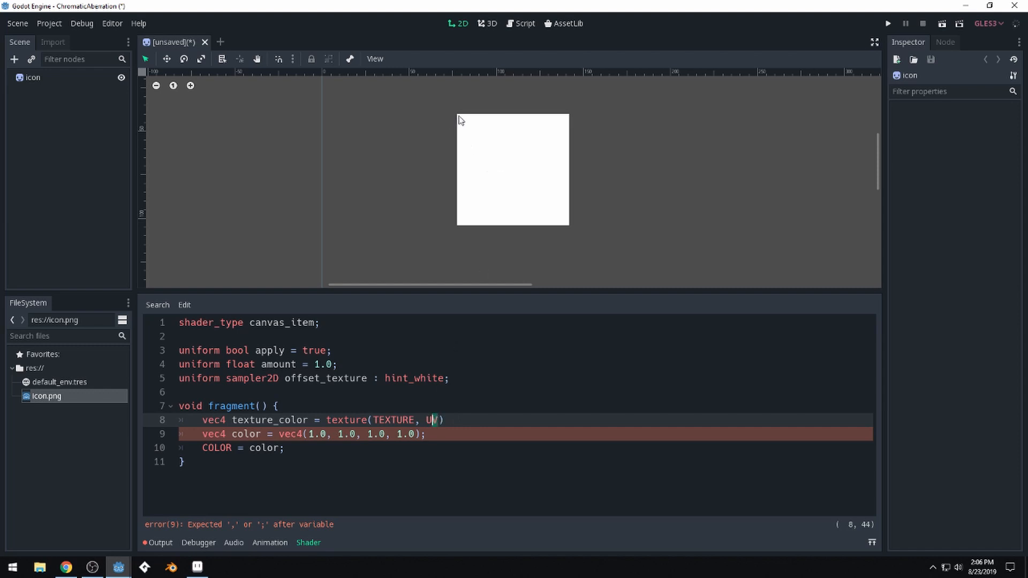
mouse_move(494, 207)
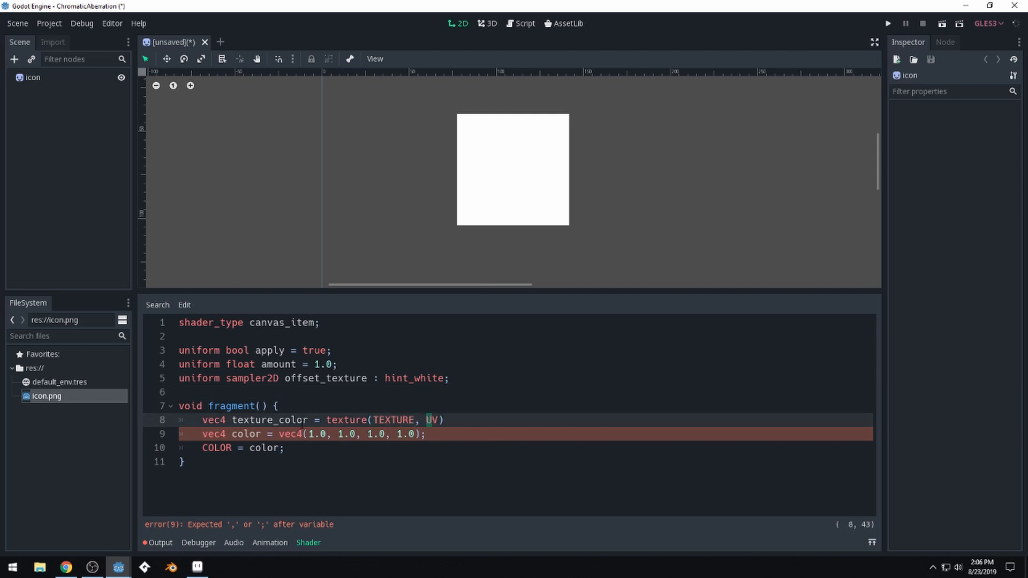
double_click(270, 419)
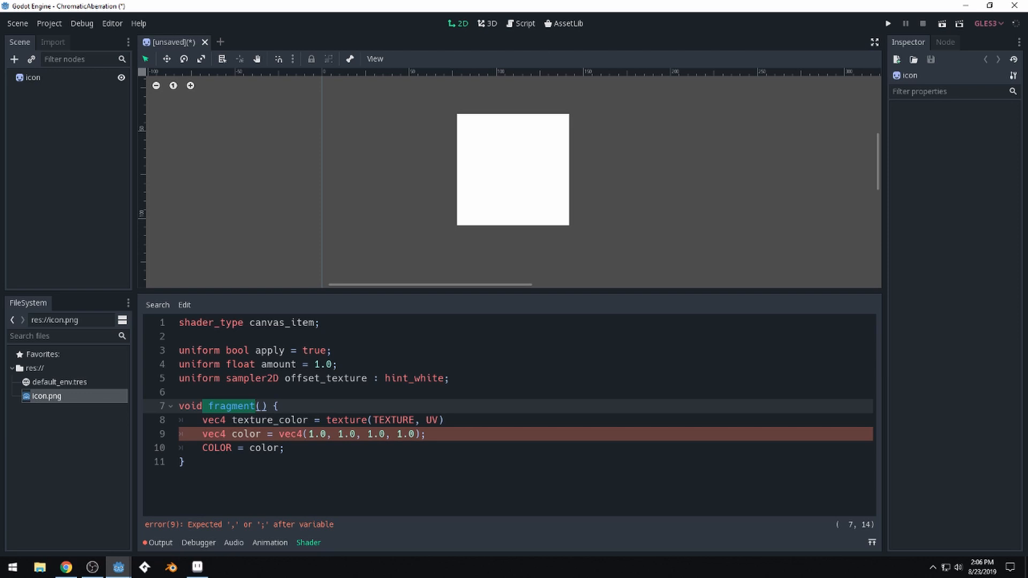
mouse_move(501, 122)
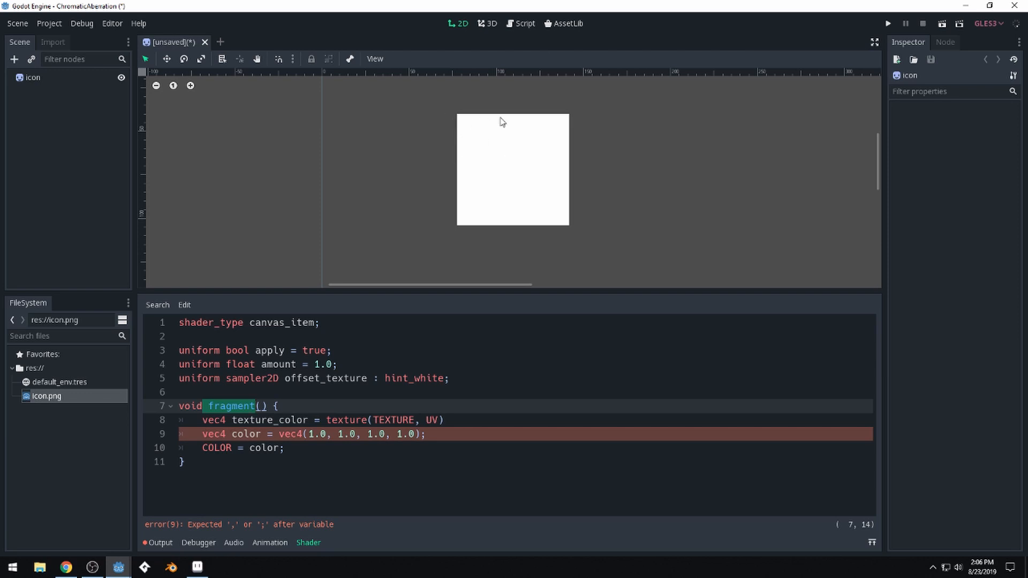
mouse_move(438, 159)
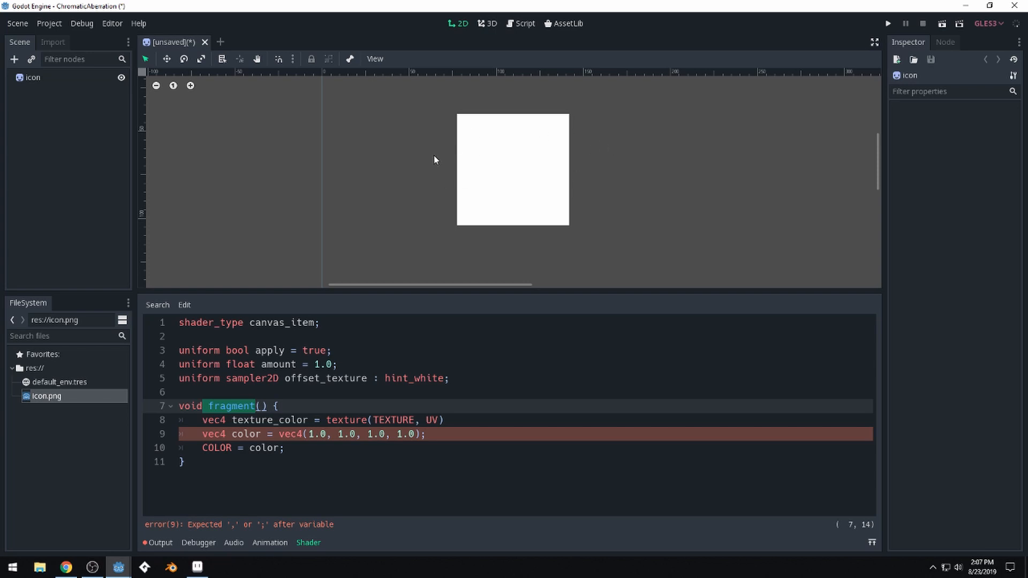
left_click(261, 420)
type(";")
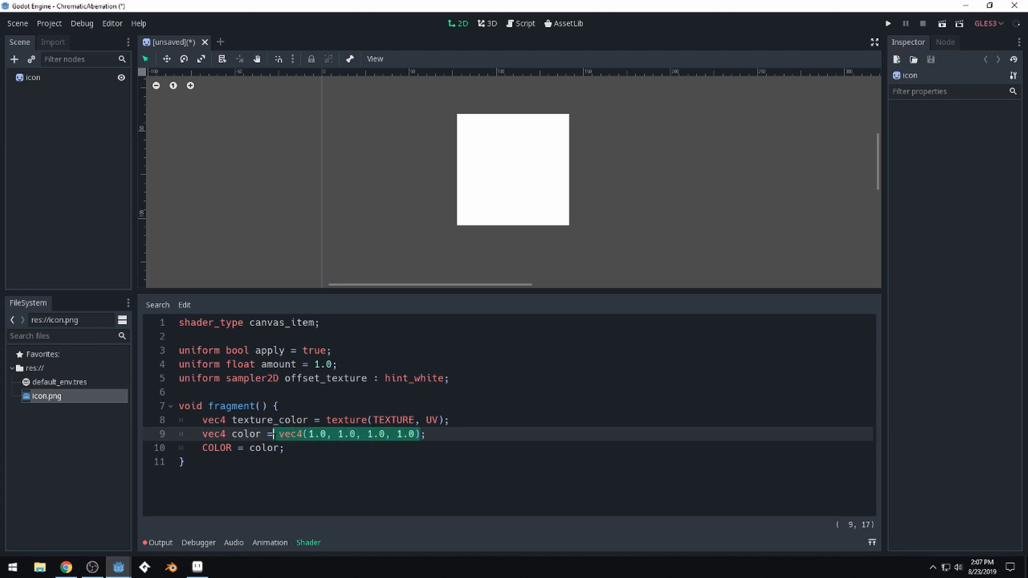
Step: Assign texture_color to color so the Godot logo renders again
type("texture_color;")
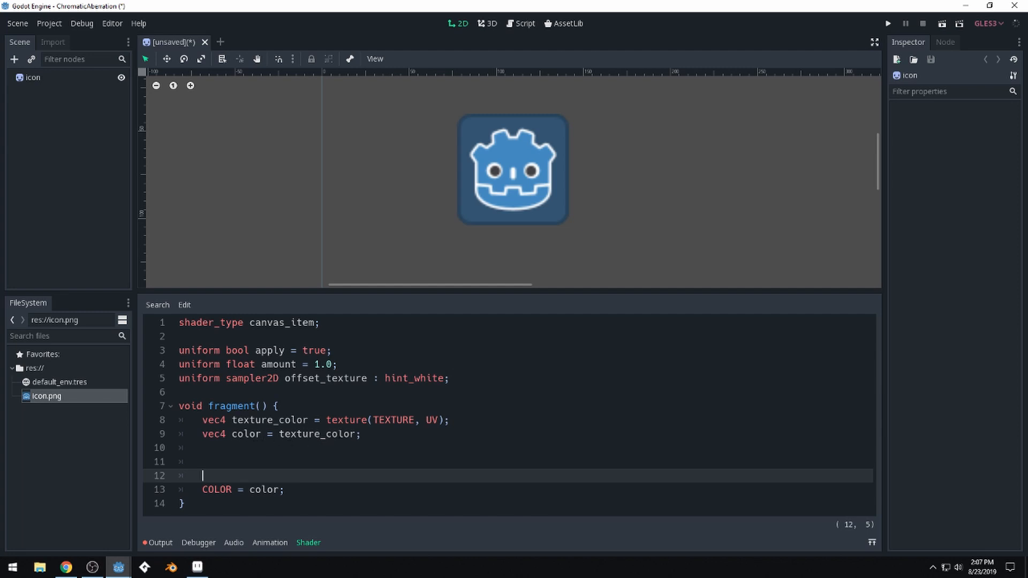
mouse_move(450, 222)
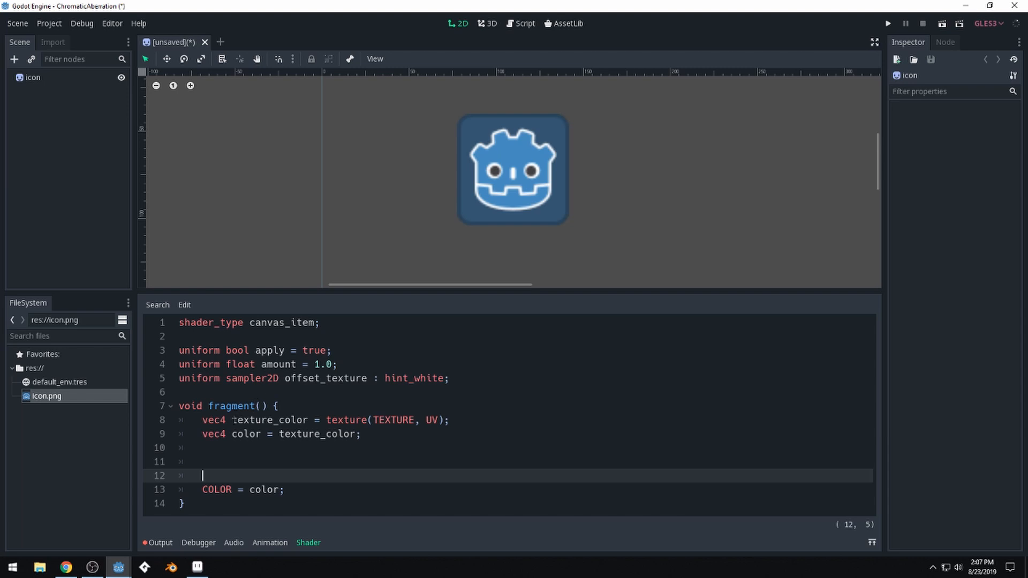
double_click(269, 420)
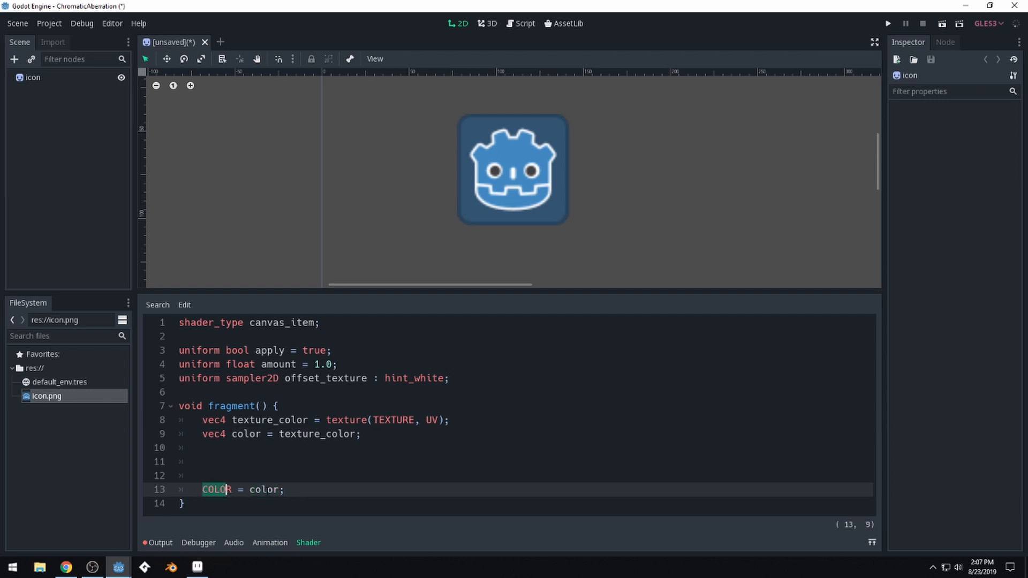
Step: Write an empty if (apply == true) { block on line 10 of the fragment function
double_click(263, 489)
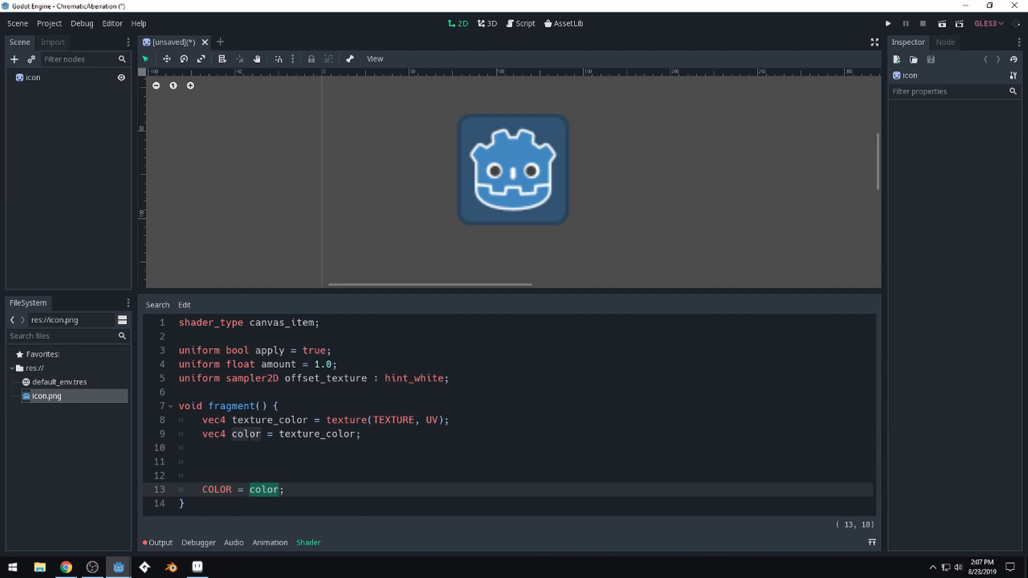
left_click(204, 448)
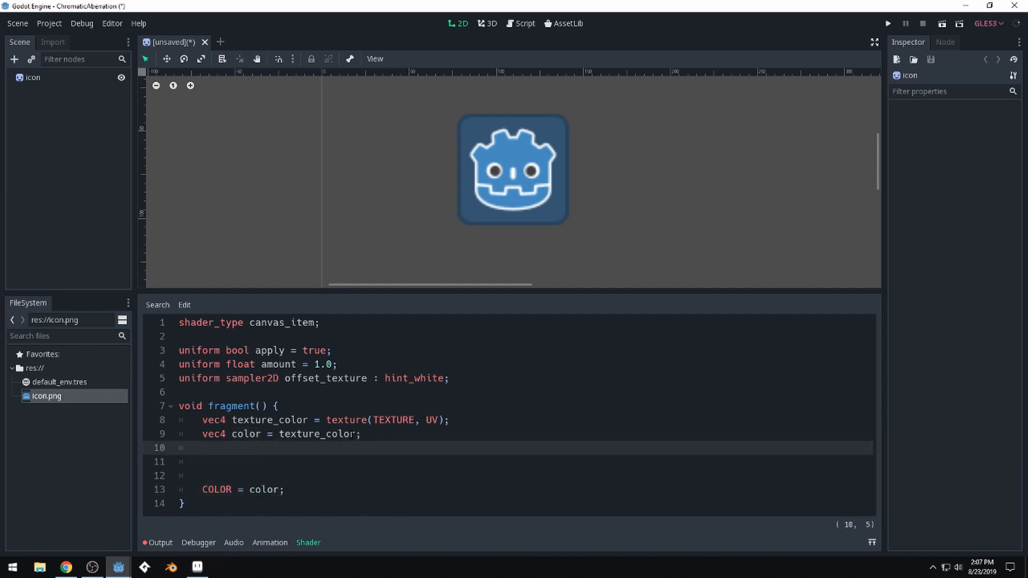
type("if")
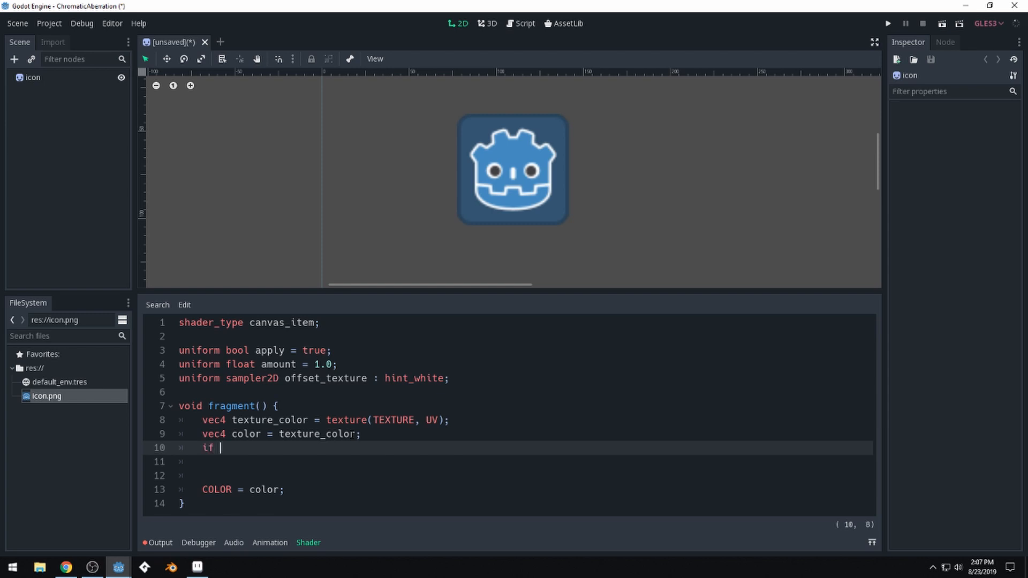
type("(apply")
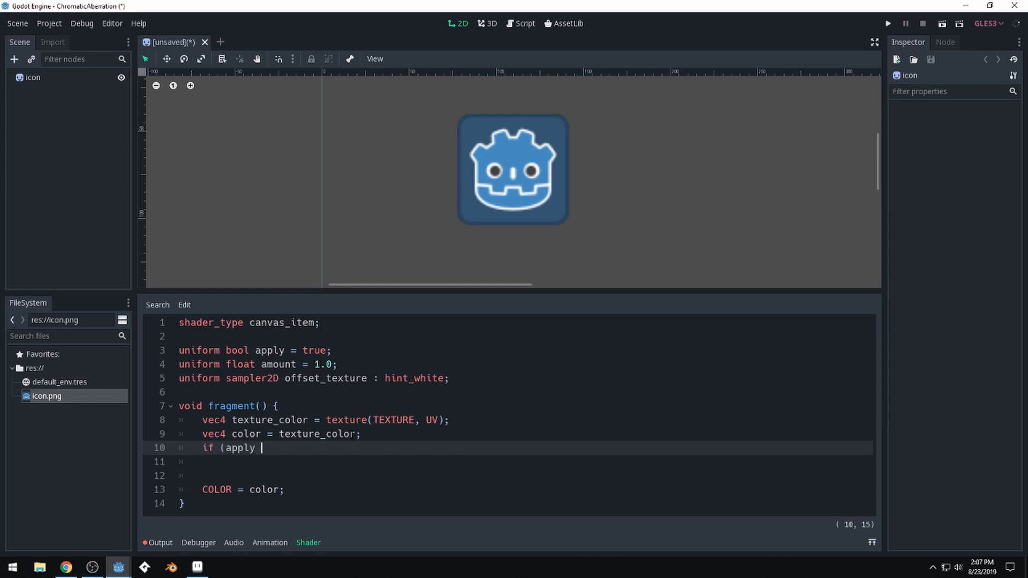
type("== true)")
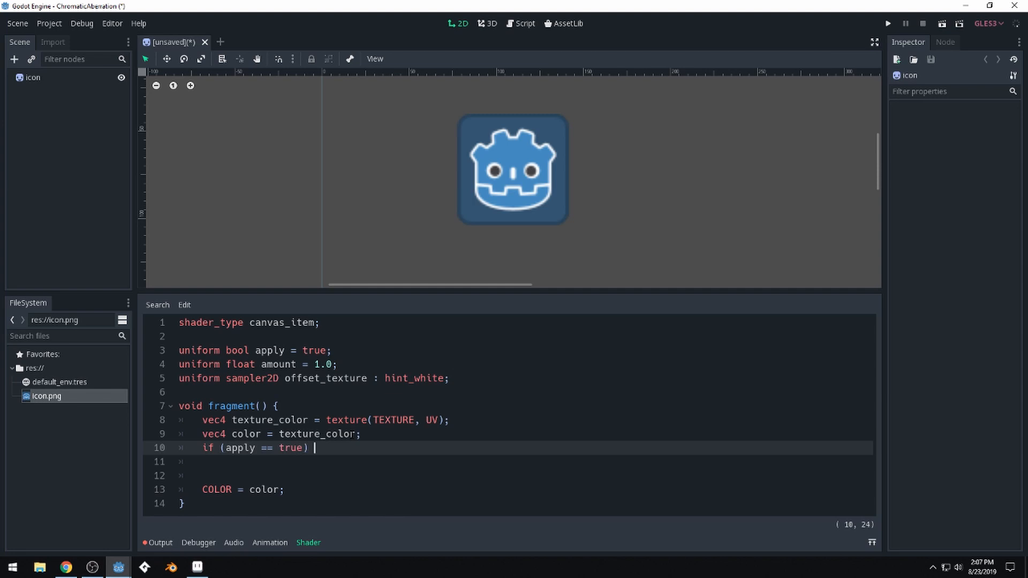
type("{")
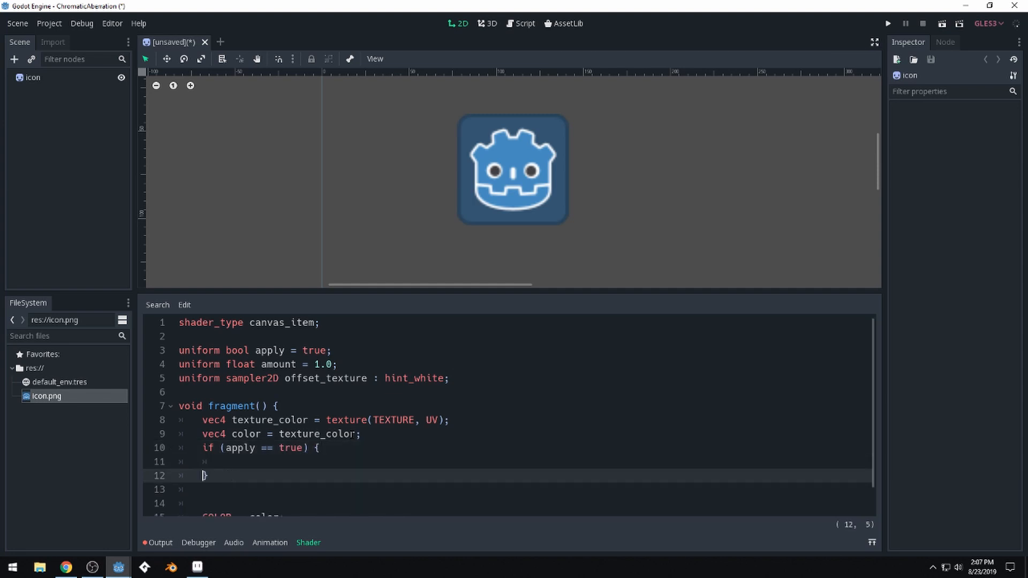
mouse_move(467, 291)
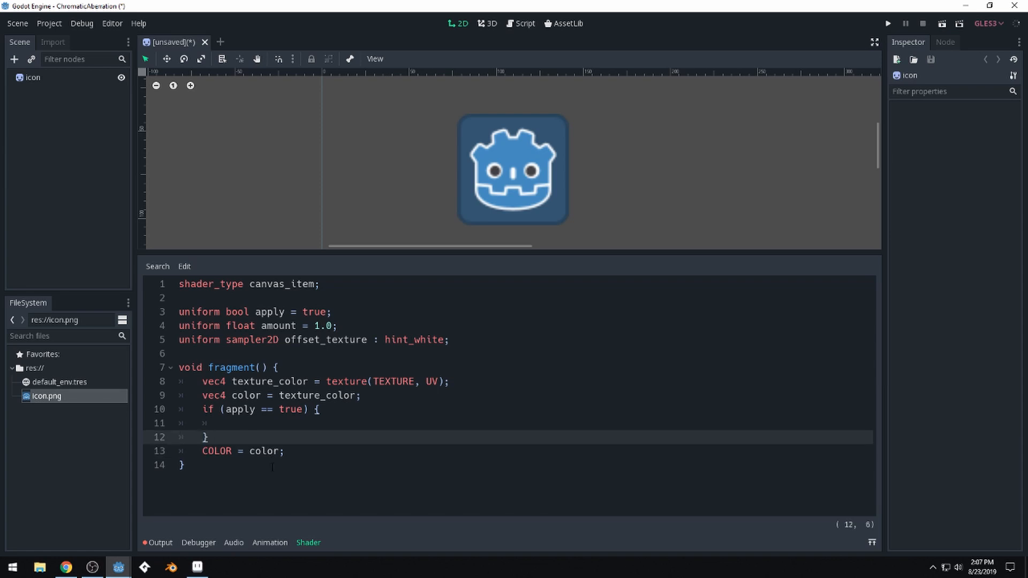
mouse_move(517, 157)
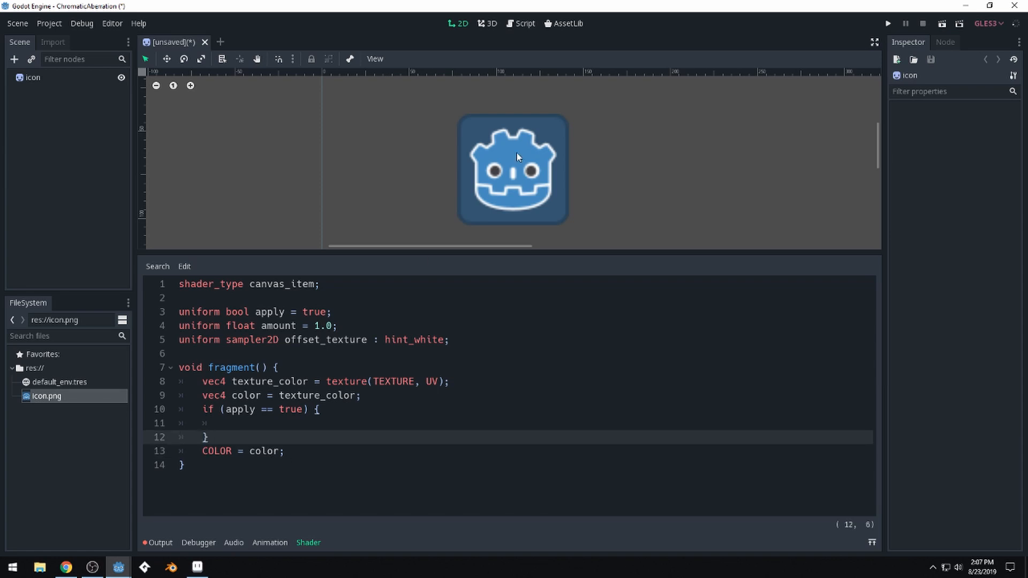
Step: Declare float adjustment_amount = amount / 100; inside the apply block
left_click(226, 423)
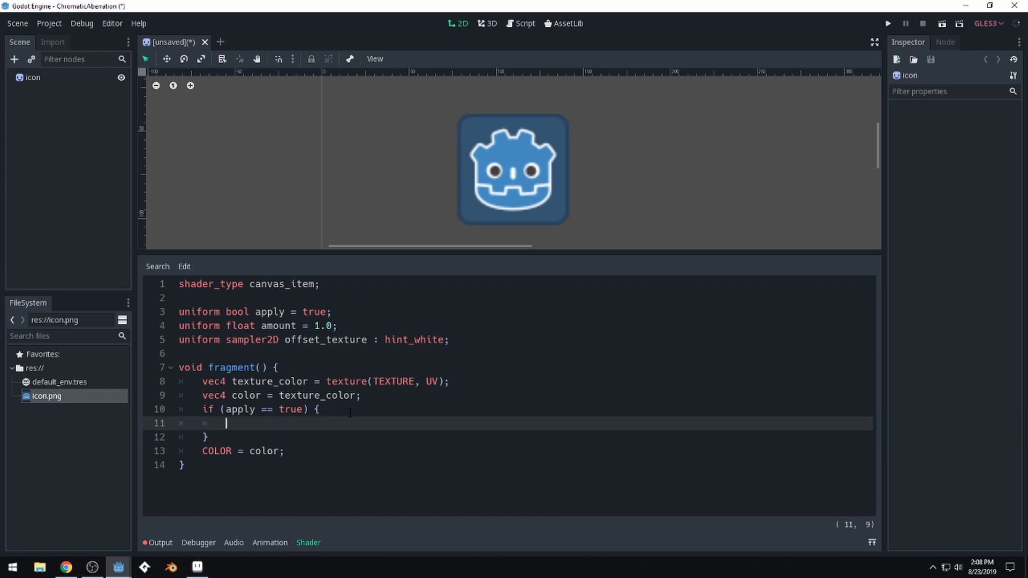
type("f")
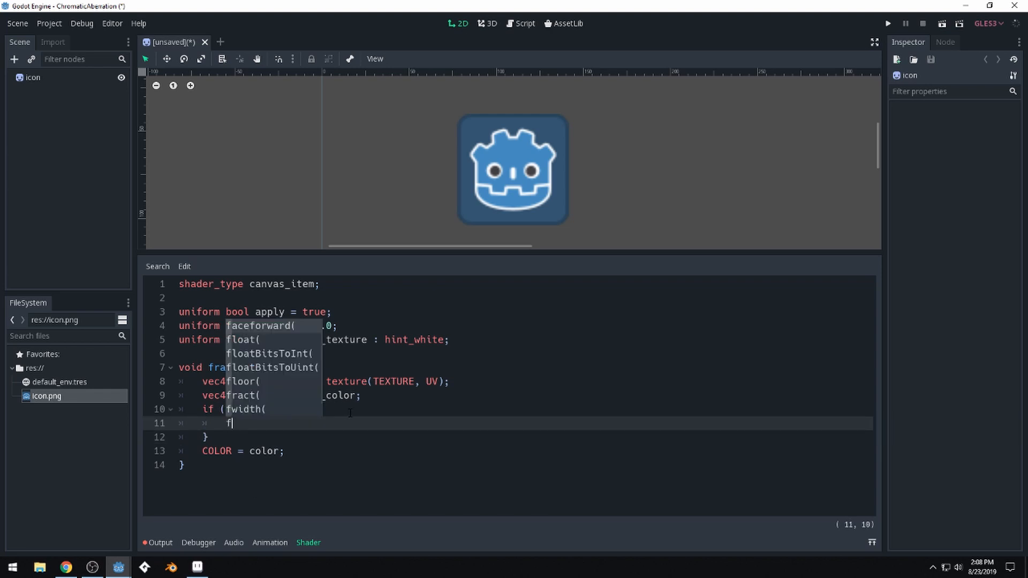
type("loat adj")
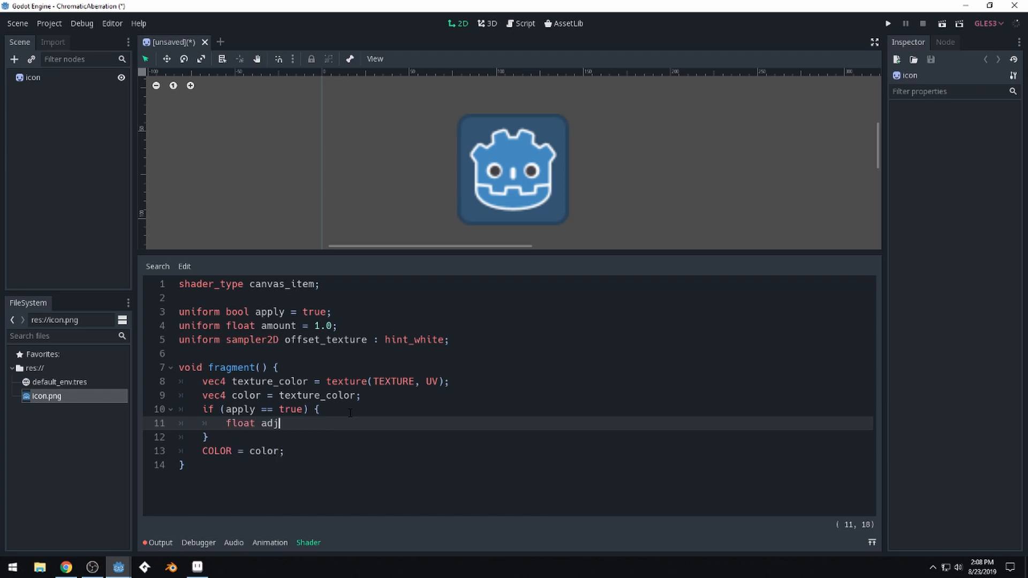
type("ustment_")
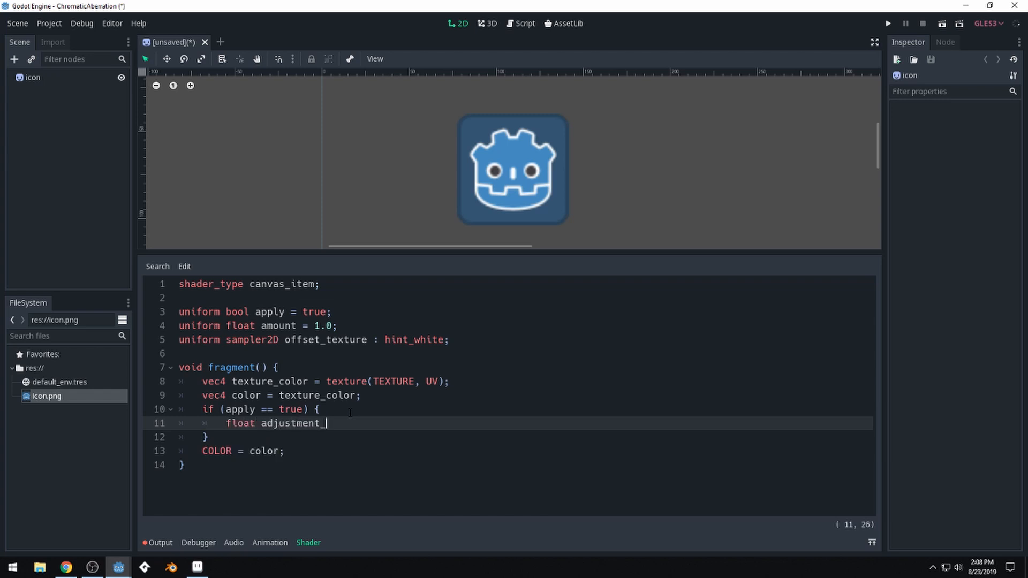
type("amount =")
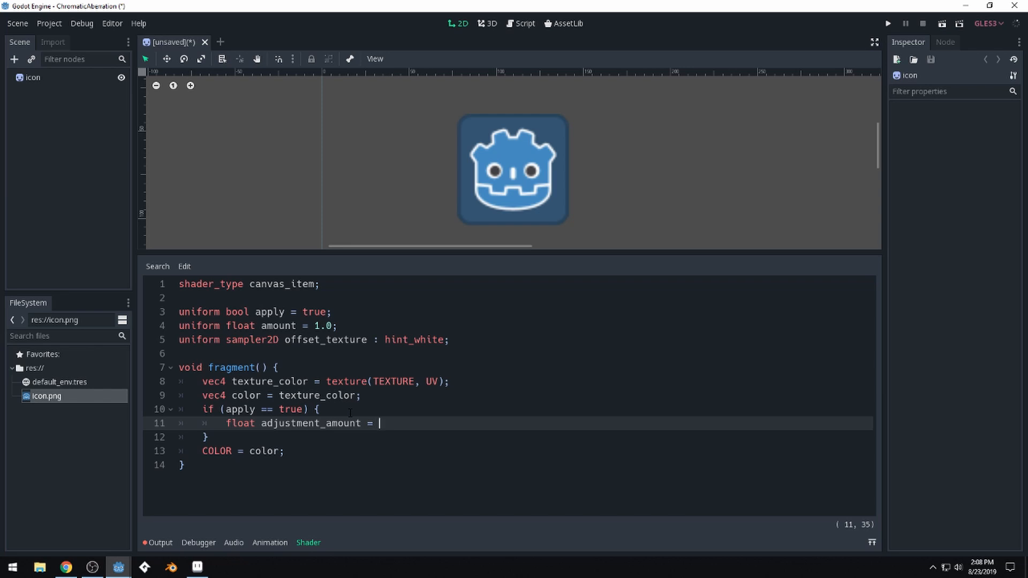
type("amount /")
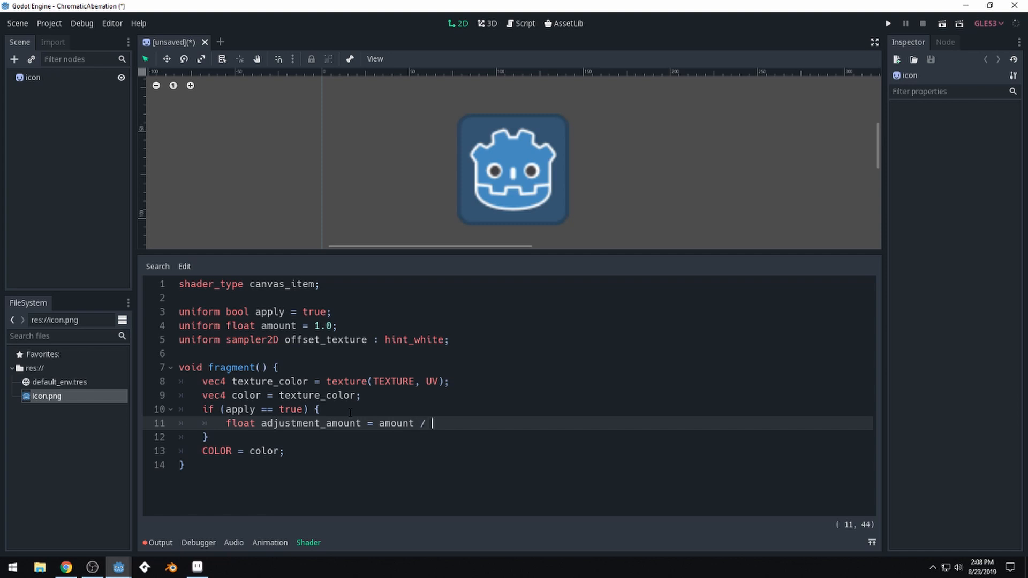
type("100;")
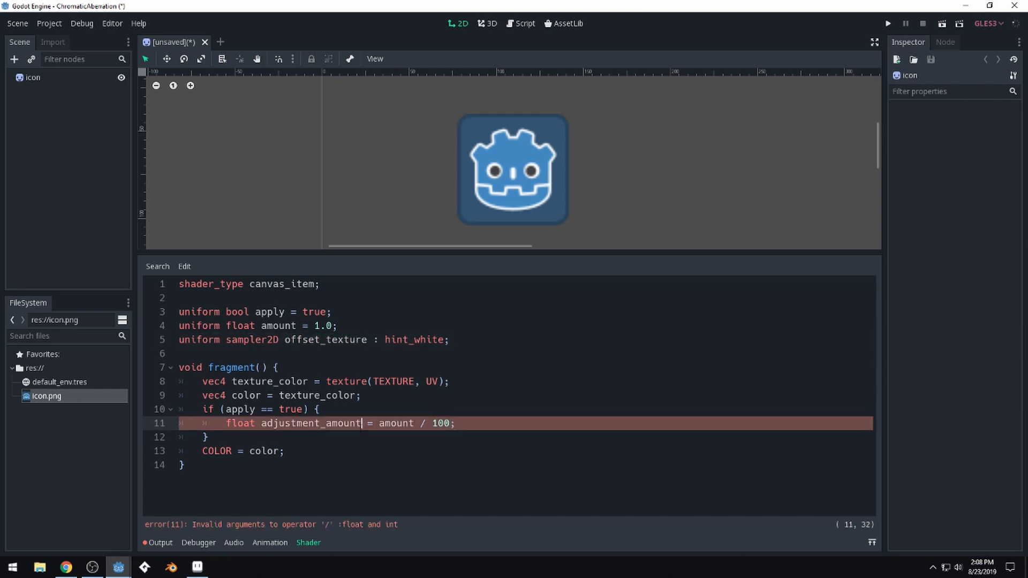
Step: Write color.r = texture(TEXTURE, vec2(UV.x + adjusted_amount, UV.y)).r; in the block
left_click(456, 423)
type("c")
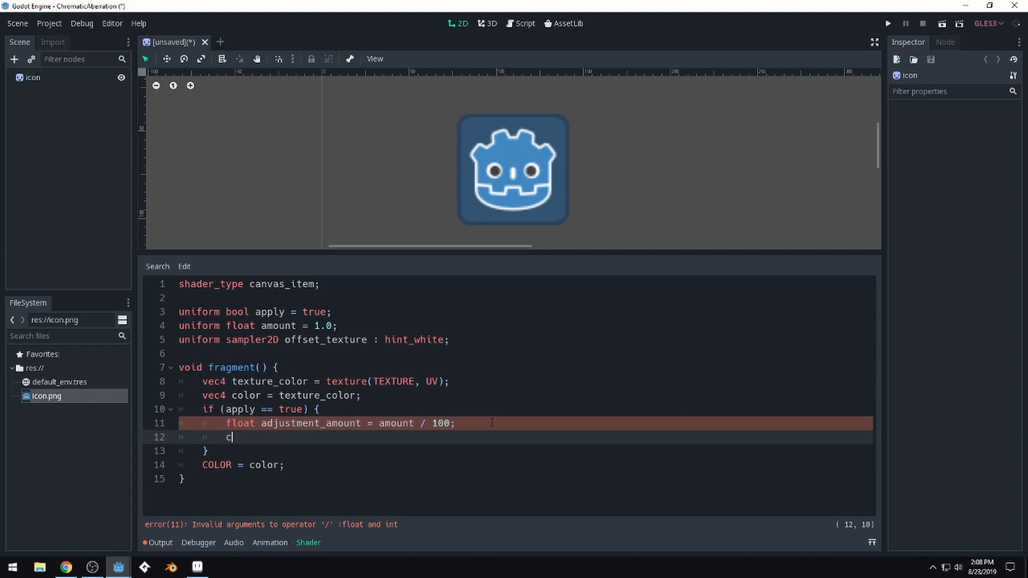
type("olor.r =")
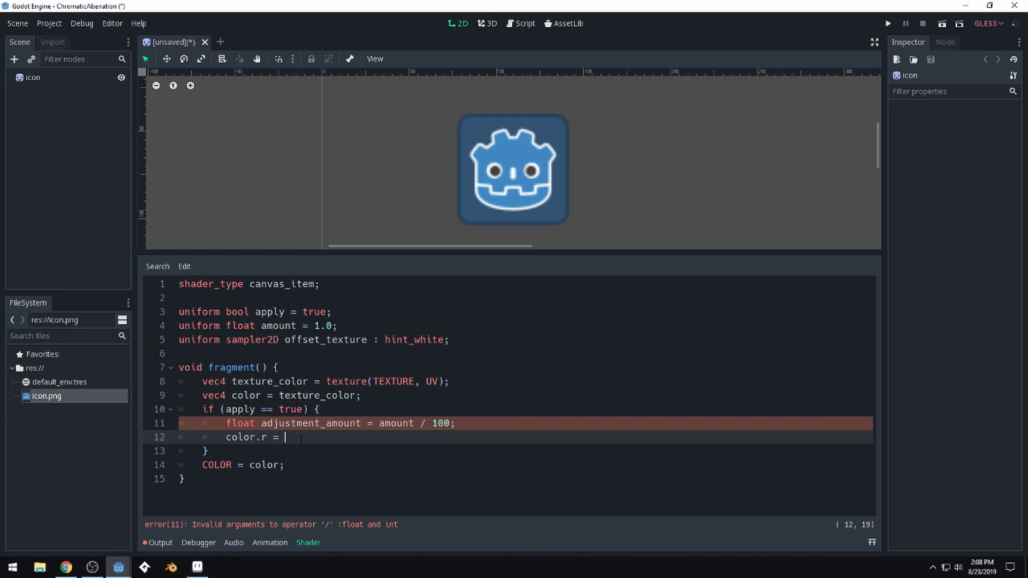
type("texture(")
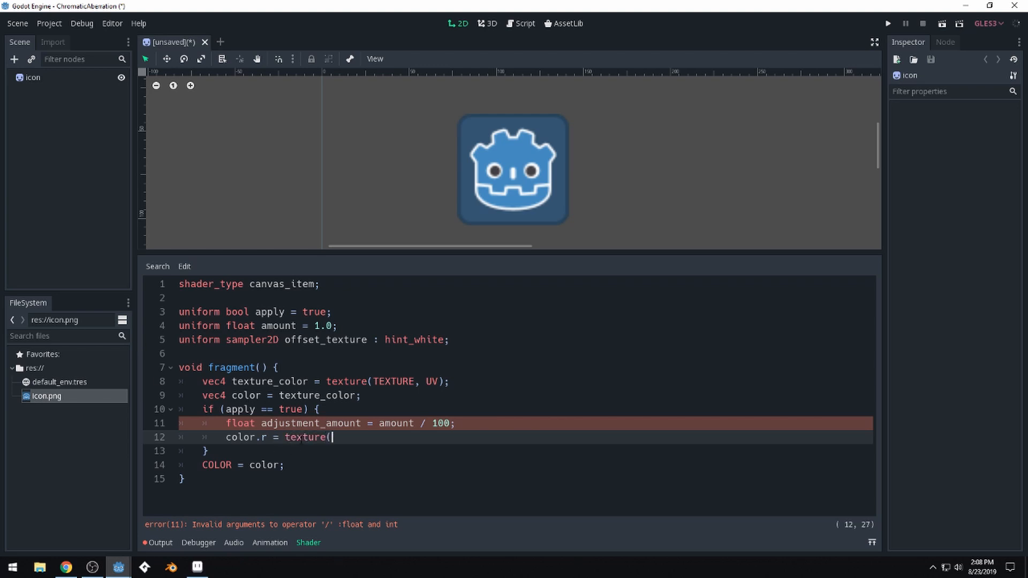
type("TEXTURE,")
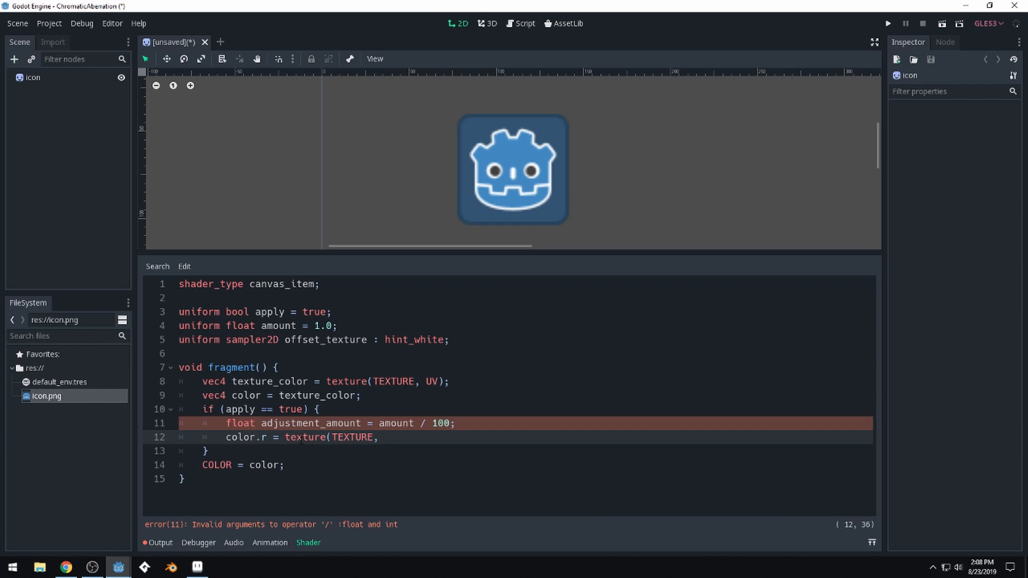
type("vec2")
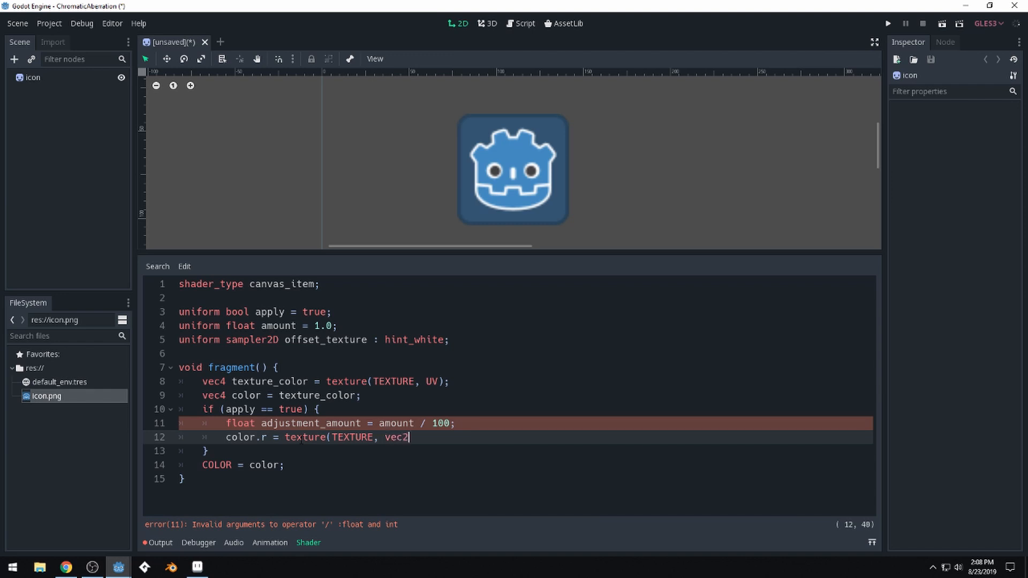
type("(U")
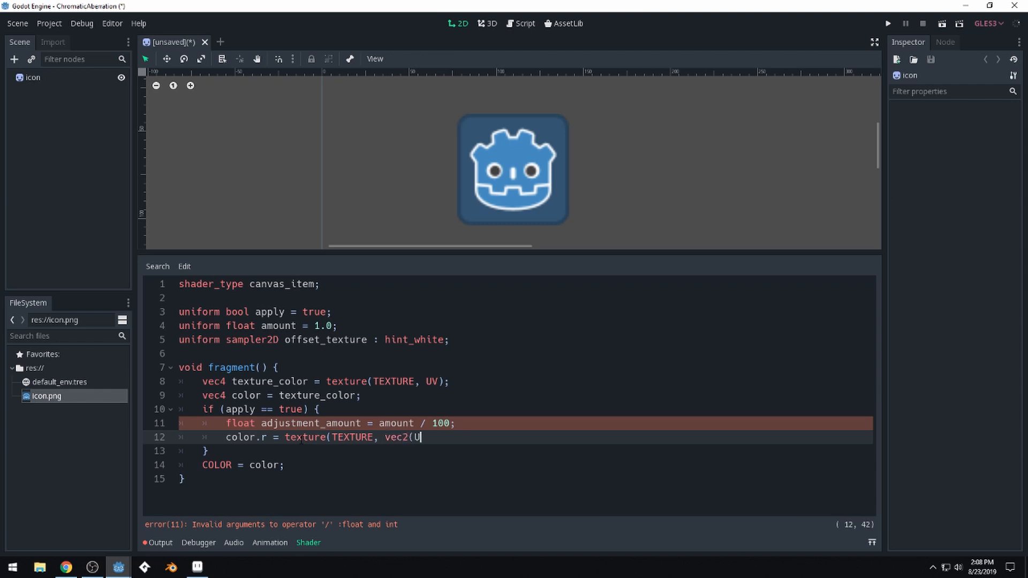
type("V.")
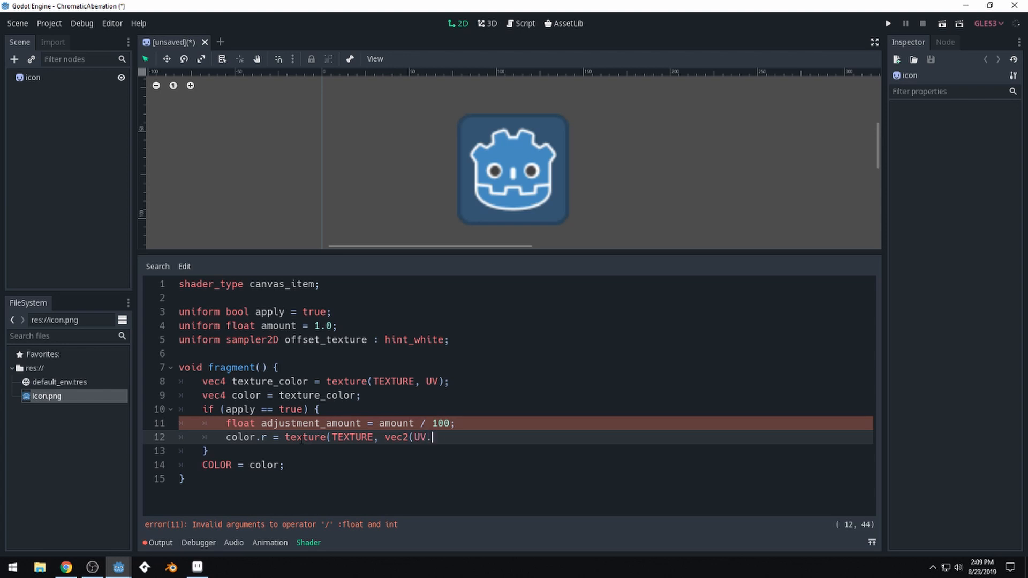
type("x + adjust")
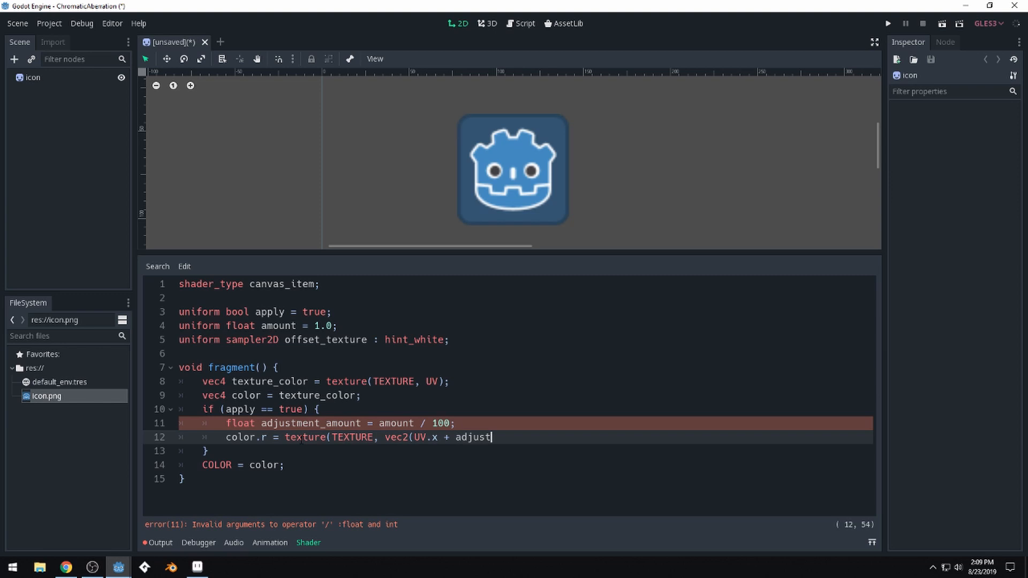
type("mount")
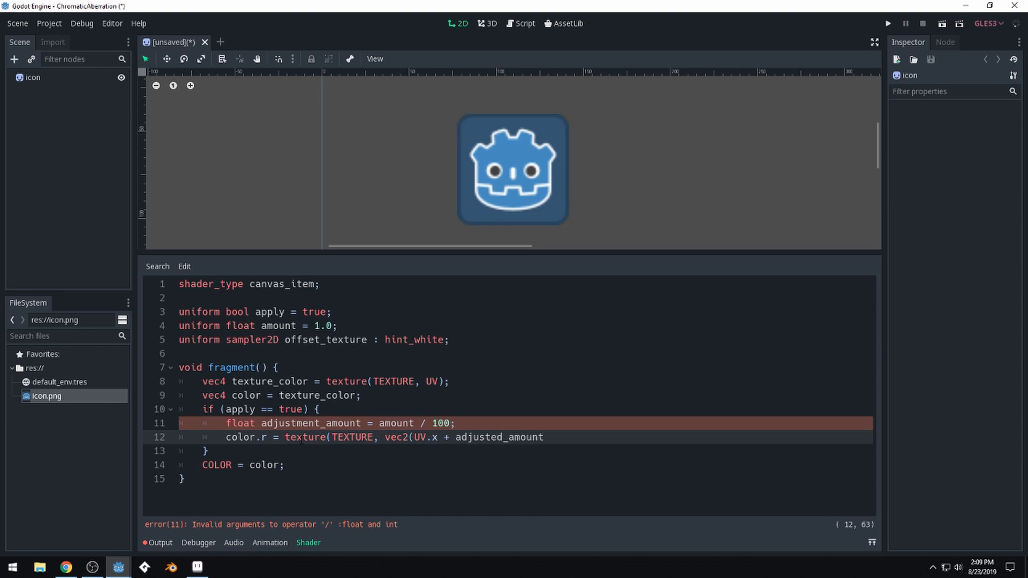
type(", UV.y)).")
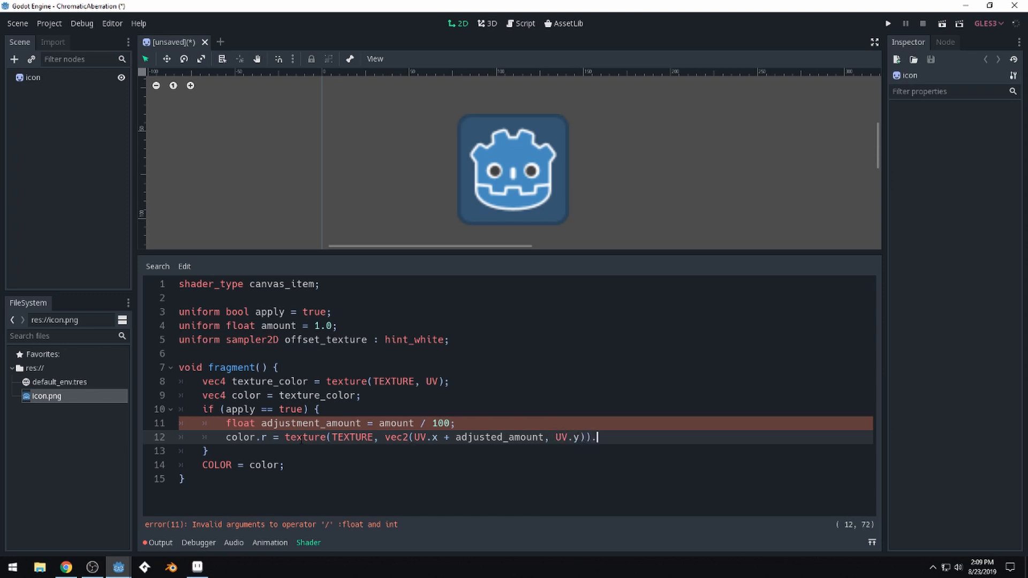
type("r;")
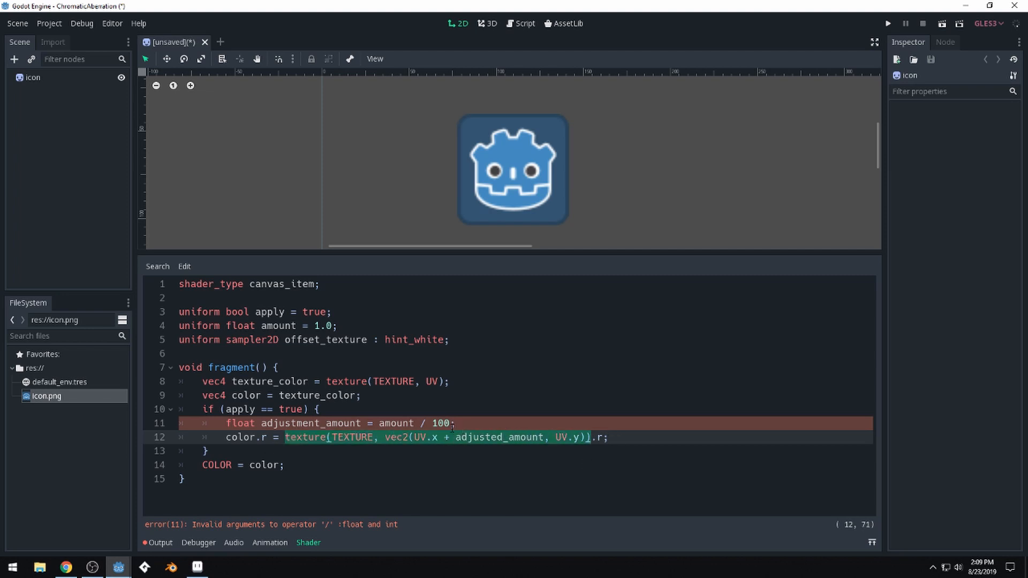
Step: Rename the variable to adjusted_amount and divide by 100.0 to clear the float/int error
left_click(455, 423)
type("d")
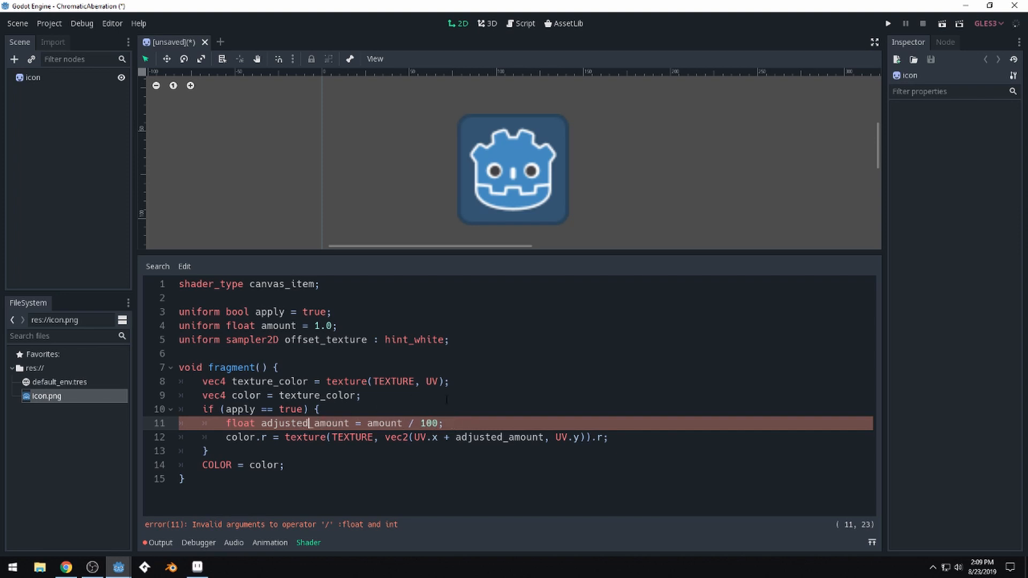
left_click(360, 395)
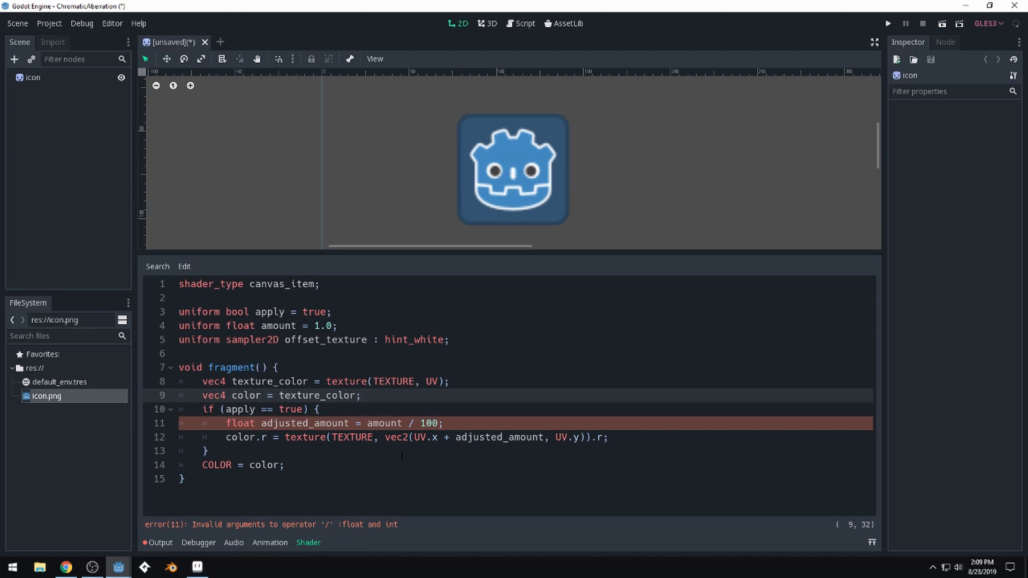
left_click(439, 423)
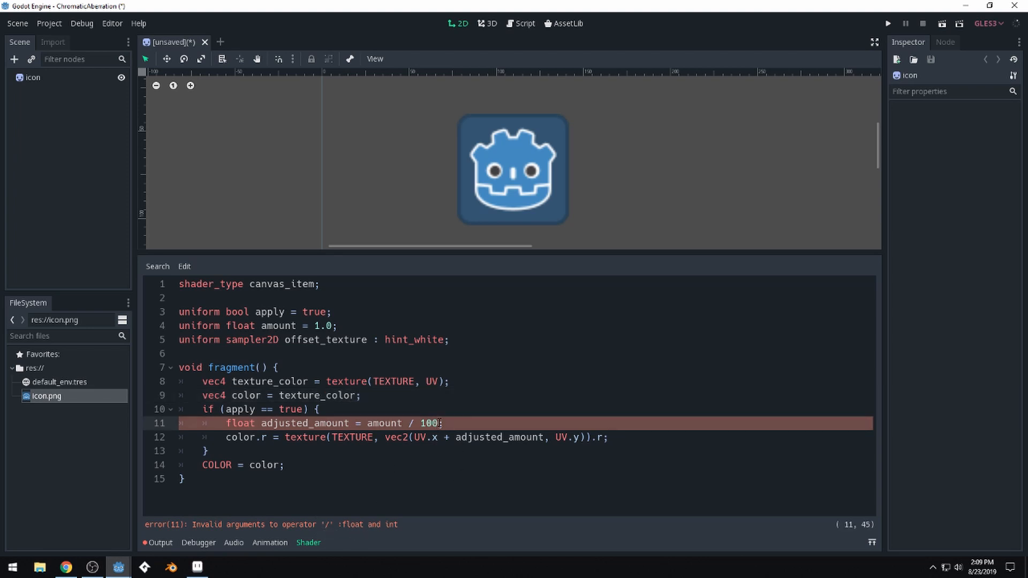
type(".0")
type("color.")
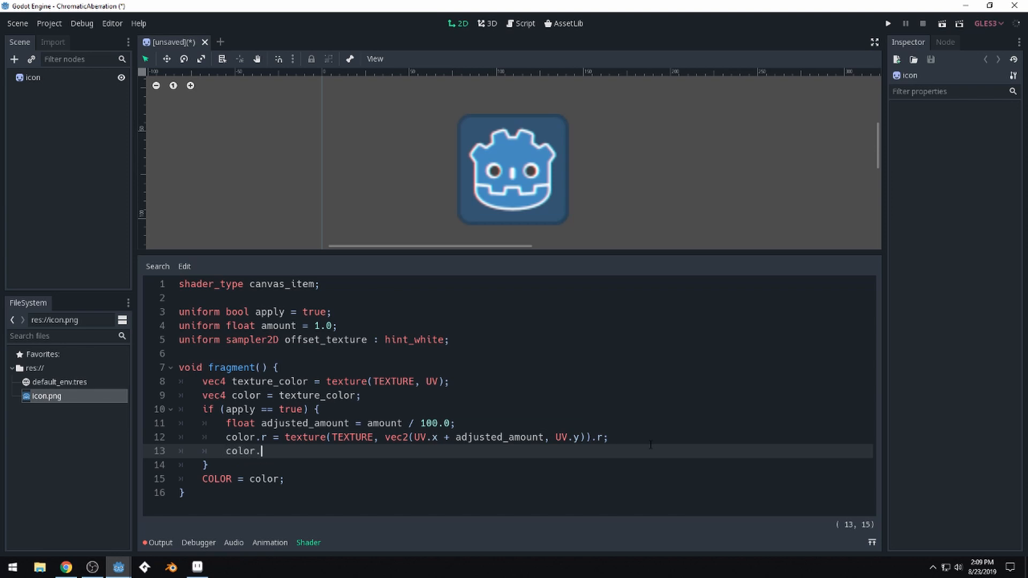
Step: Write color.g = texture(TEXTURE, UV).g; and start the next color line
type("= rexture(TEXTURE, UV).g;")
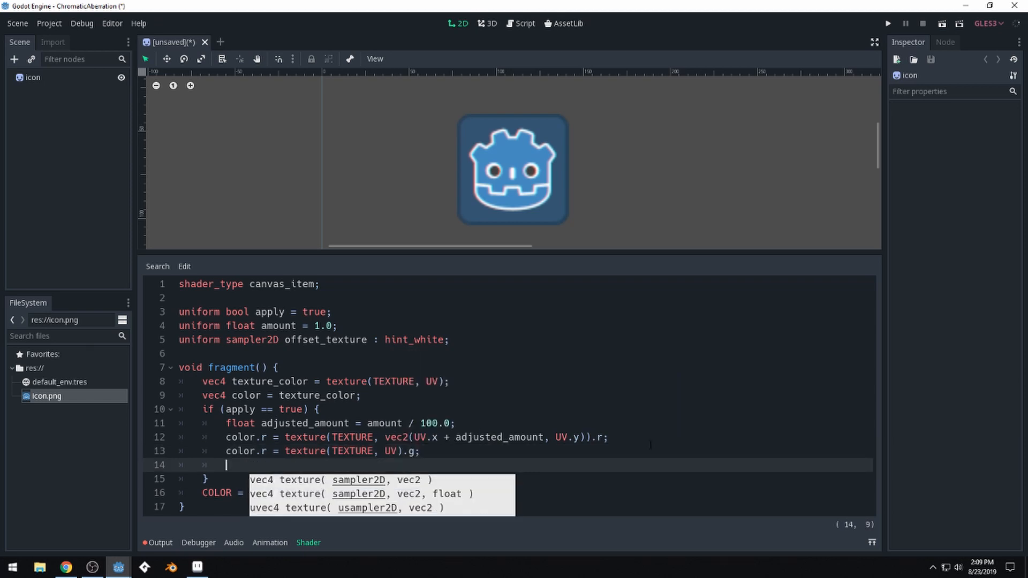
type("color.")
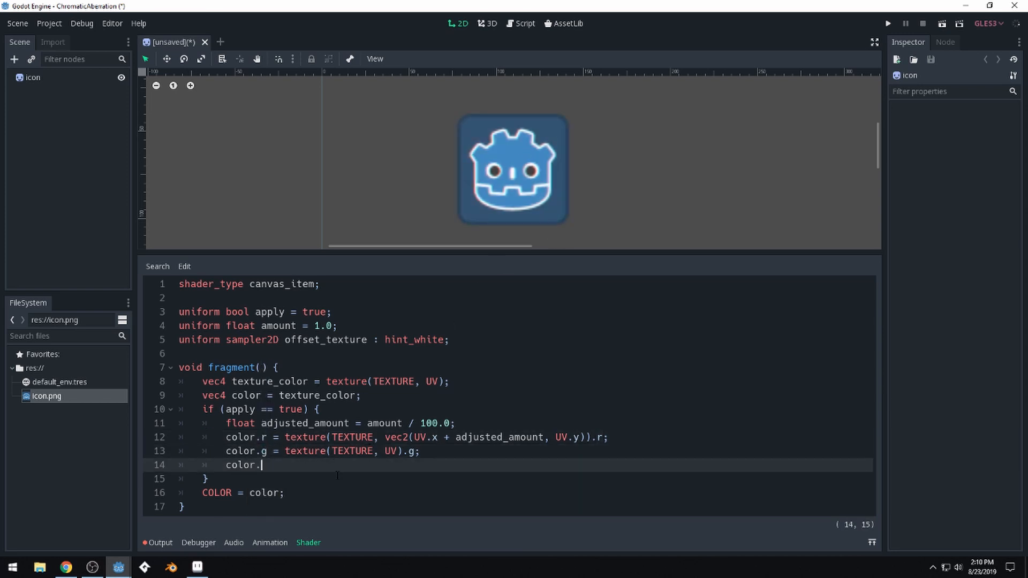
scroll("up", 3)
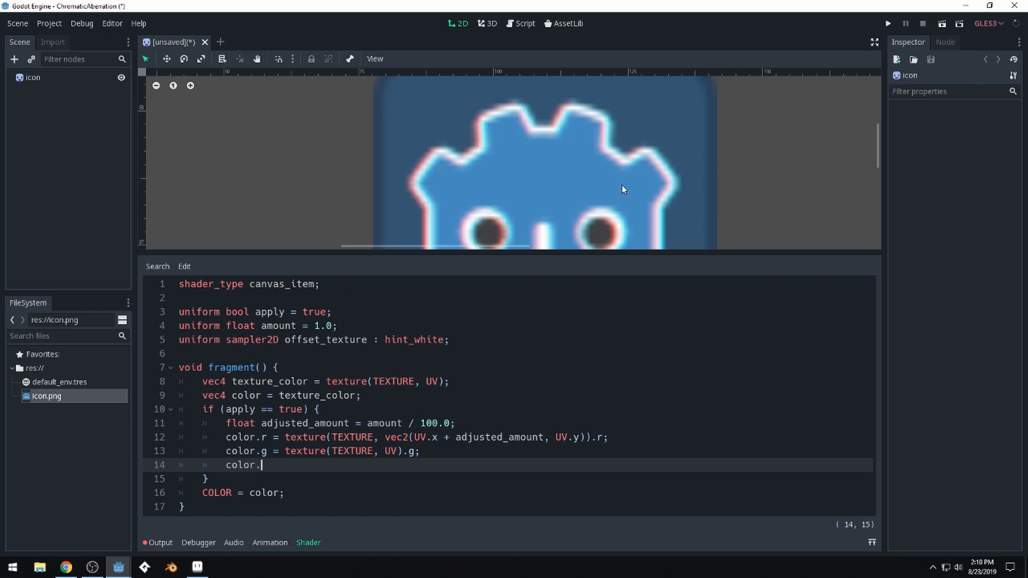
mouse_move(280, 465)
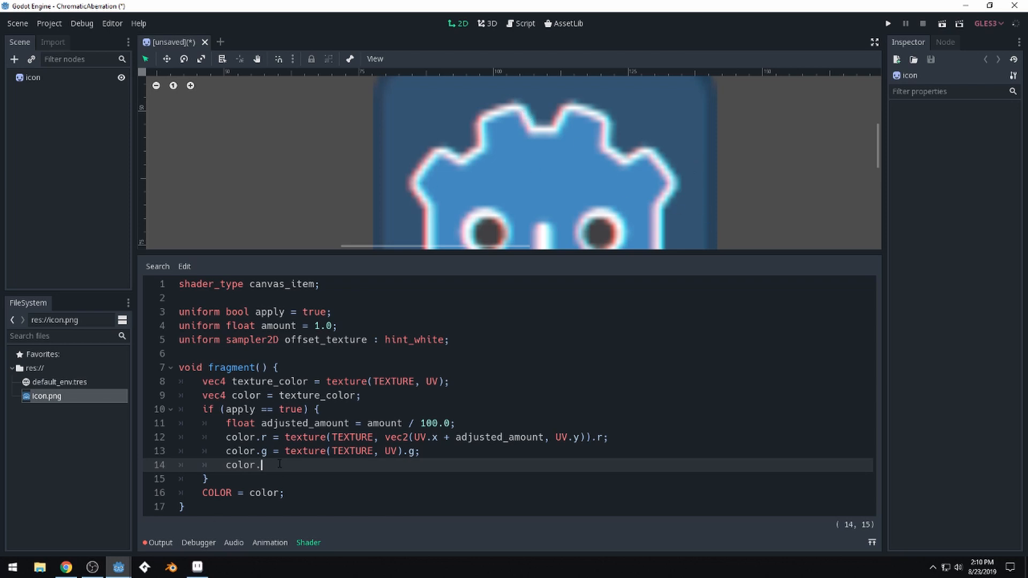
Step: Write color.b sampling TEXTURE at vec2(UV.x - adjusted_amount, UV.y)
type("b = texture(TEXTURE, vec2(UV.x - adjusted_amount, UV.y)).r;")
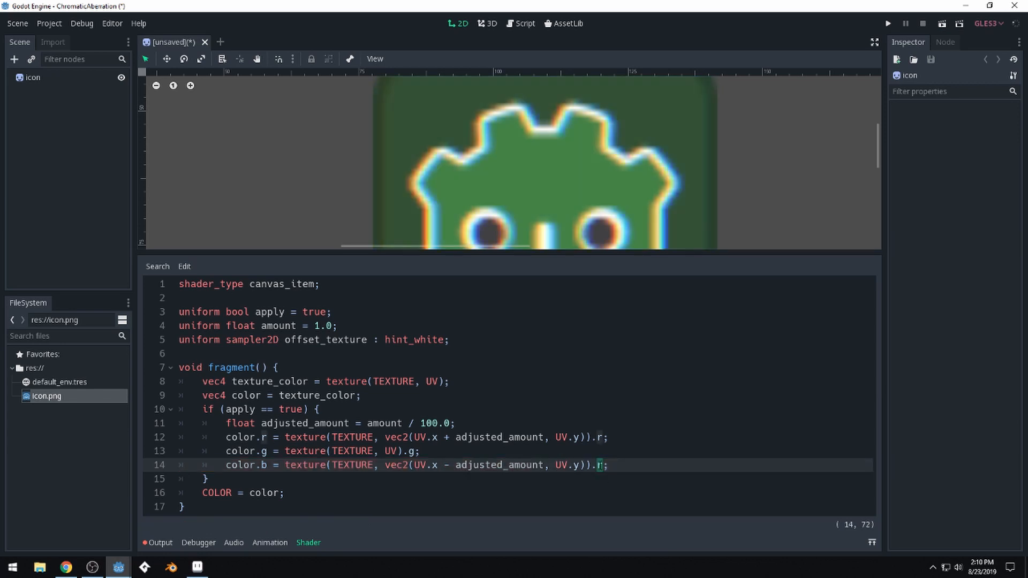
type("b")
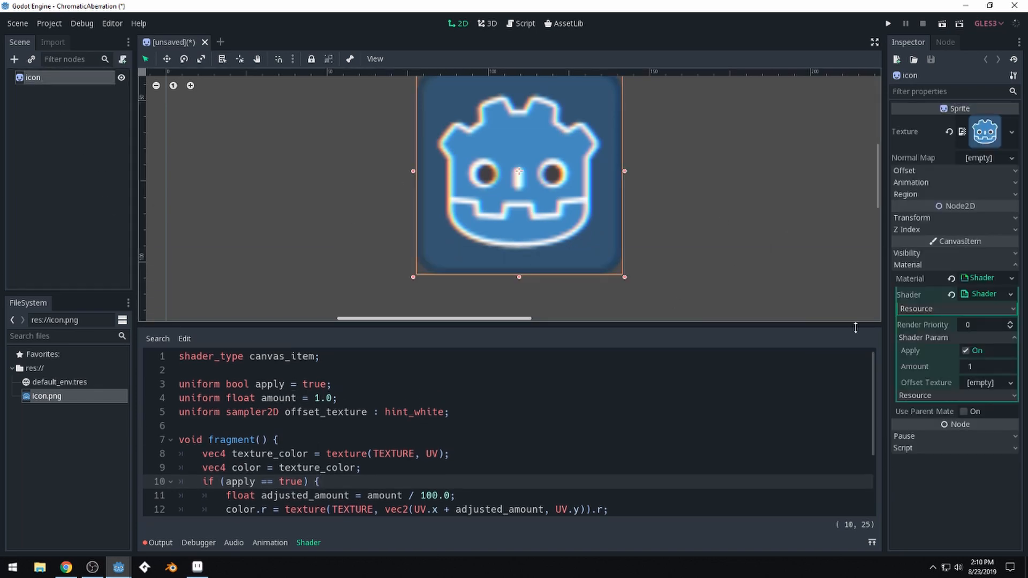
Step: Set the material's Amount to 5 and toggle Apply to compare the fringing
left_click(984, 366)
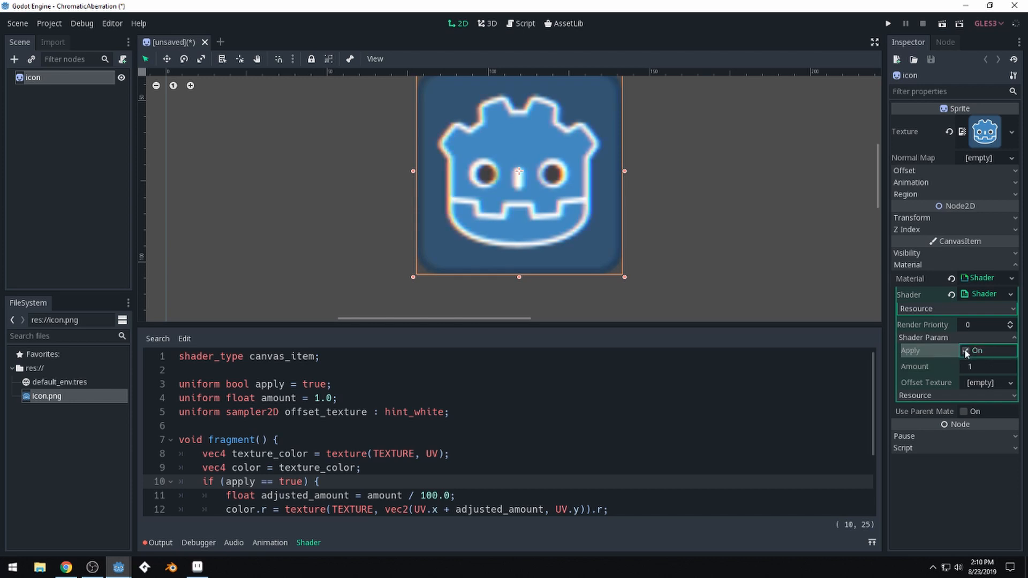
left_click(966, 351)
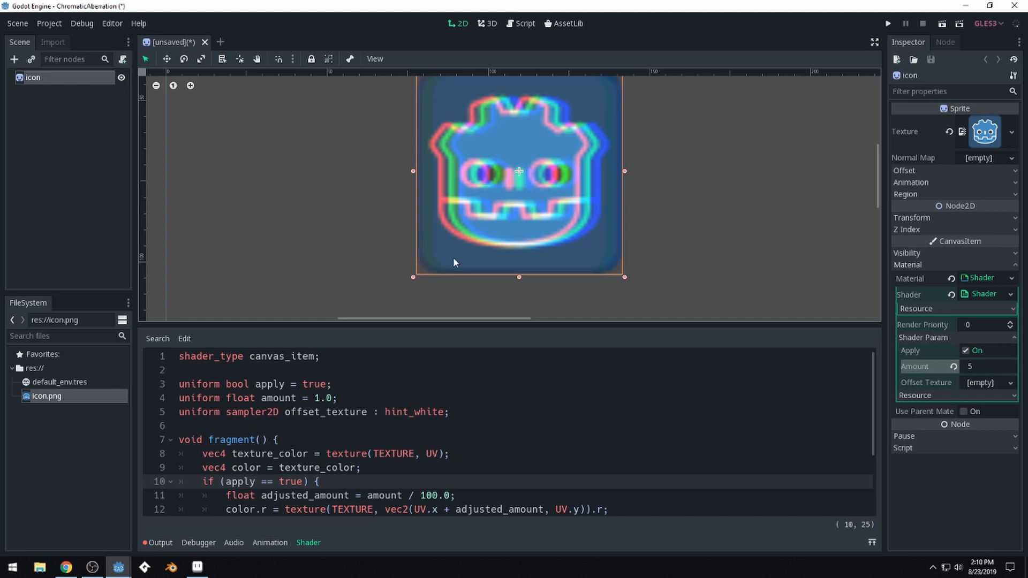
mouse_move(536, 221)
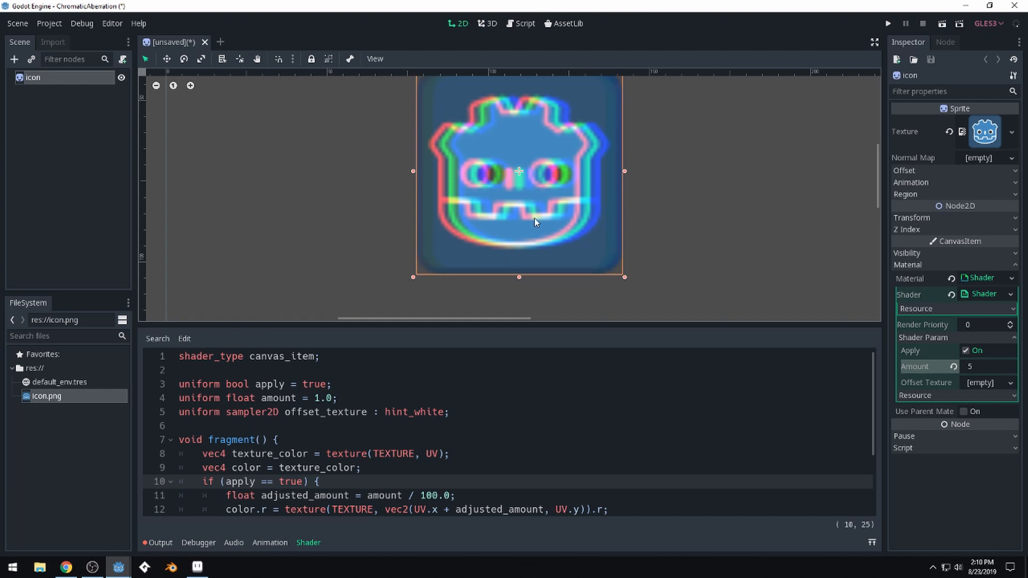
mouse_move(827, 357)
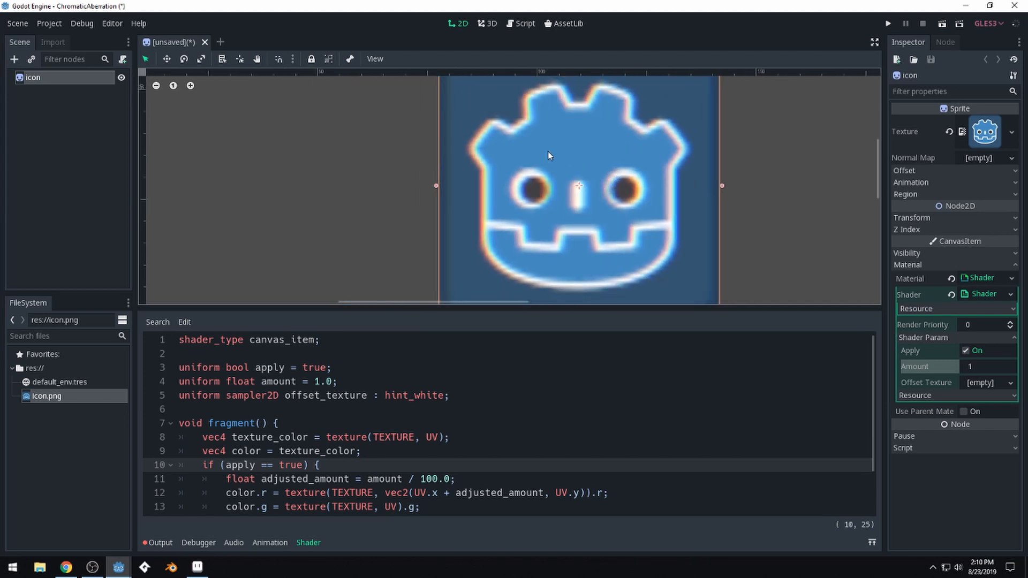
mouse_move(730, 239)
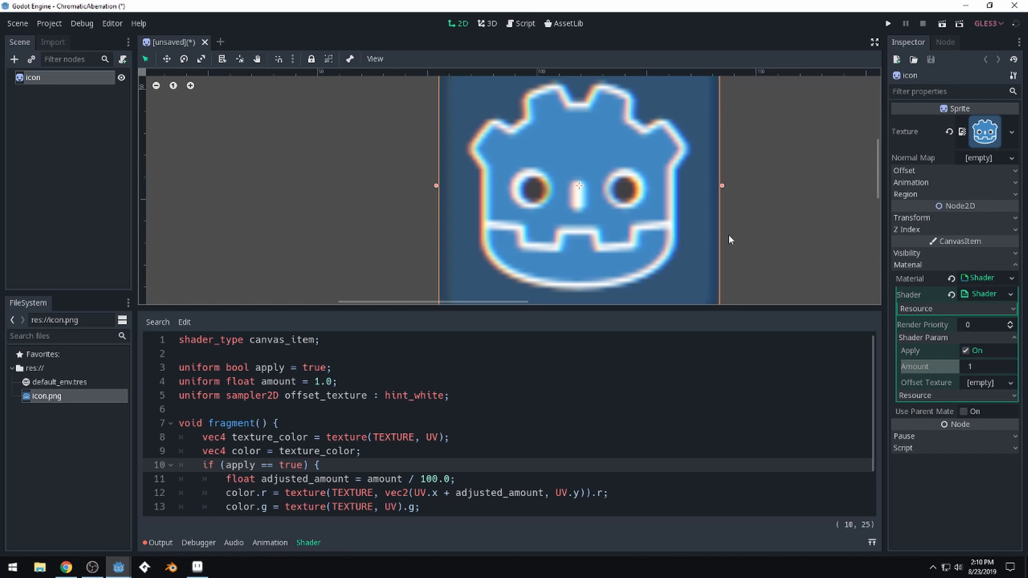
mouse_move(707, 92)
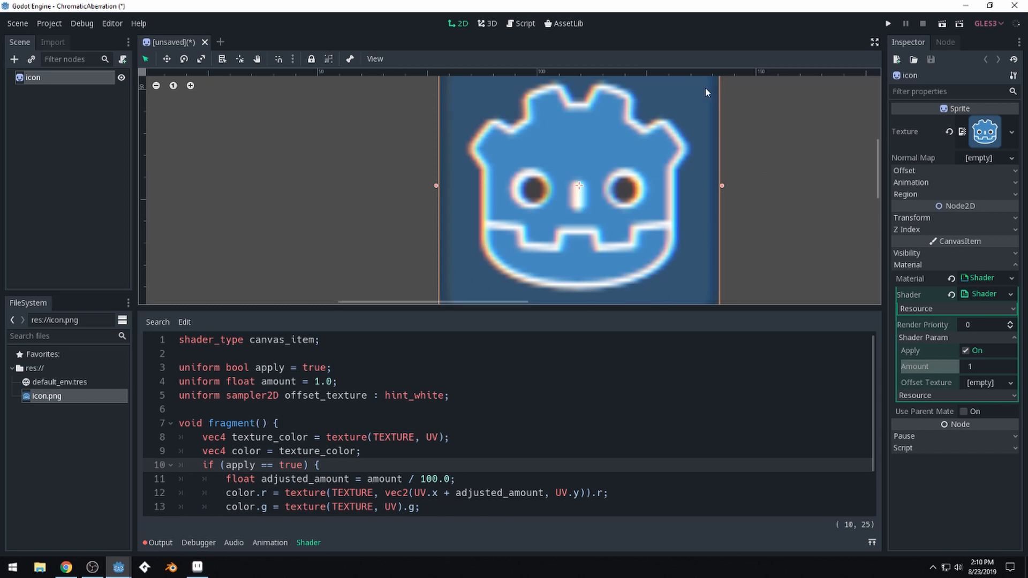
mouse_move(553, 105)
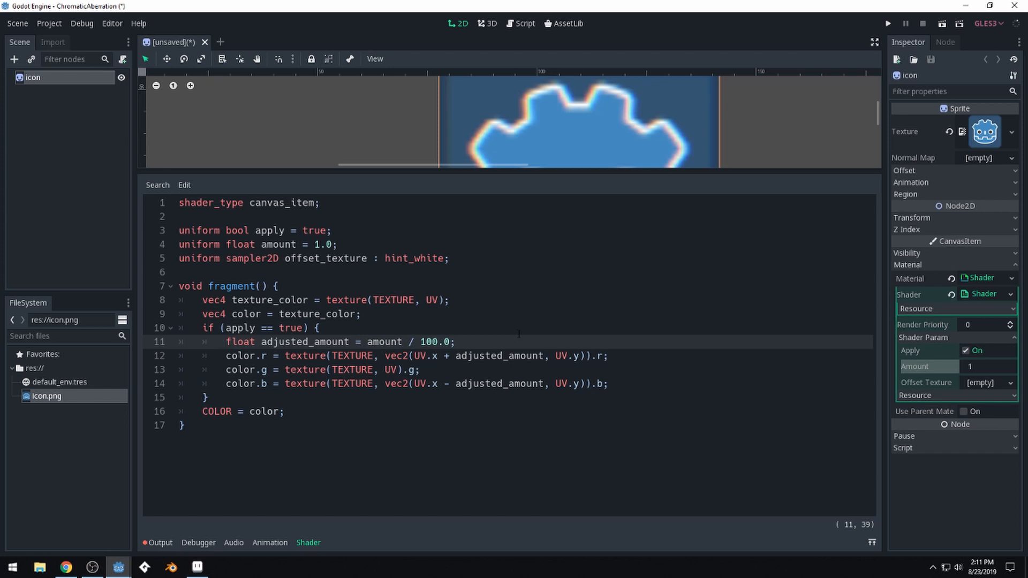
Step: Multiply amount by texture(offset_texture, UV).r in the adjusted_amount line
type("*")
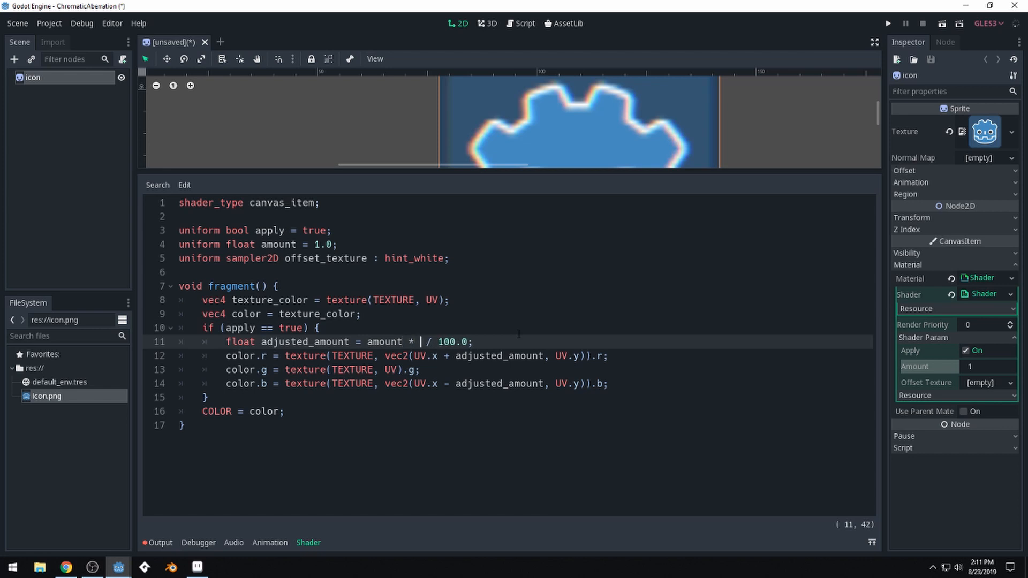
type("texture(offs")
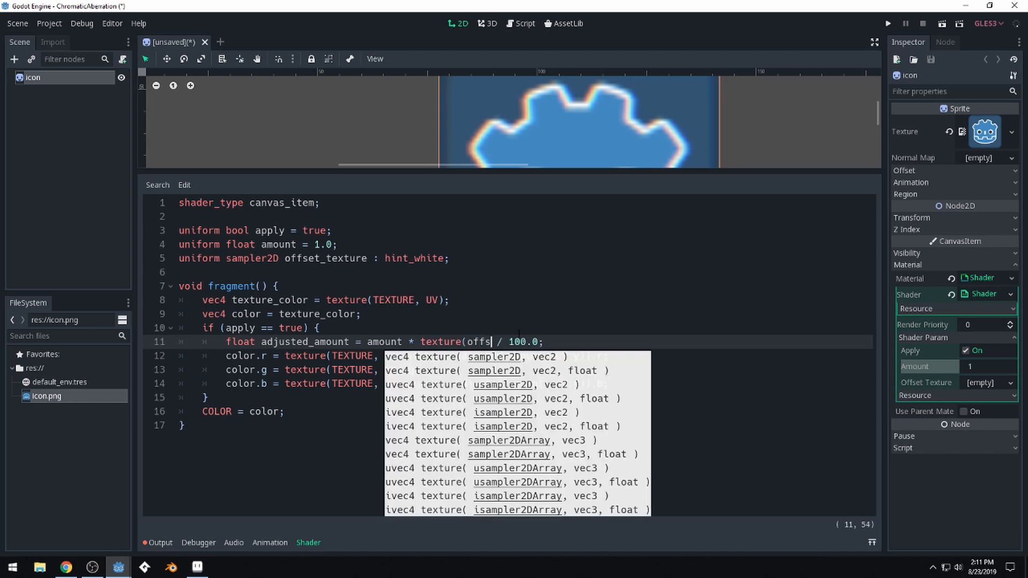
type("et_texture")
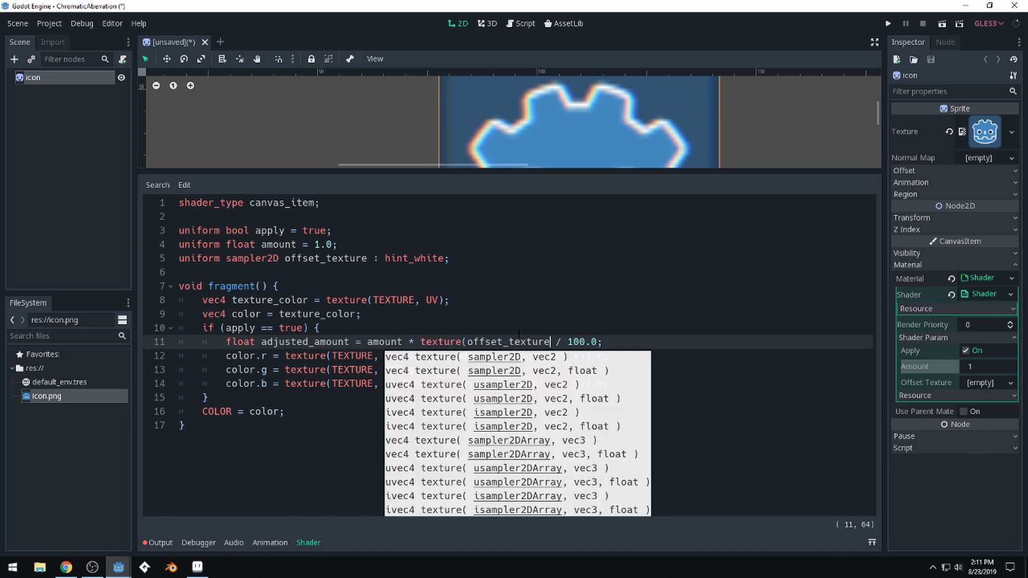
type(", UV).")
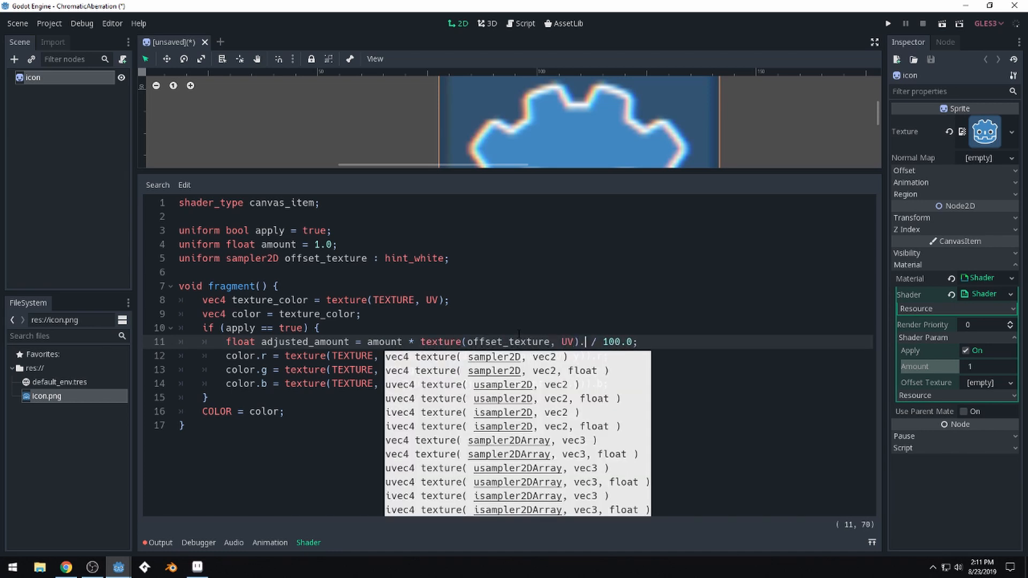
type("r")
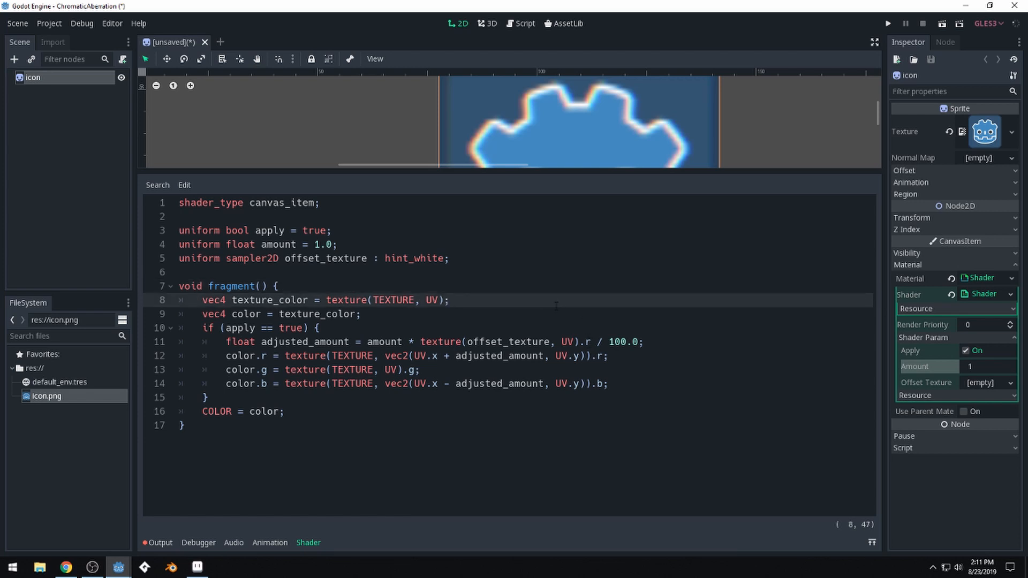
mouse_move(163, 233)
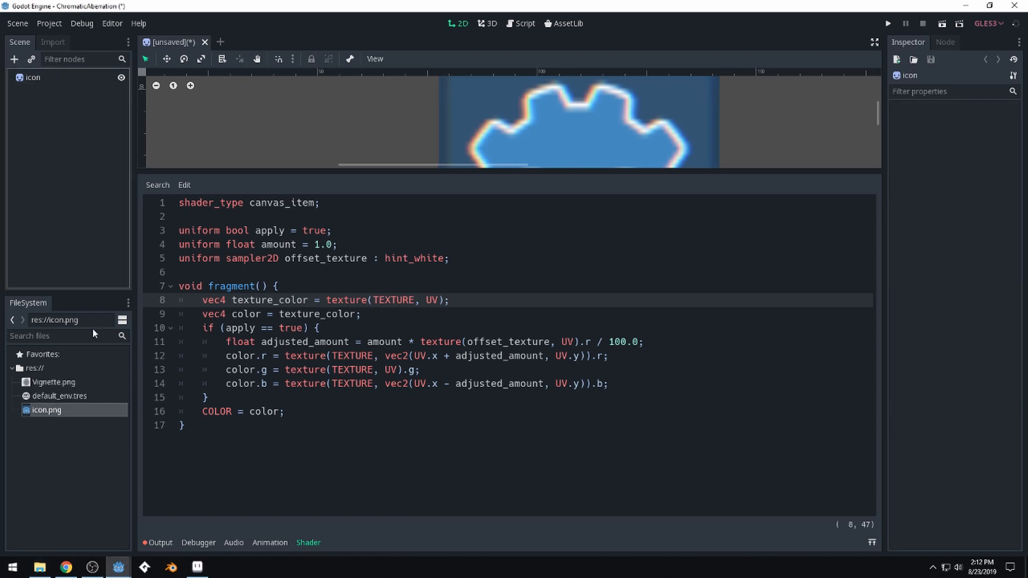
Step: Add Vignette.png to the scene as a sprite and select the new Vignette node
left_click(53, 382)
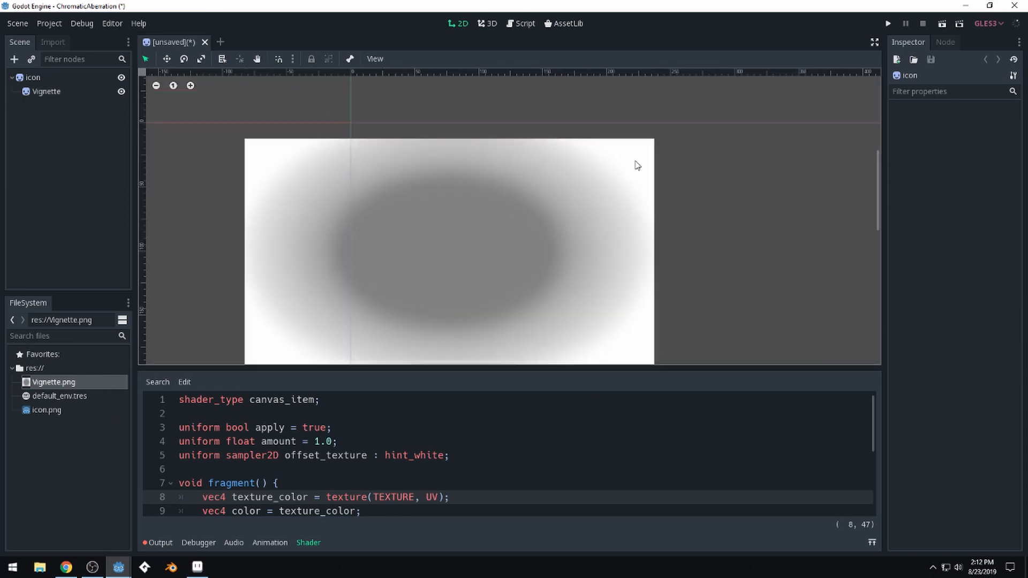
left_click(46, 91)
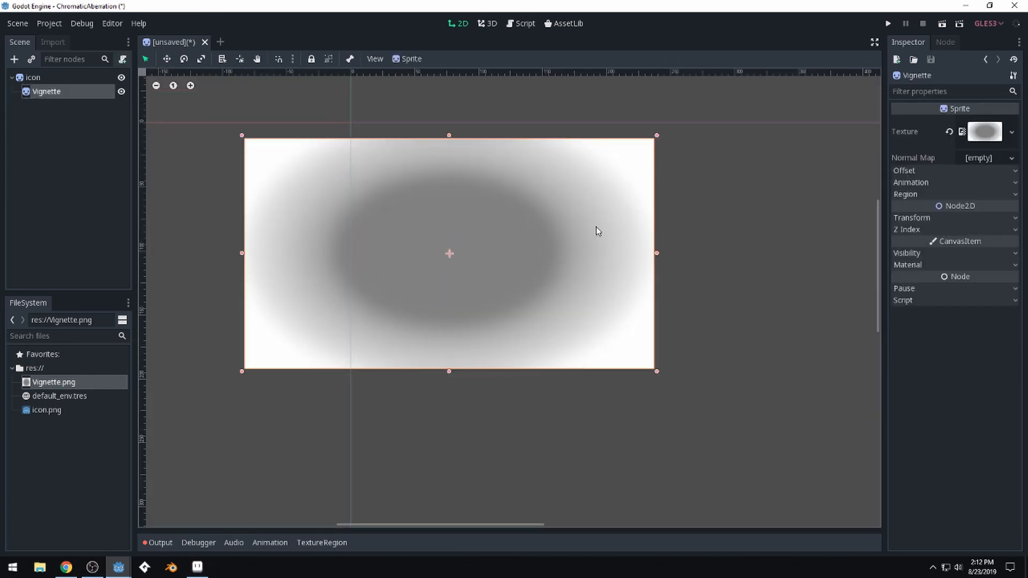
mouse_move(464, 229)
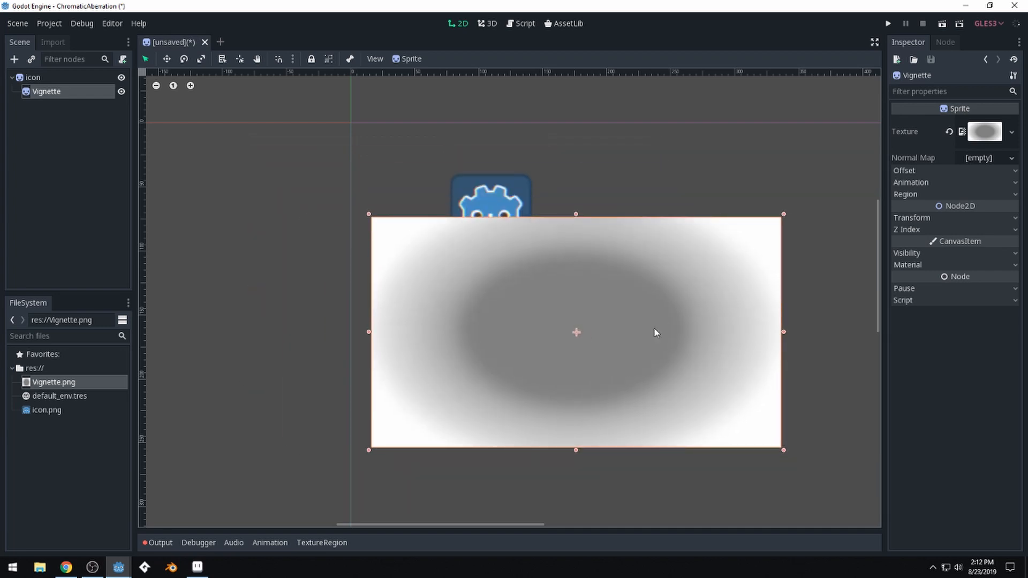
mouse_move(759, 266)
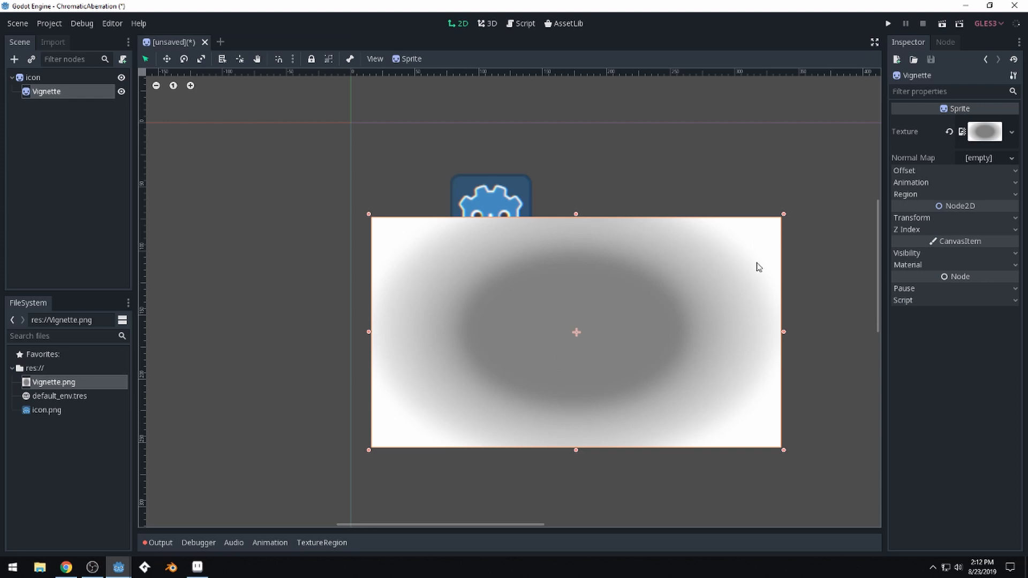
Step: Delete the Vignette node and raise the shader's Amount parameter to 5
key("Delete")
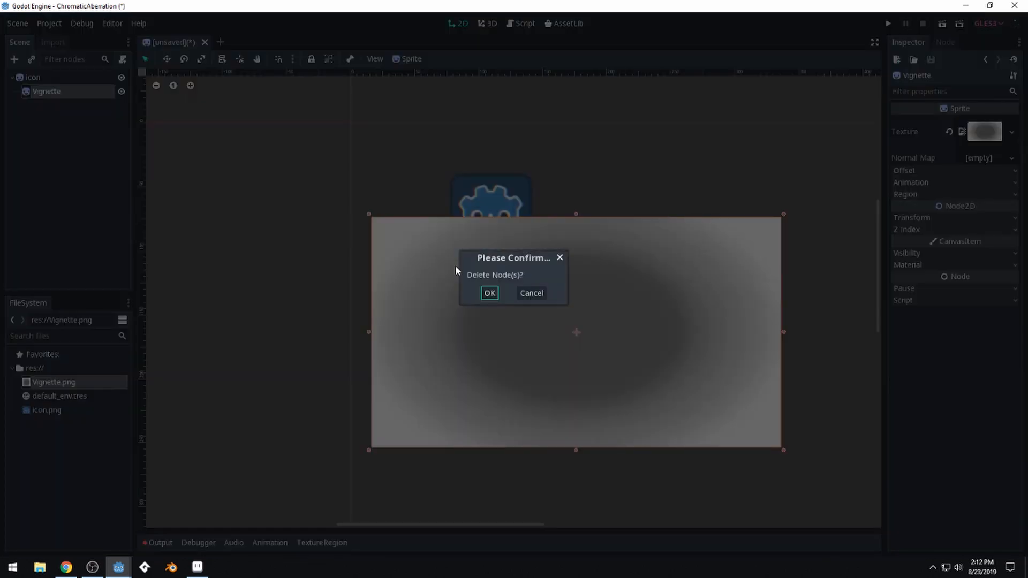
left_click(489, 293)
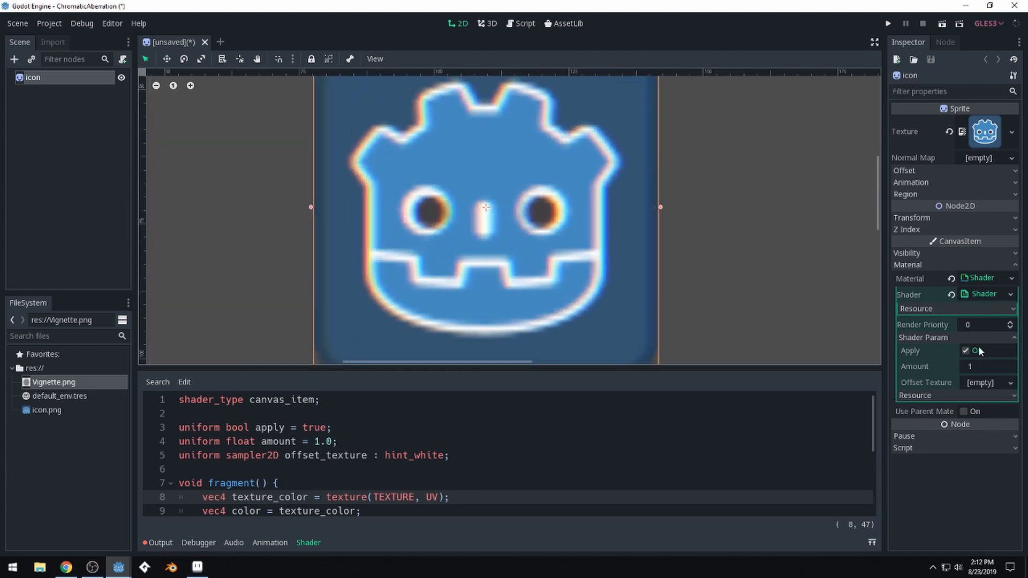
left_click(984, 366)
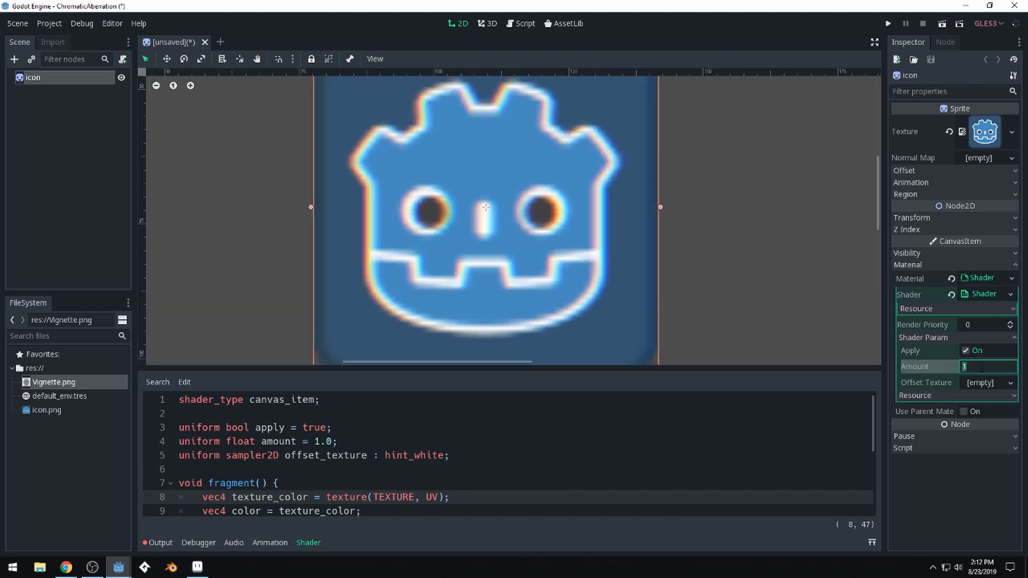
type("5")
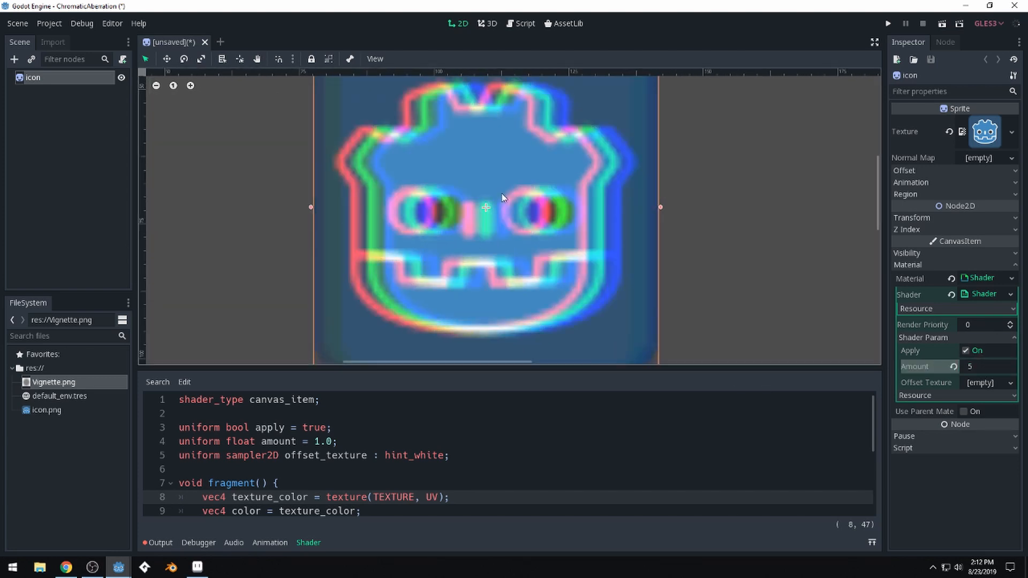
mouse_move(462, 204)
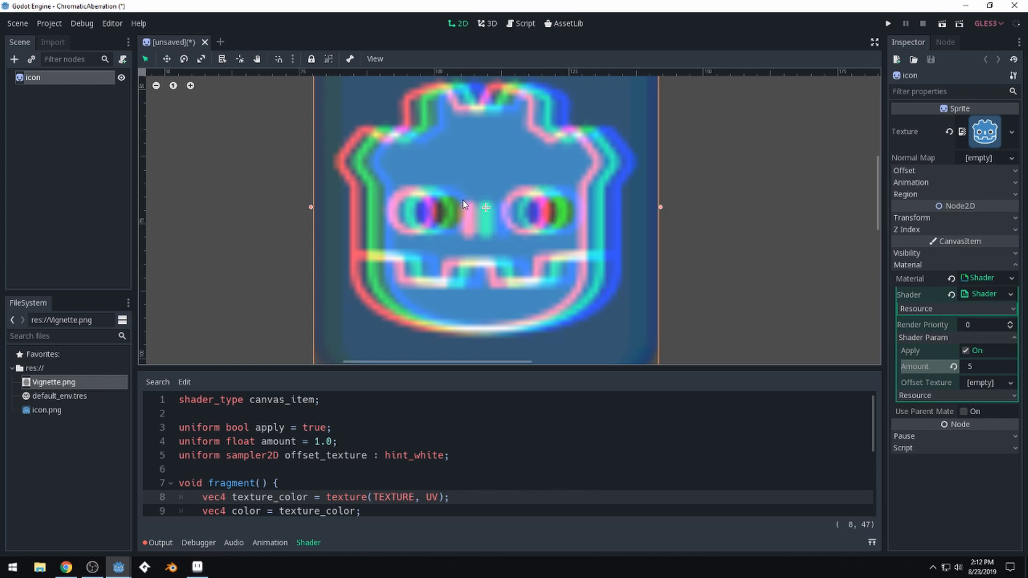
mouse_move(363, 348)
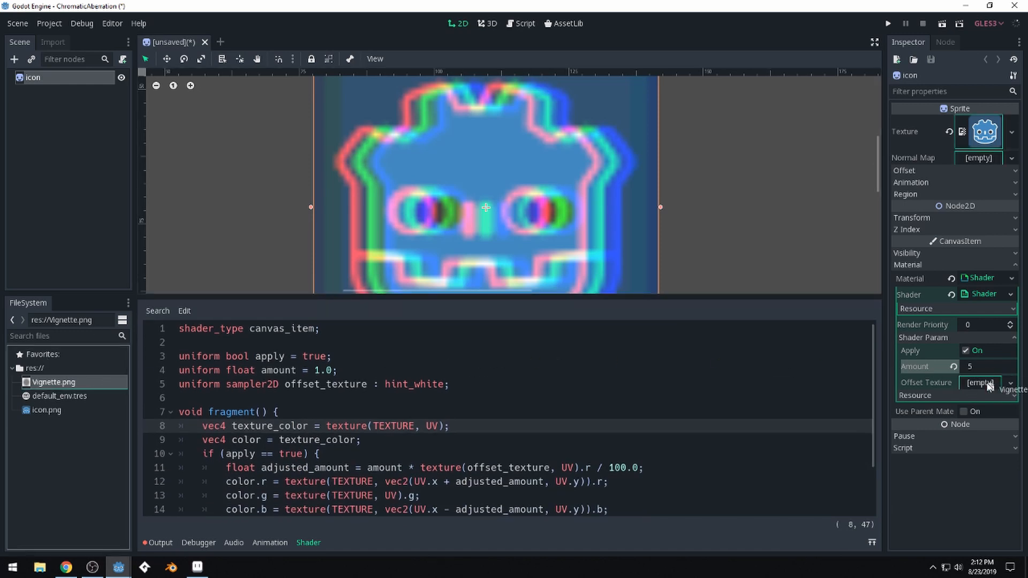
Step: Assign Vignette.png as the shader's Offset Texture and lower Amount to 1.5
left_click(1011, 390)
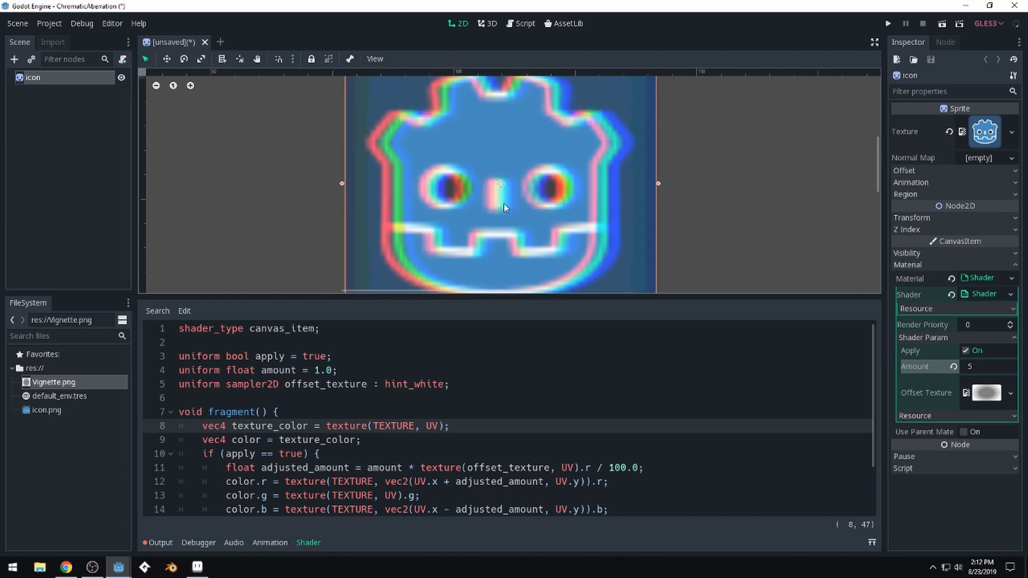
mouse_move(505, 198)
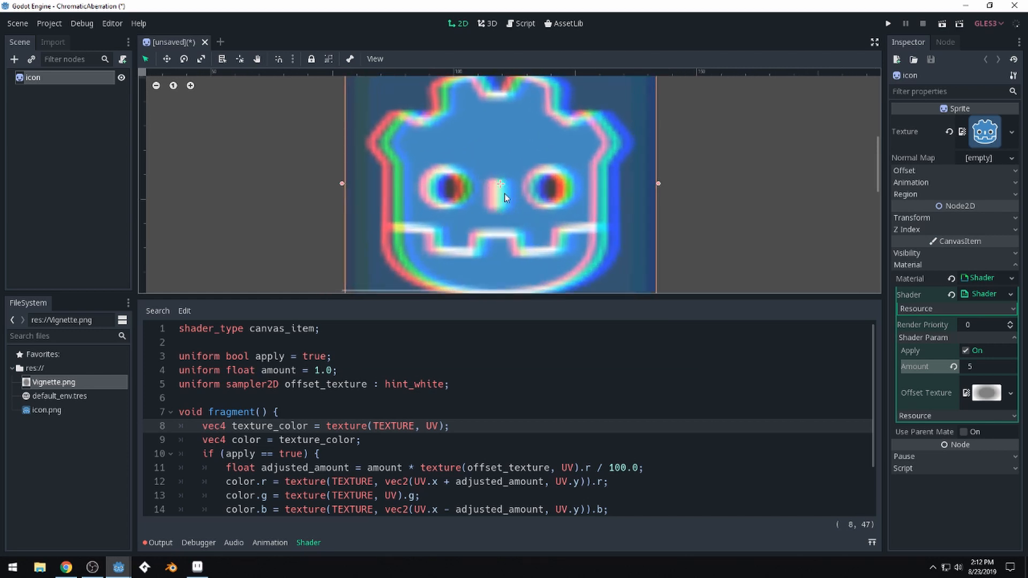
mouse_move(626, 181)
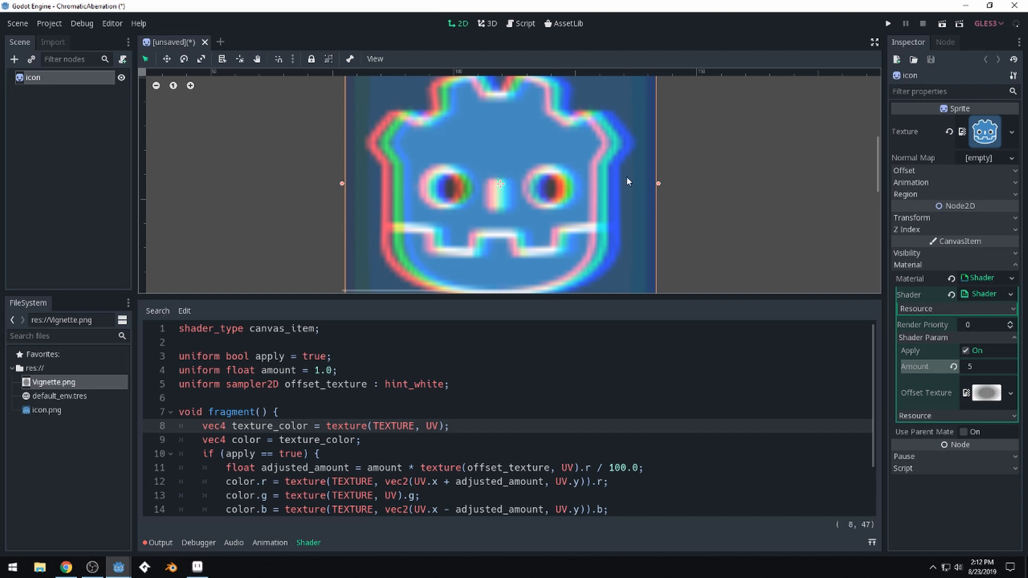
left_click(156, 85)
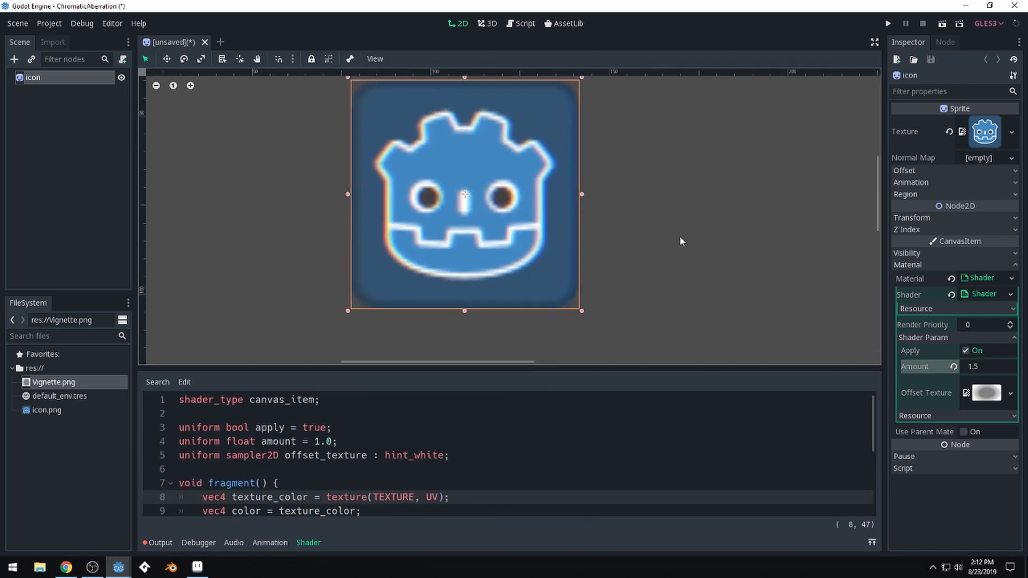
scroll("up", 3)
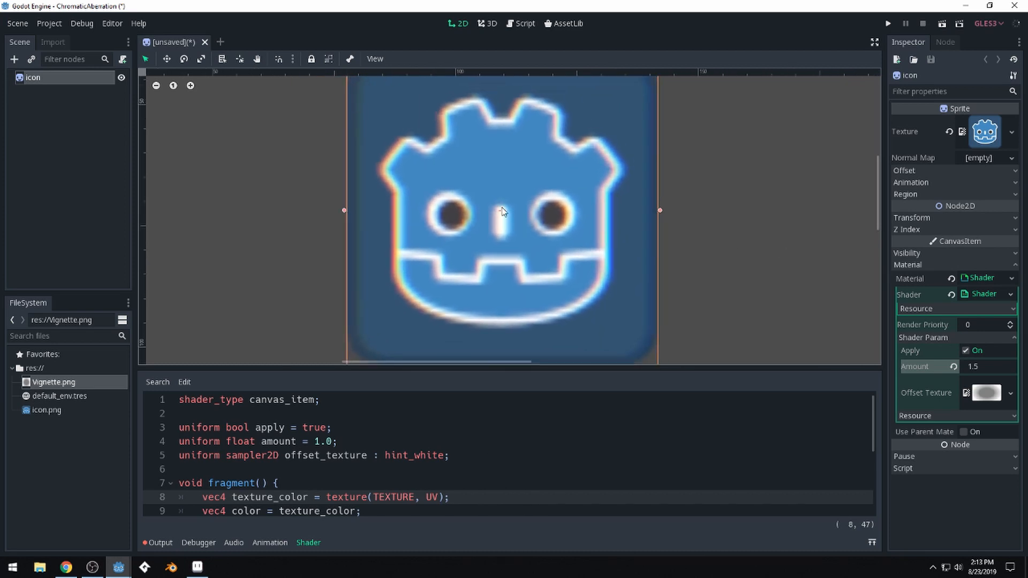
mouse_move(451, 192)
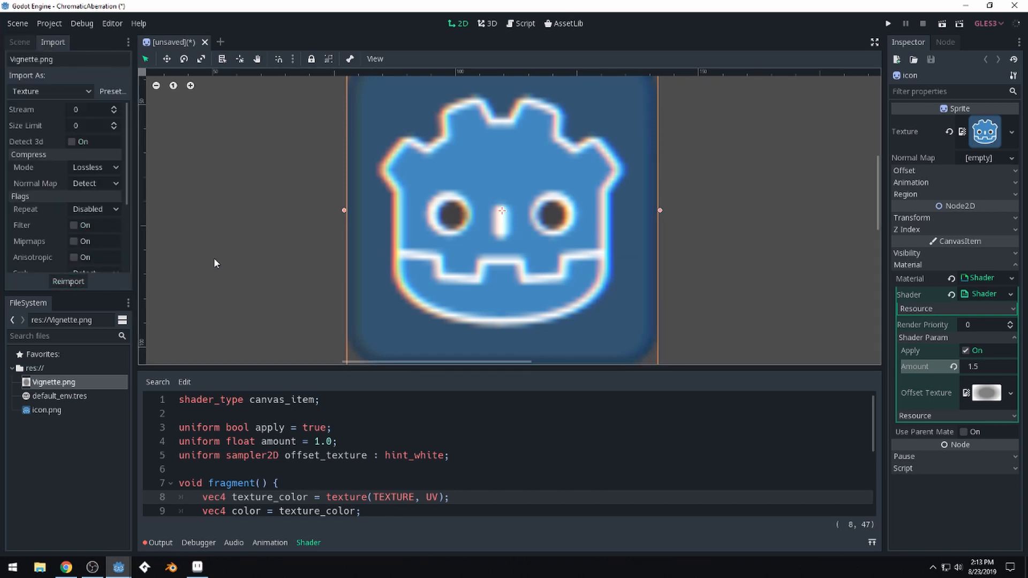
Step: Reimport icon.png with the 2D Pixel preset and switch the aberration effect off to compare
left_click(46, 410)
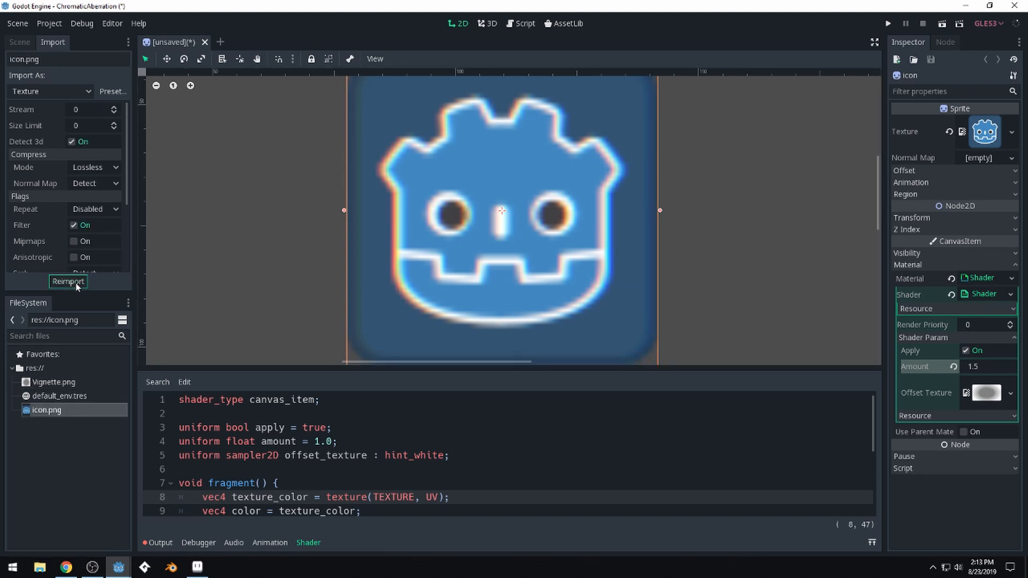
left_click(111, 91)
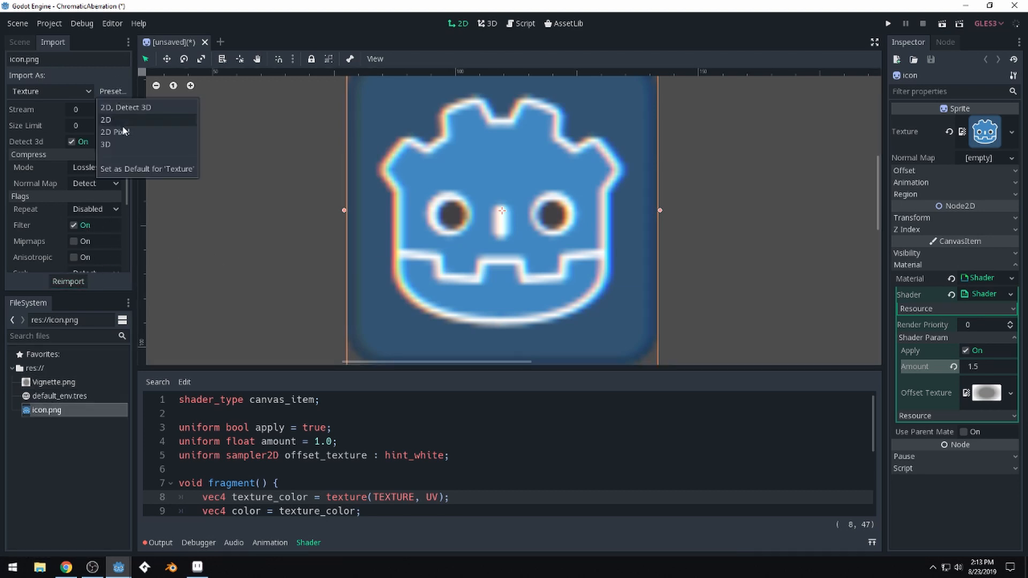
left_click(115, 131)
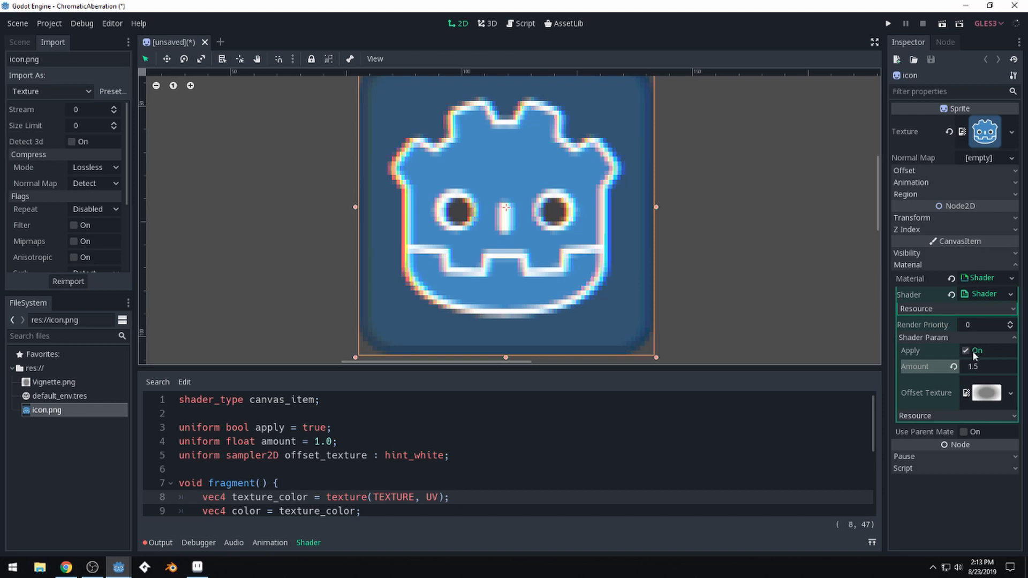
left_click(967, 351)
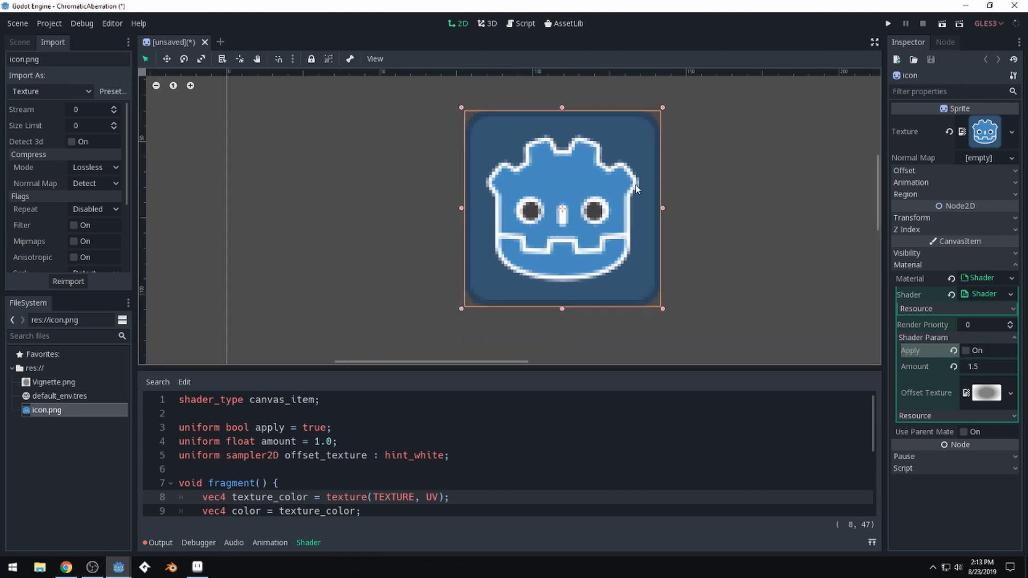
Step: Toggle the Apply checkbox so the aberration effect ends up enabled on the pixelated icon
left_click(967, 350)
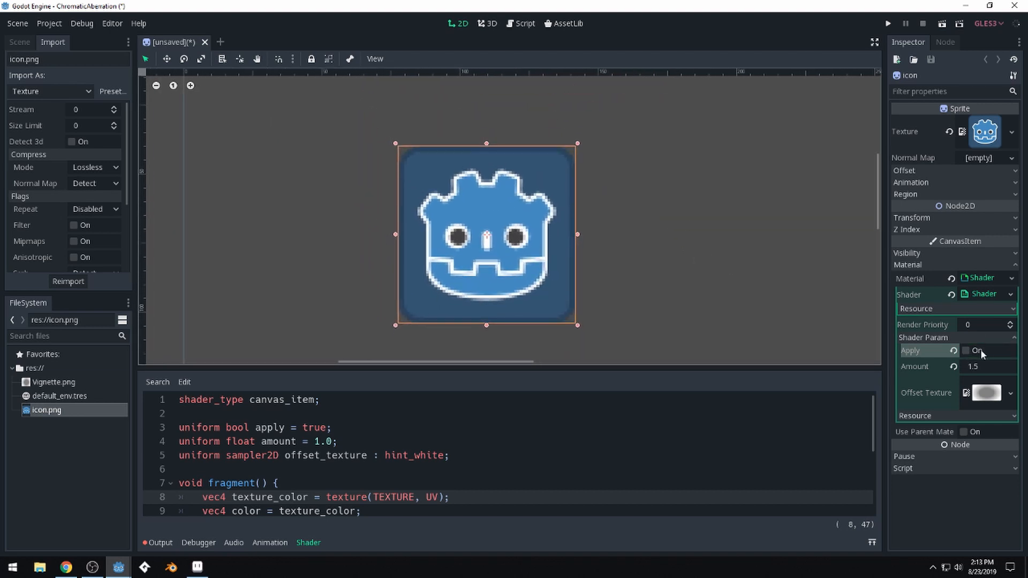
left_click(967, 351)
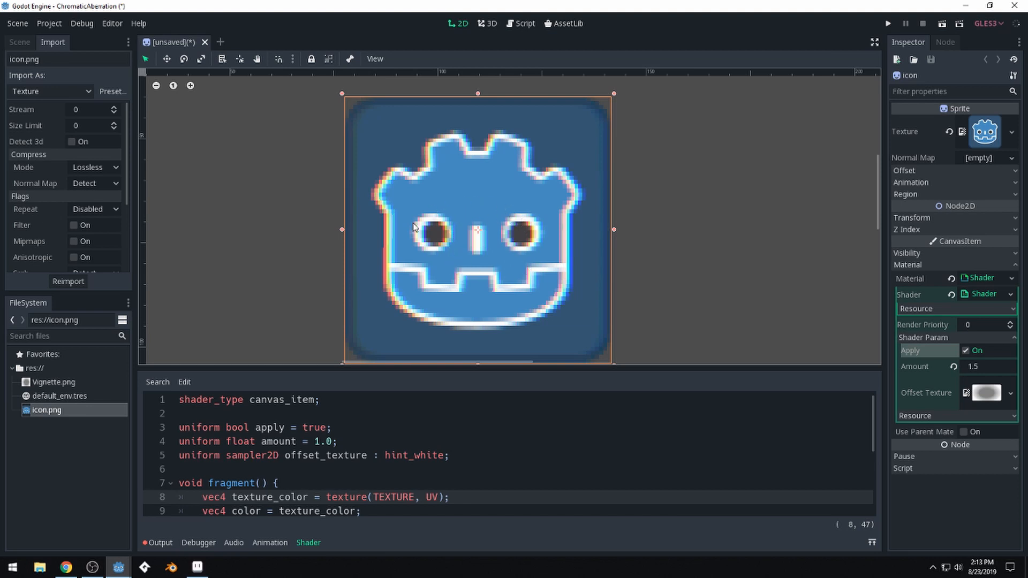
mouse_move(508, 334)
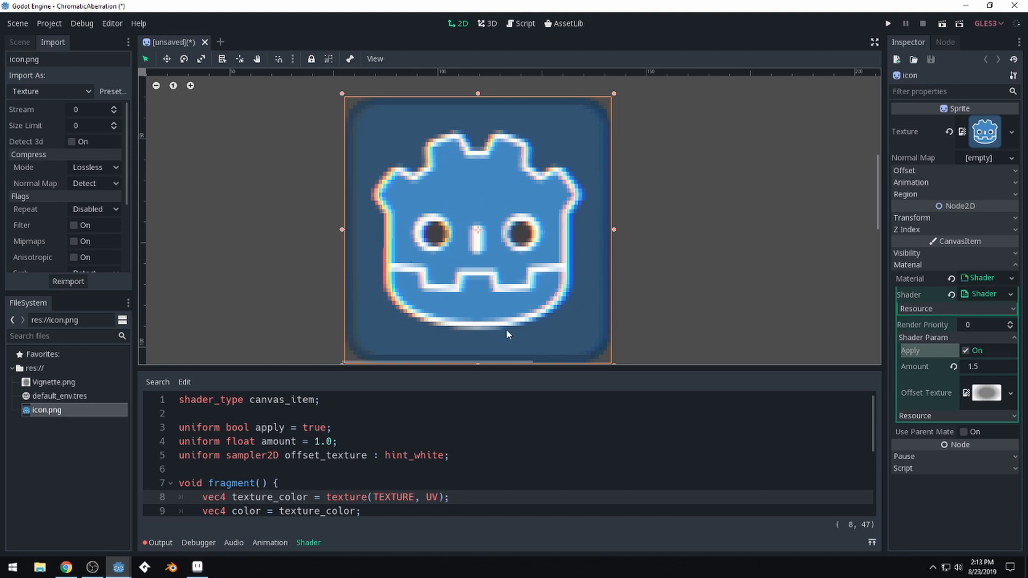
mouse_move(965, 359)
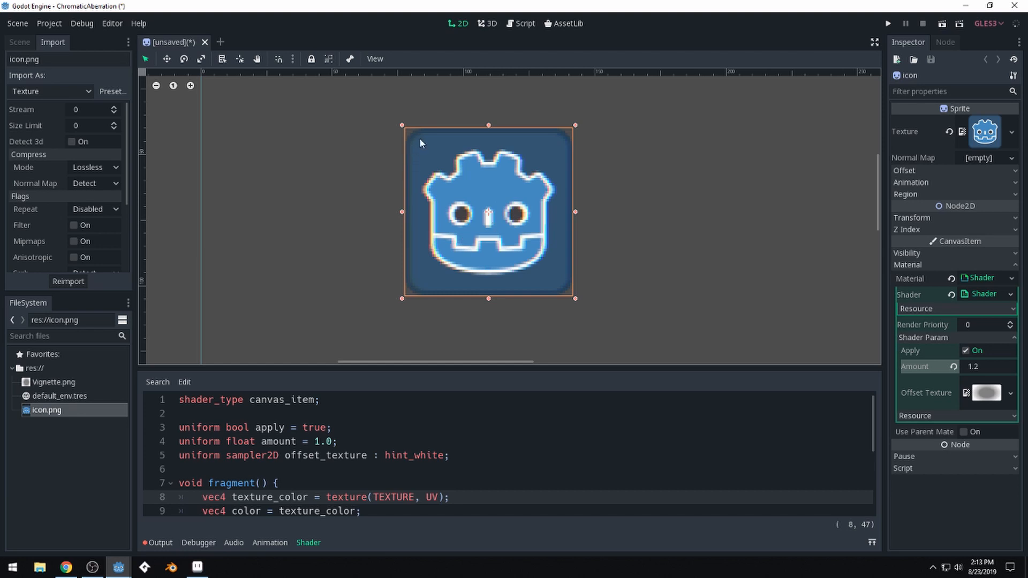
mouse_move(455, 159)
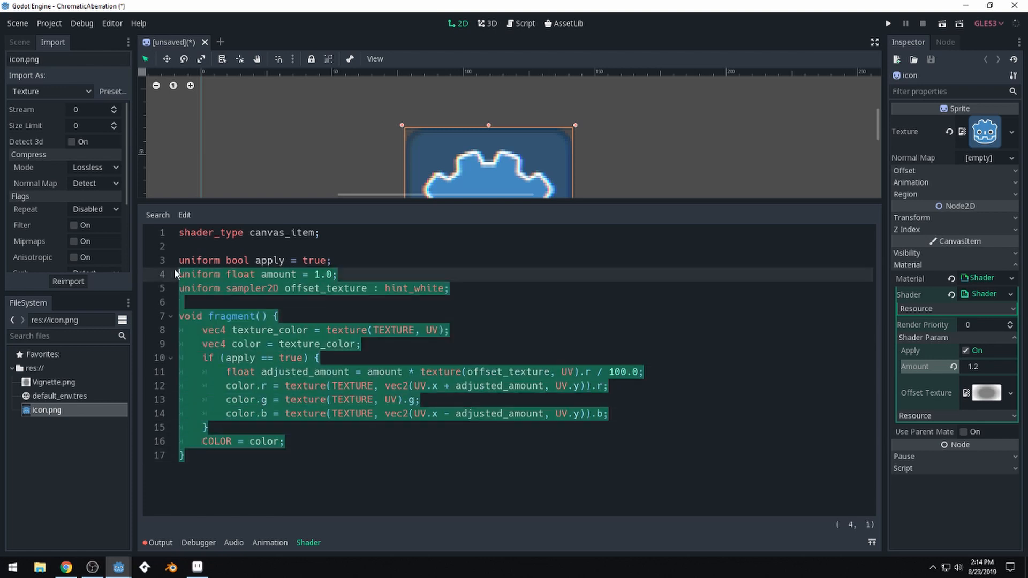
Step: Expand the shader editor and deselect the code so the full aberration shader is visible
left_click(187, 455)
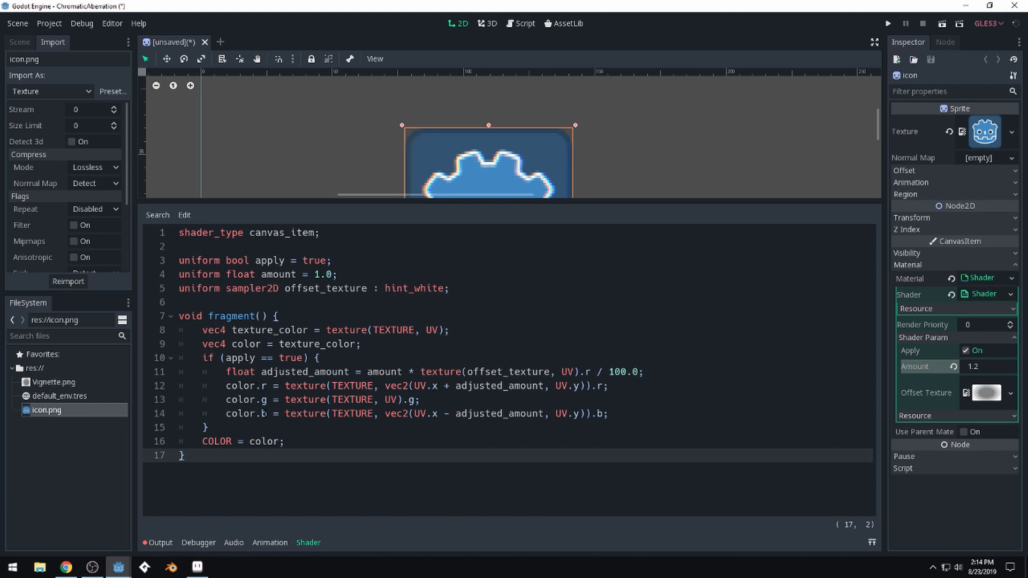
mouse_move(529, 179)
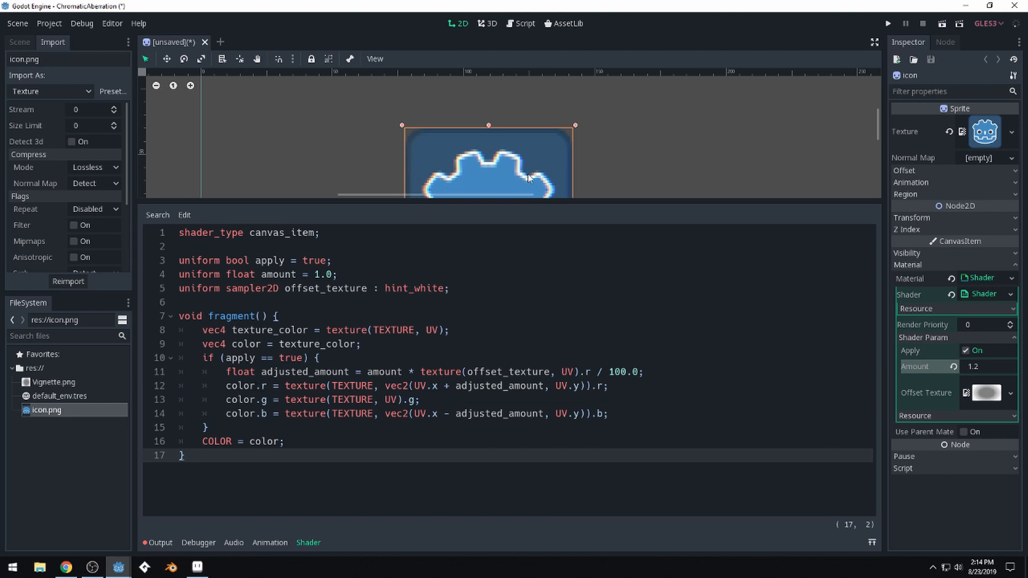
mouse_move(576, 186)
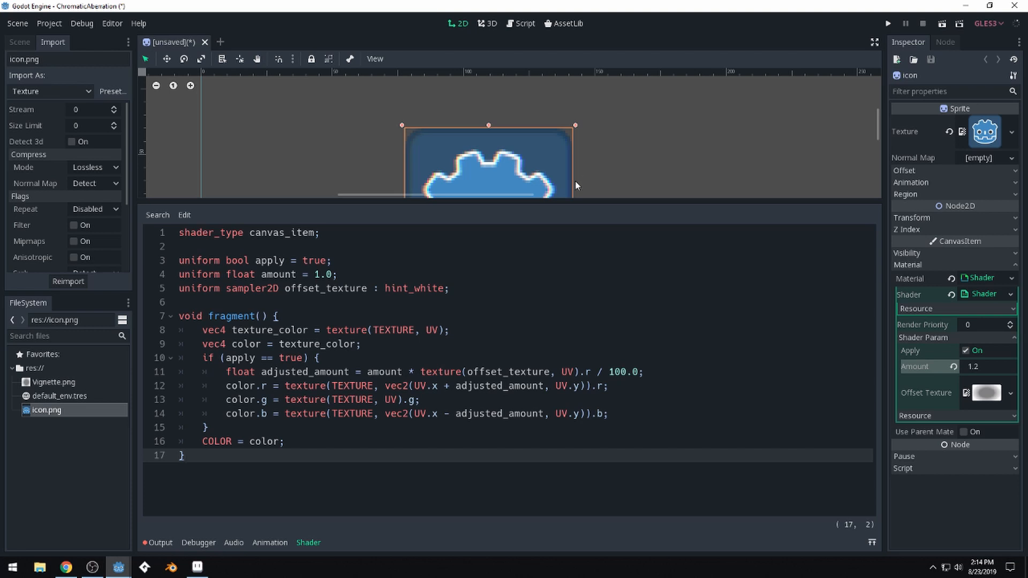